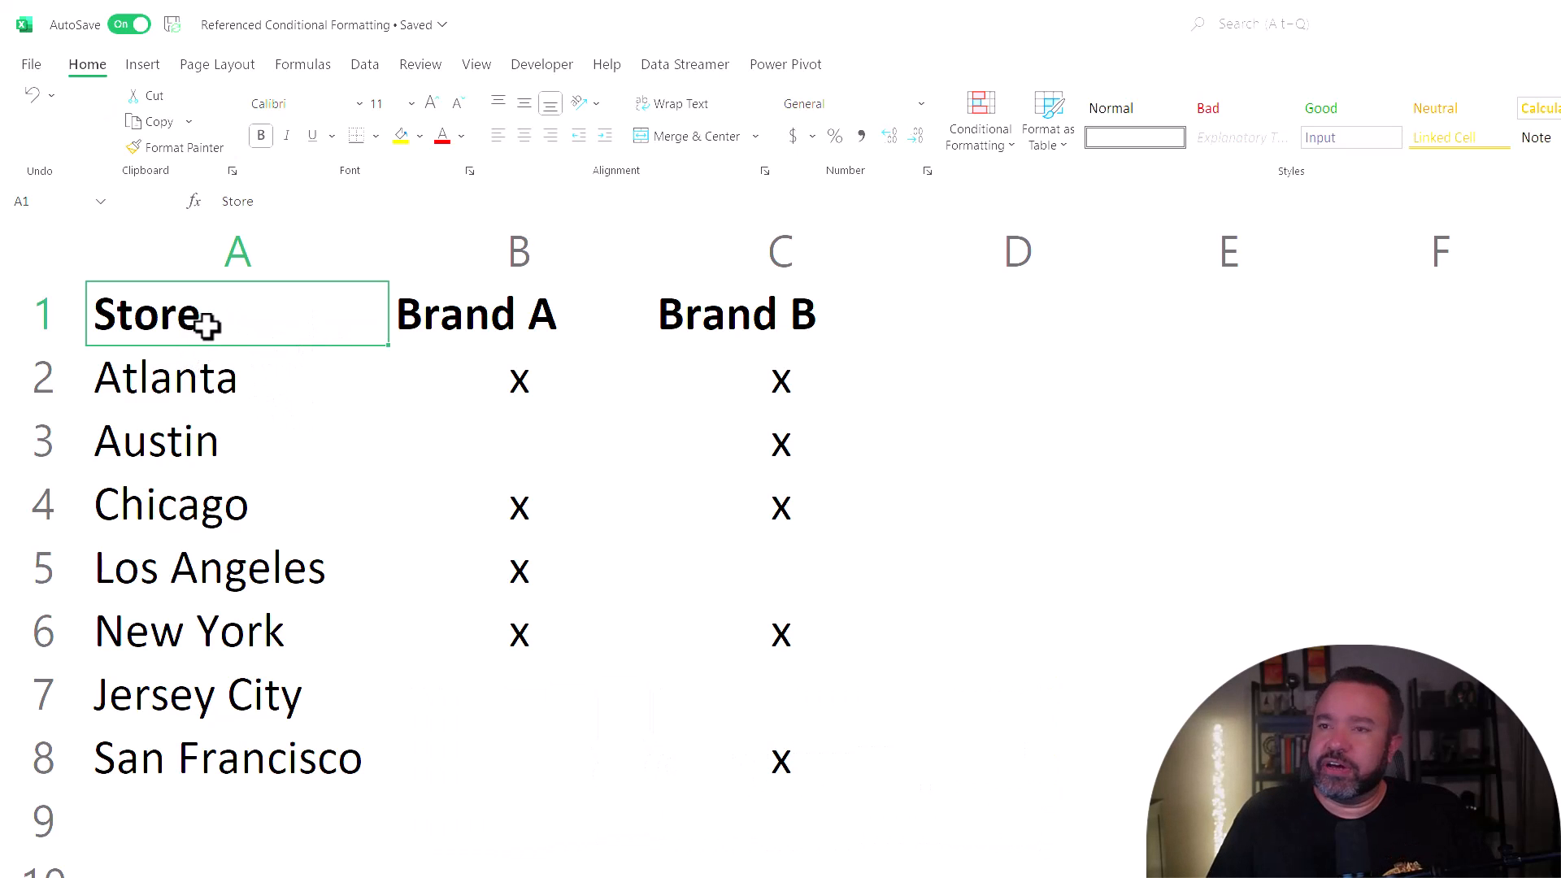
Point out the Brand A heading, Atlanta's x mark and Austin's empty Brand A cell before selecting the store names.
left_click(517, 313)
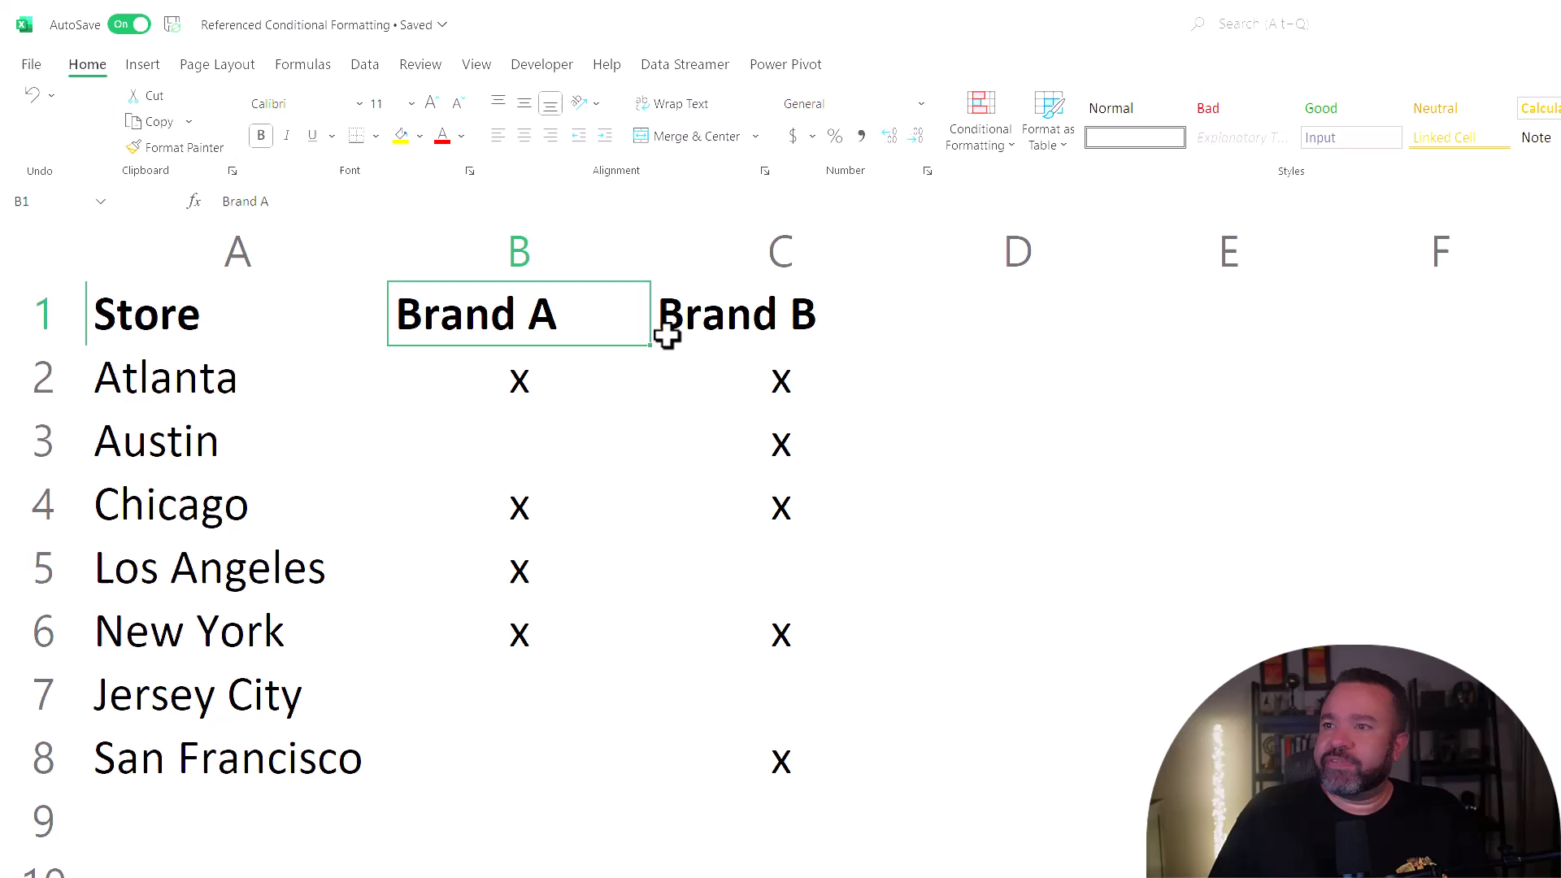
mouse_move(821, 289)
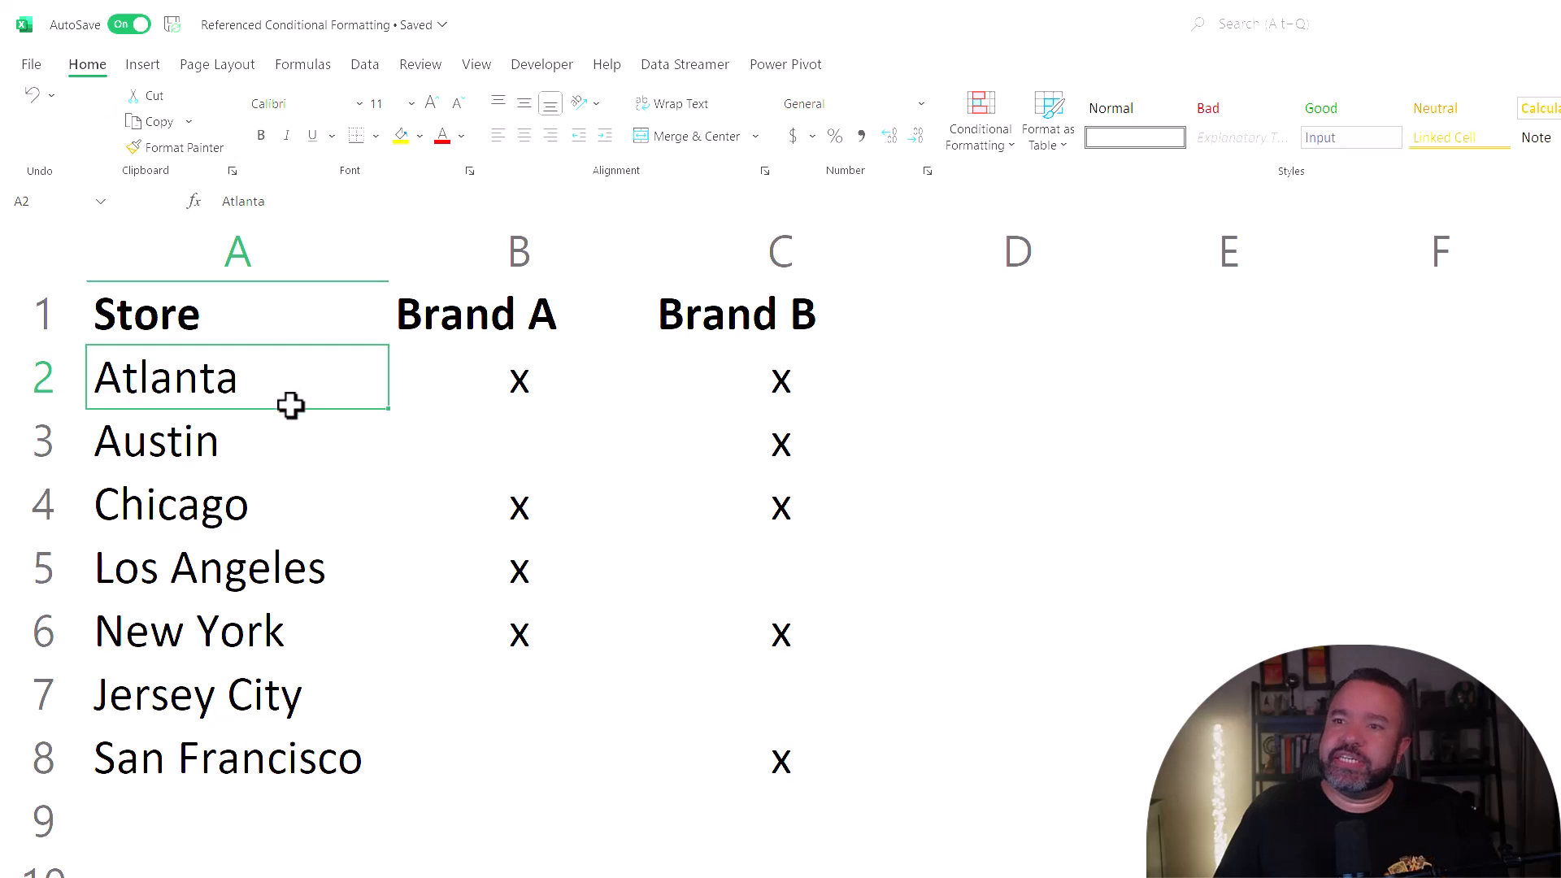
left_click(237, 440)
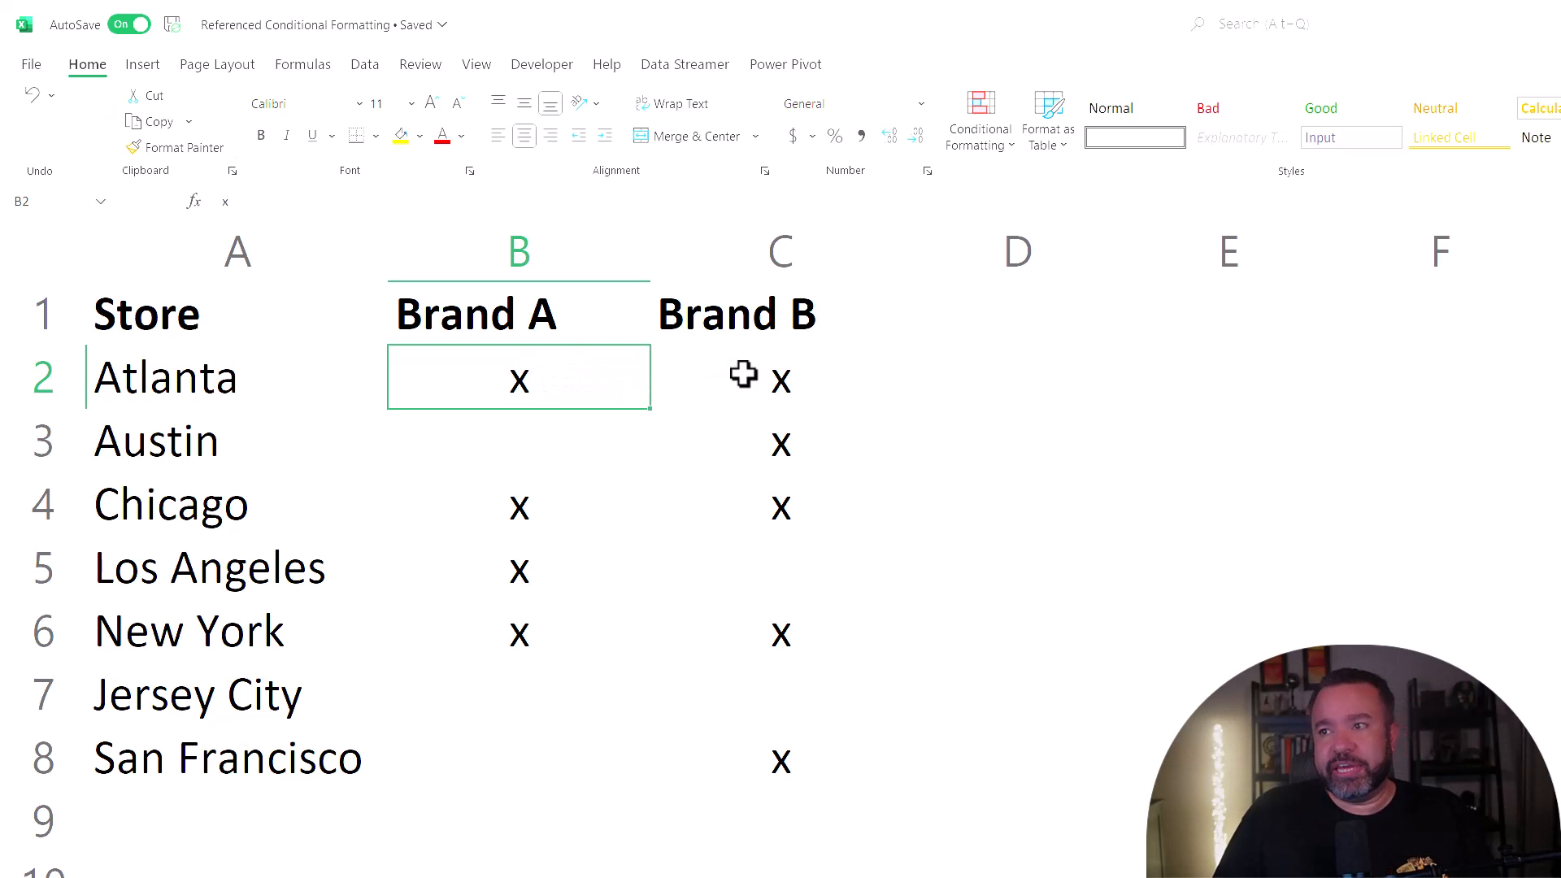
left_click(517, 441)
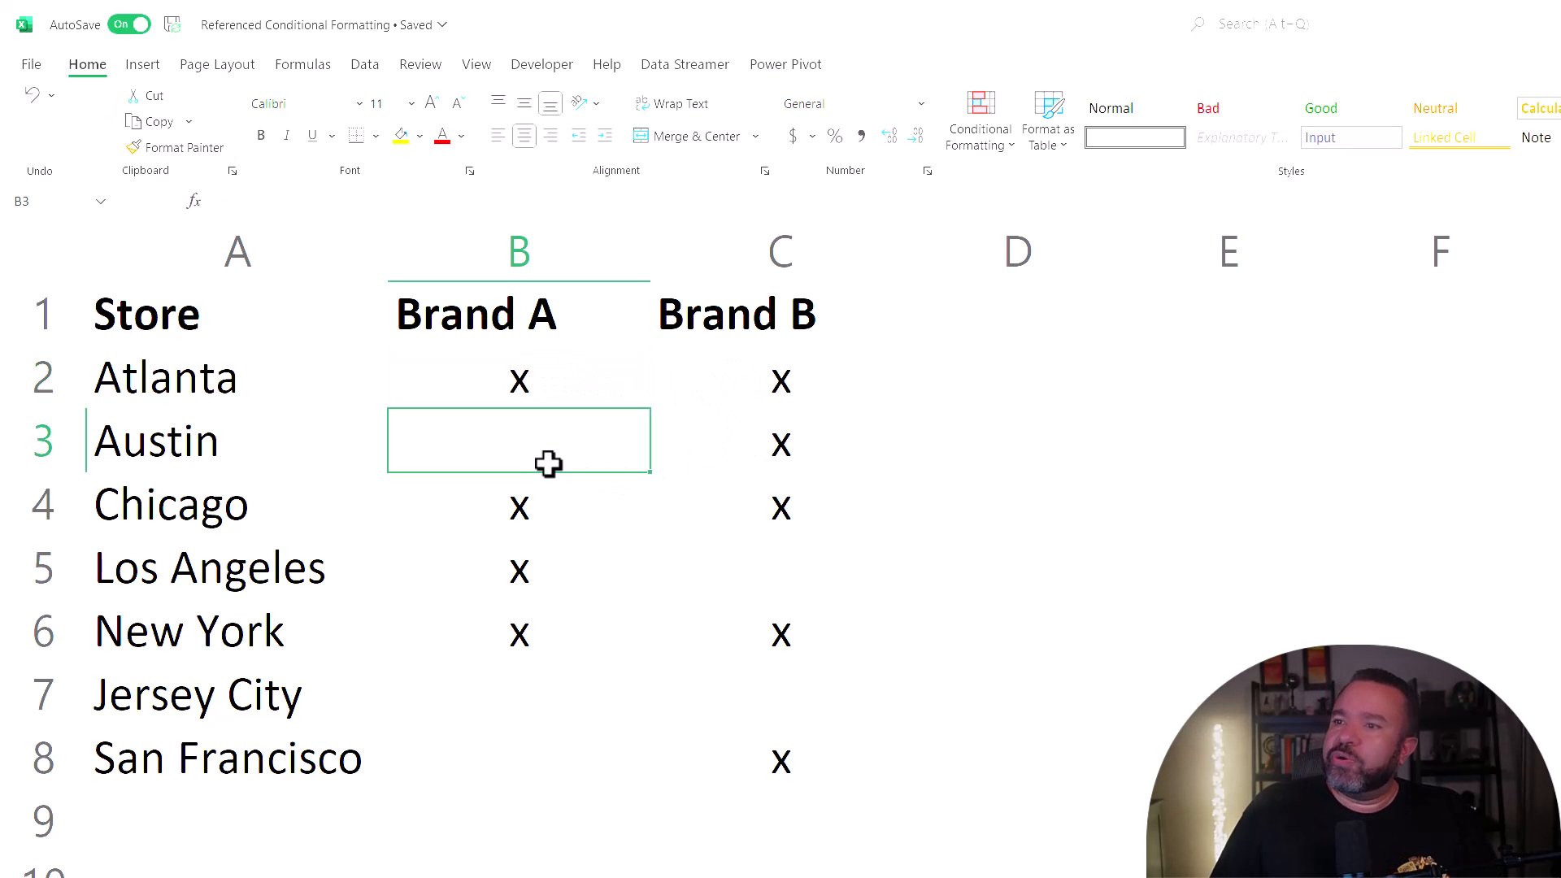
left_click(779, 440)
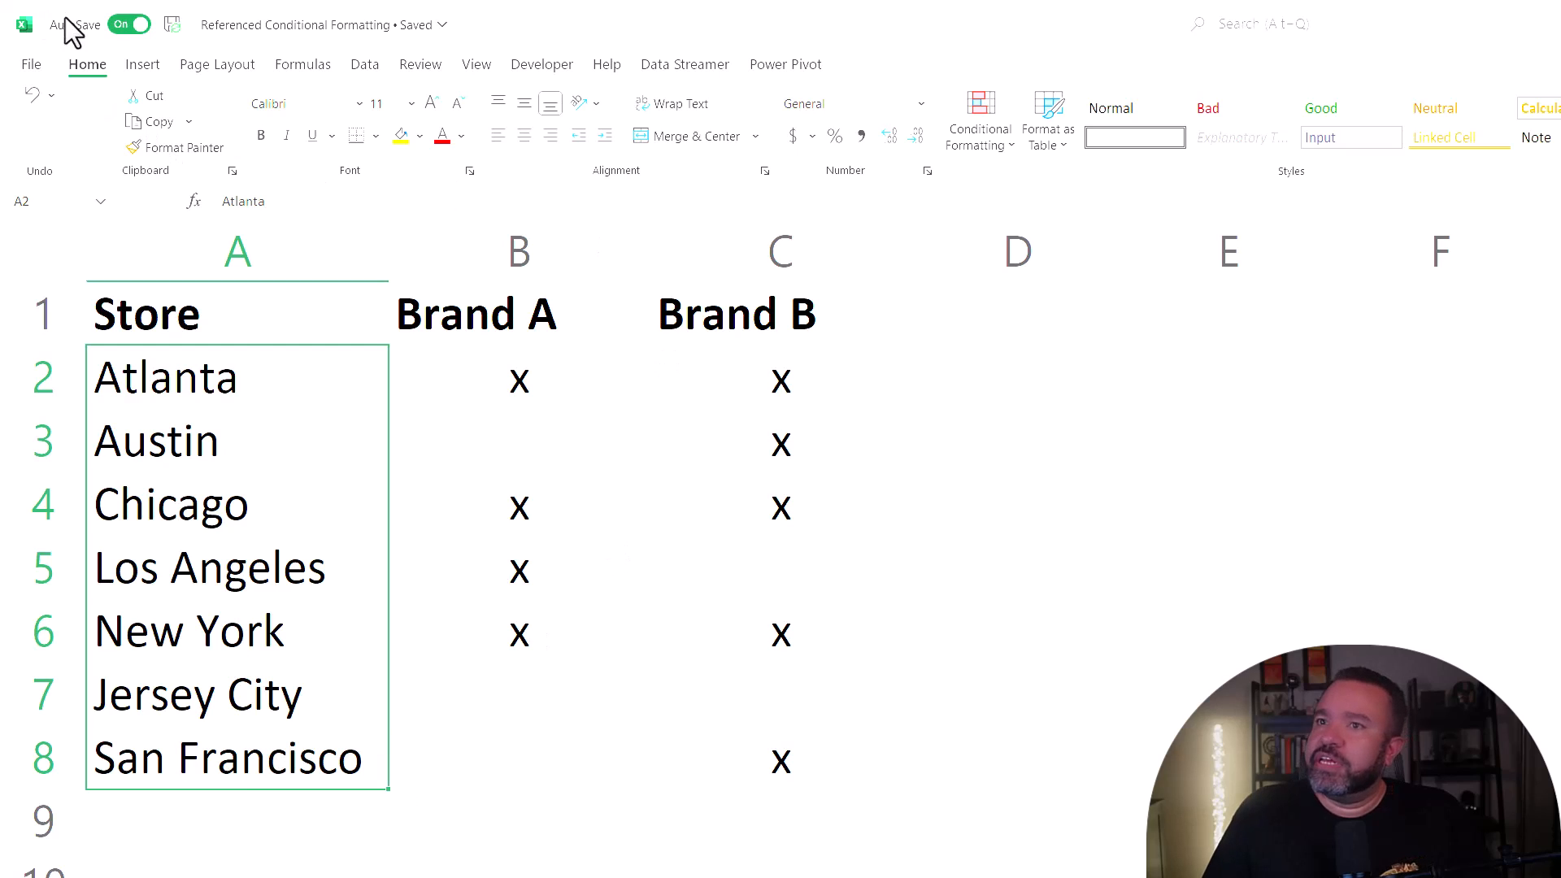
mouse_move(95, 79)
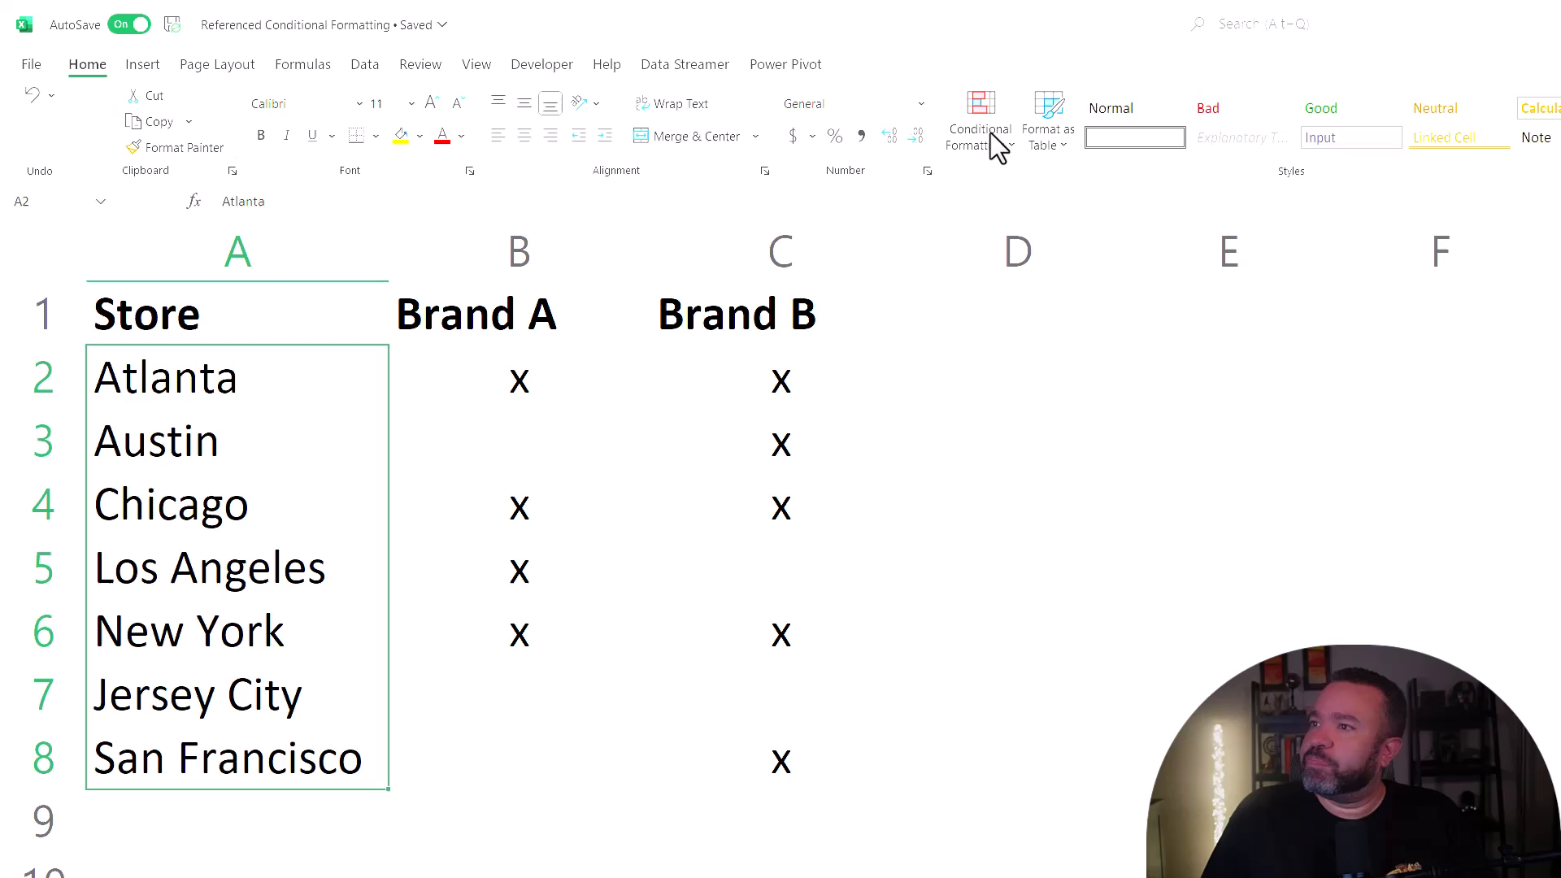
Start a new conditional formatting rule of type 'Use a formula to determine which cells to format'.
left_click(977, 118)
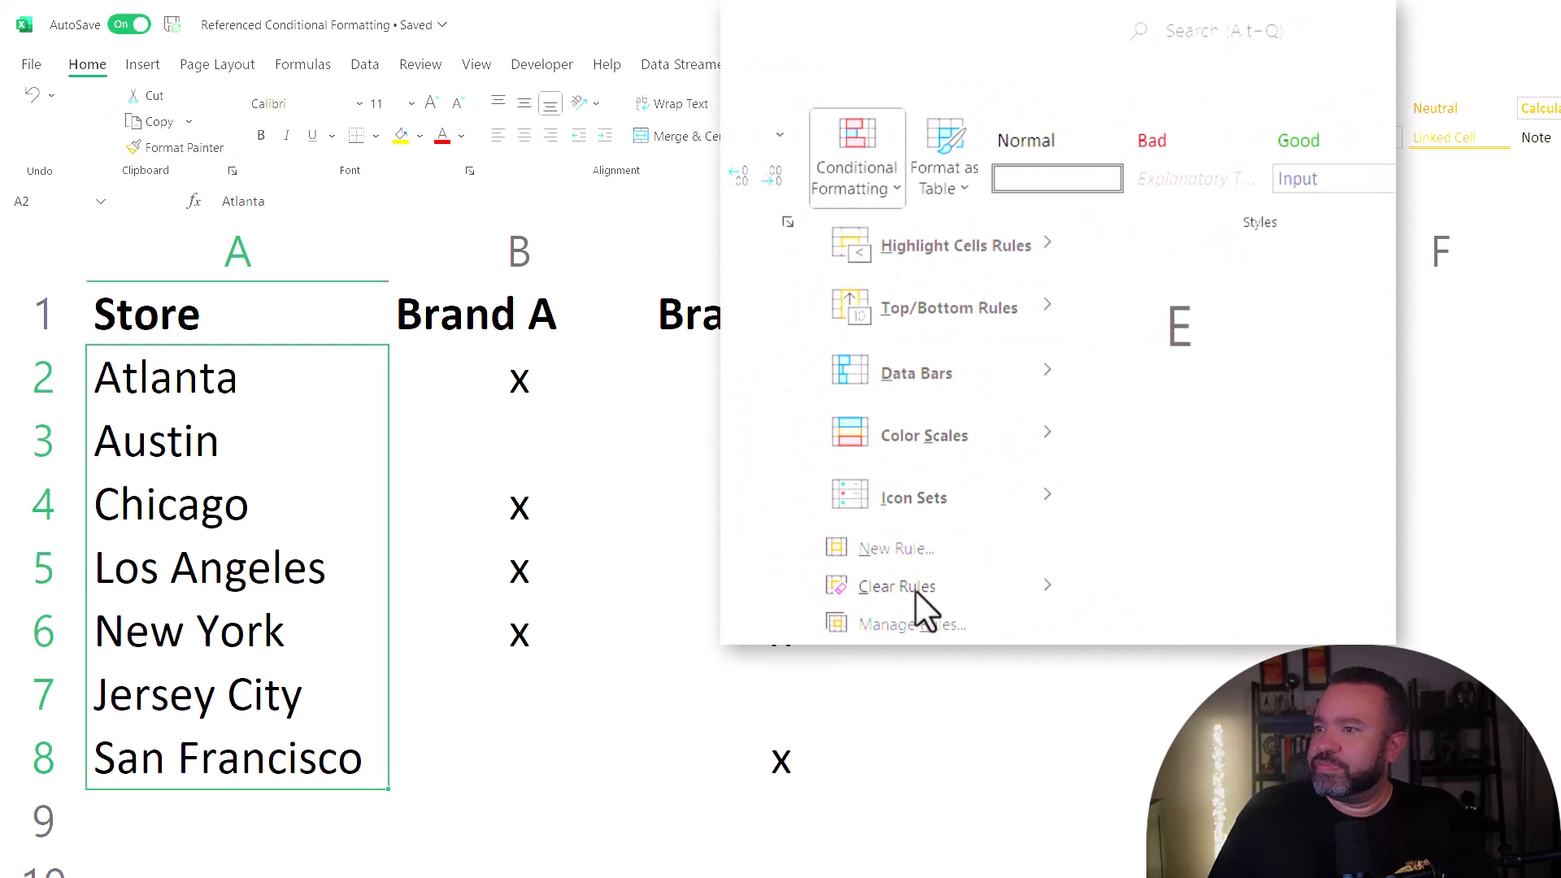
mouse_move(920, 572)
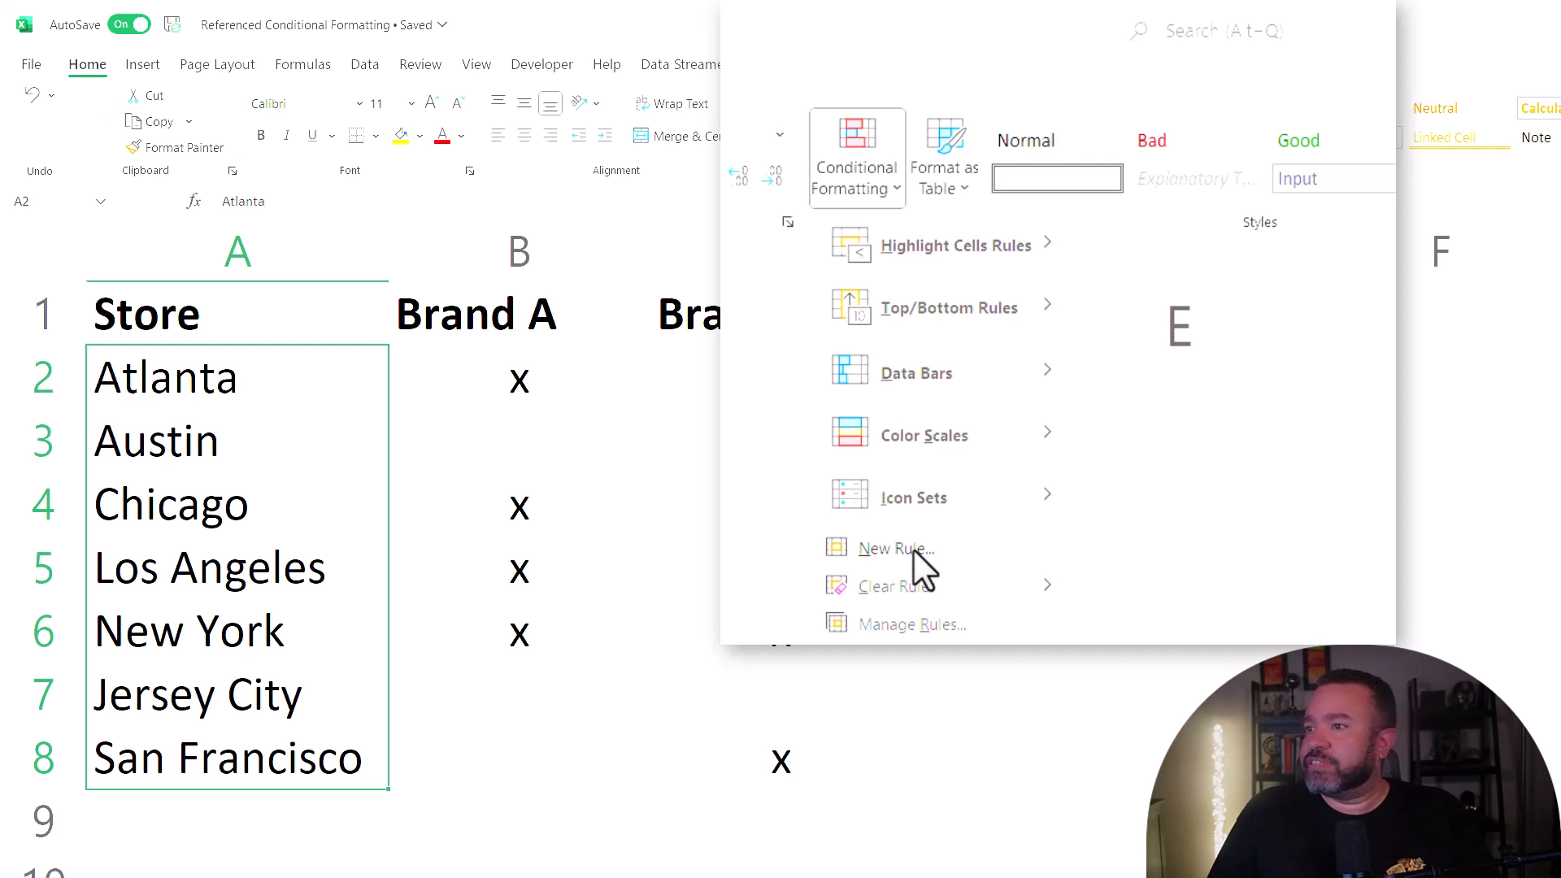
left_click(892, 548)
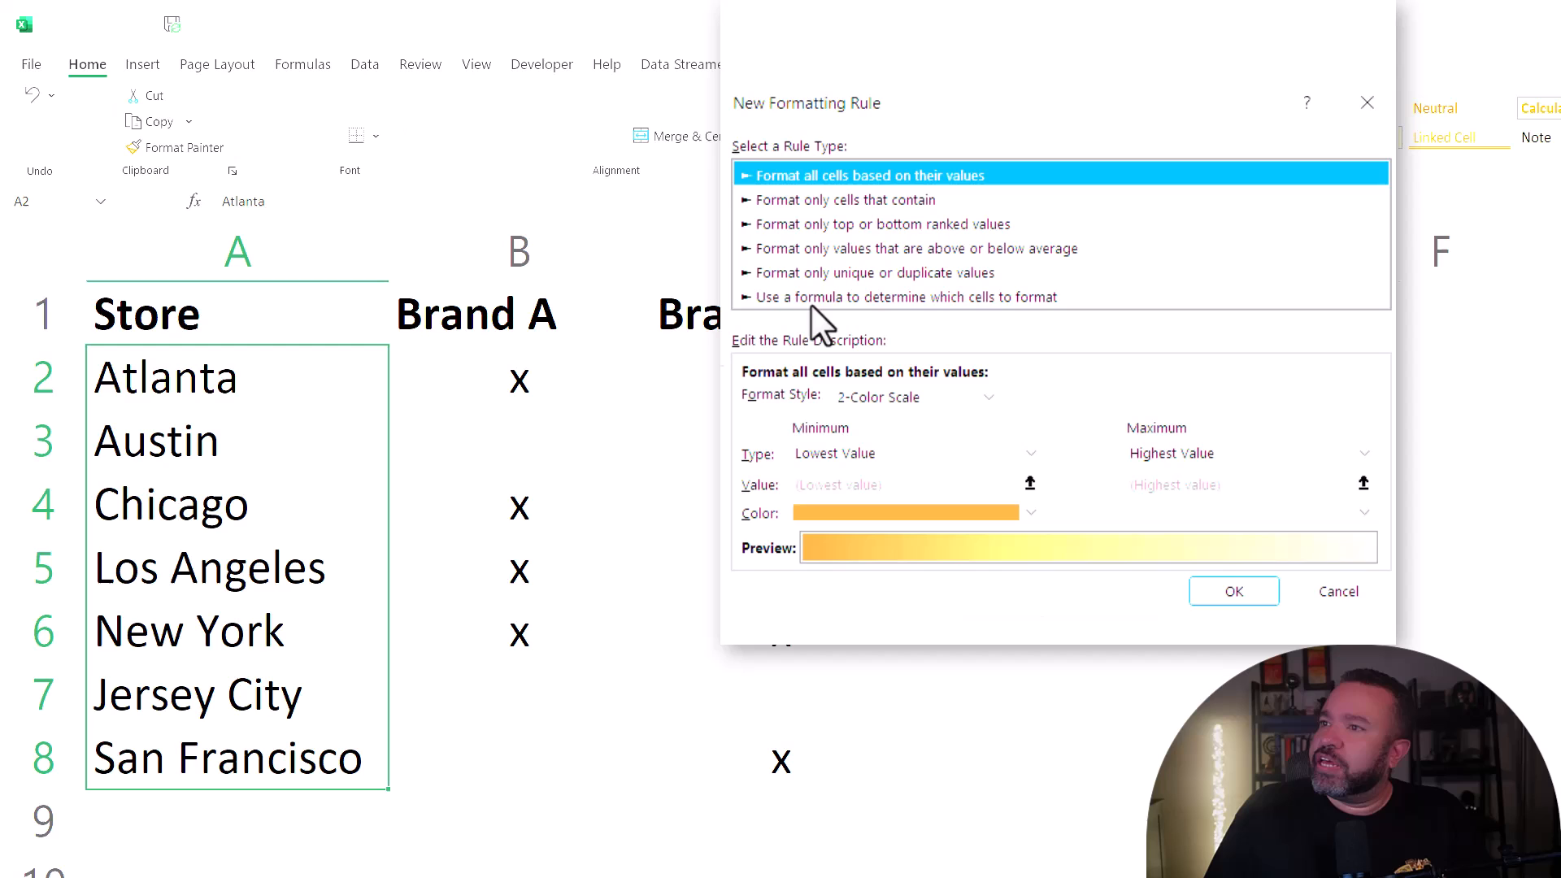
mouse_move(910, 333)
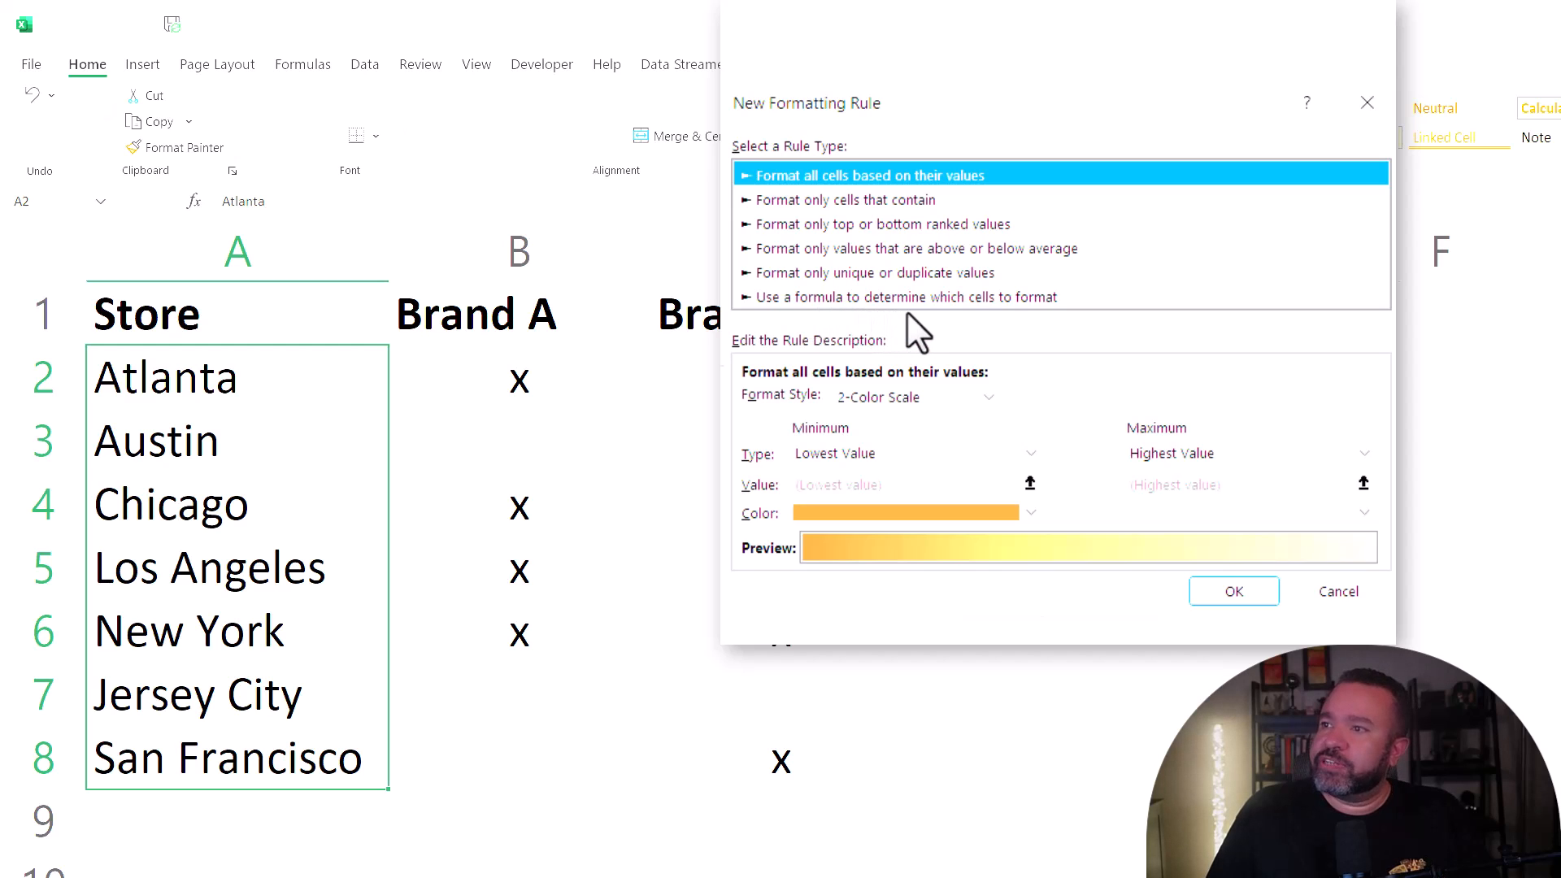
mouse_move(1031, 319)
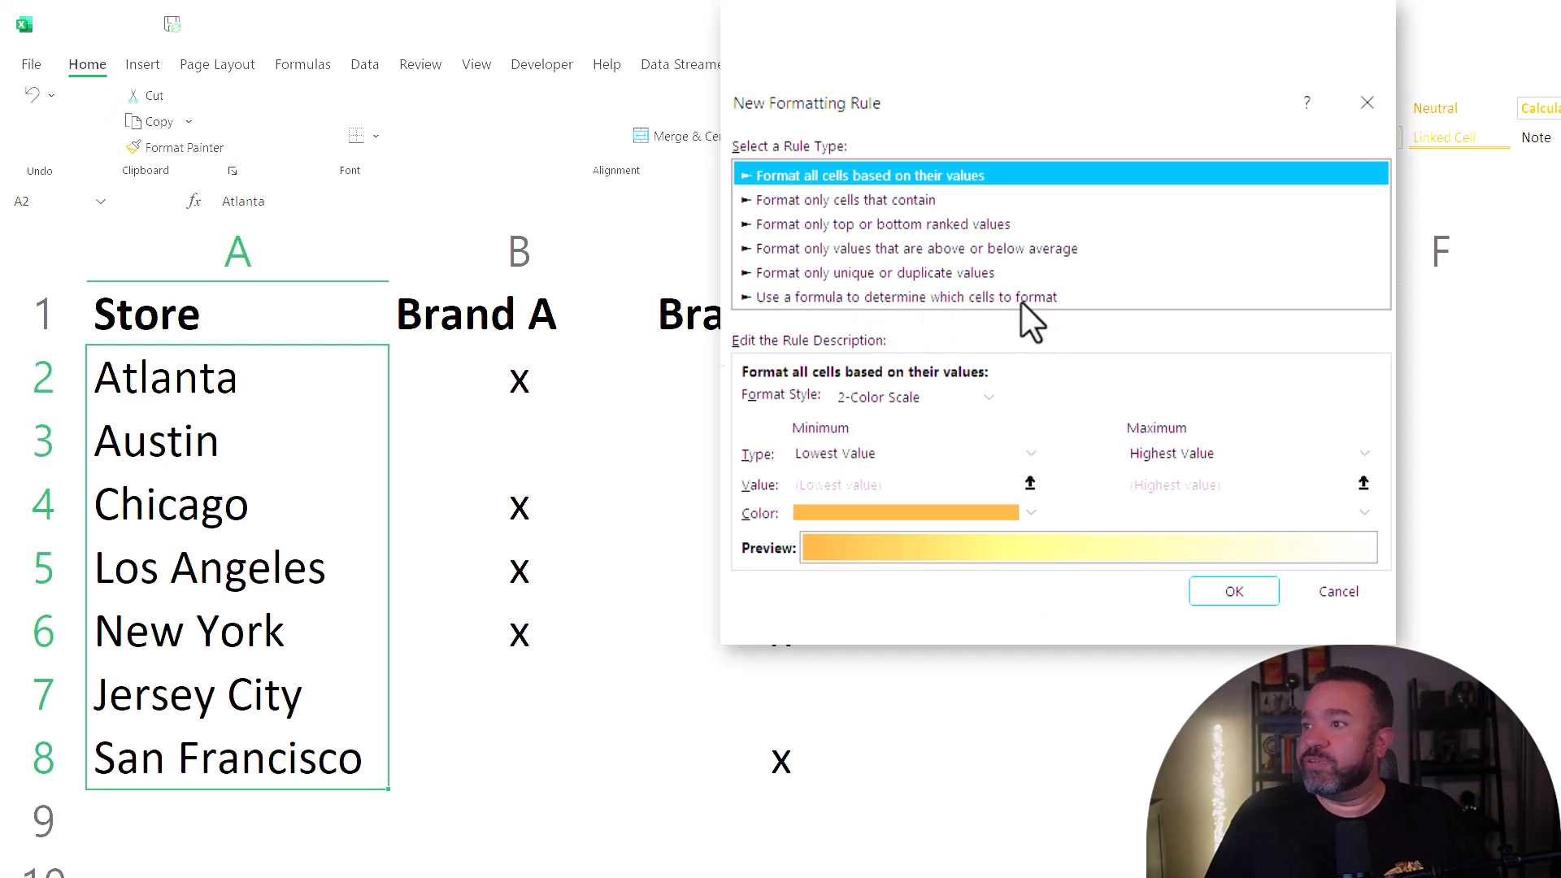
left_click(901, 296)
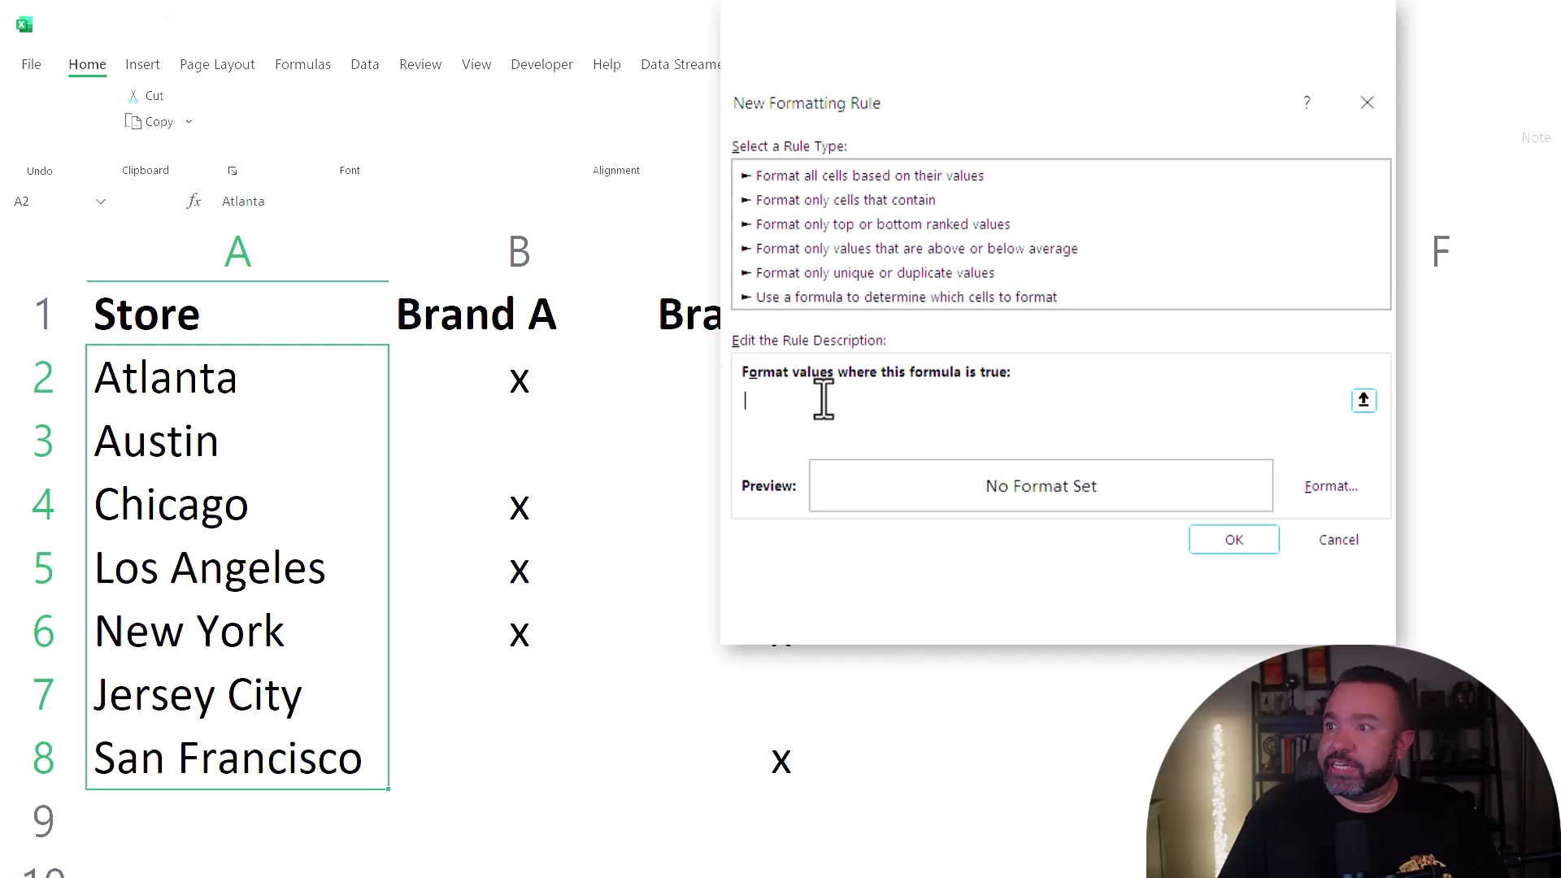
Enter the rule formula =AND(B2<>"x",C2<>"x") testing that neither brand is marked.
type("=AND")
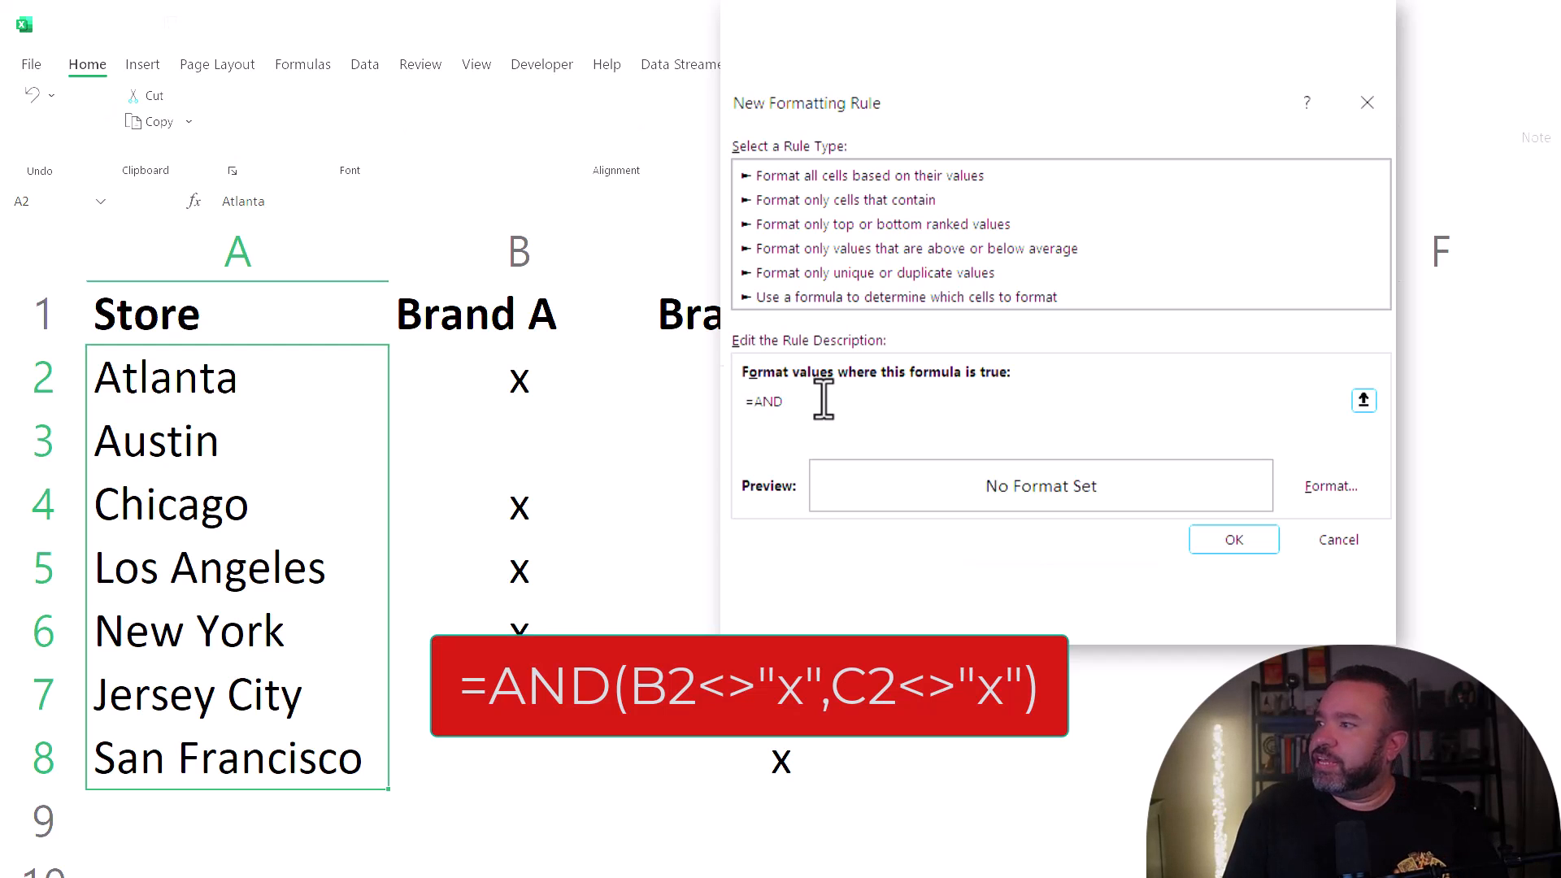
type("(B")
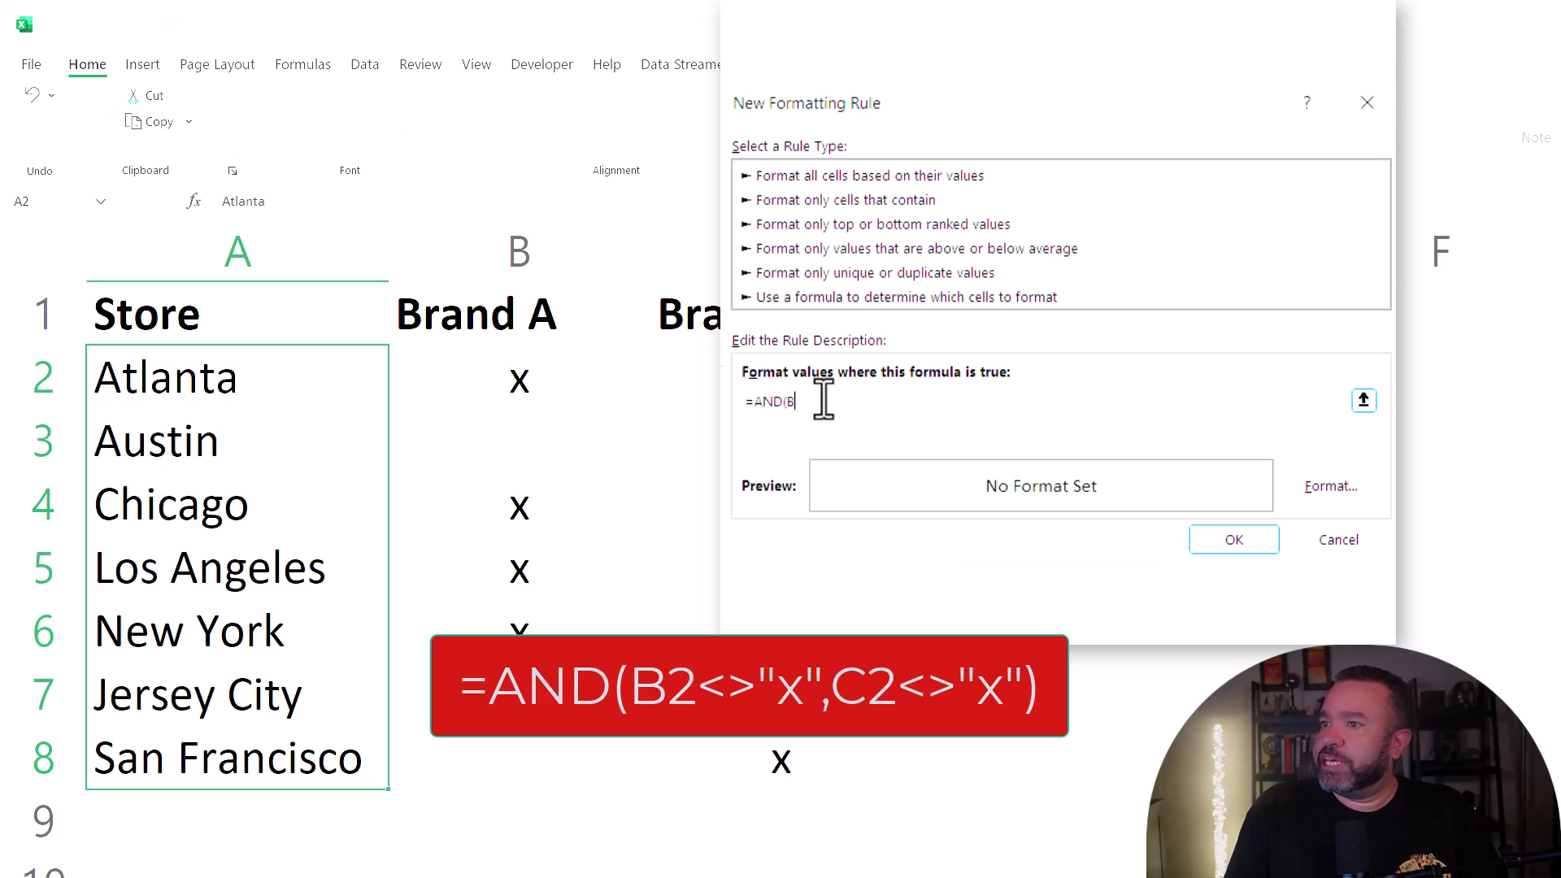
type("2<>")
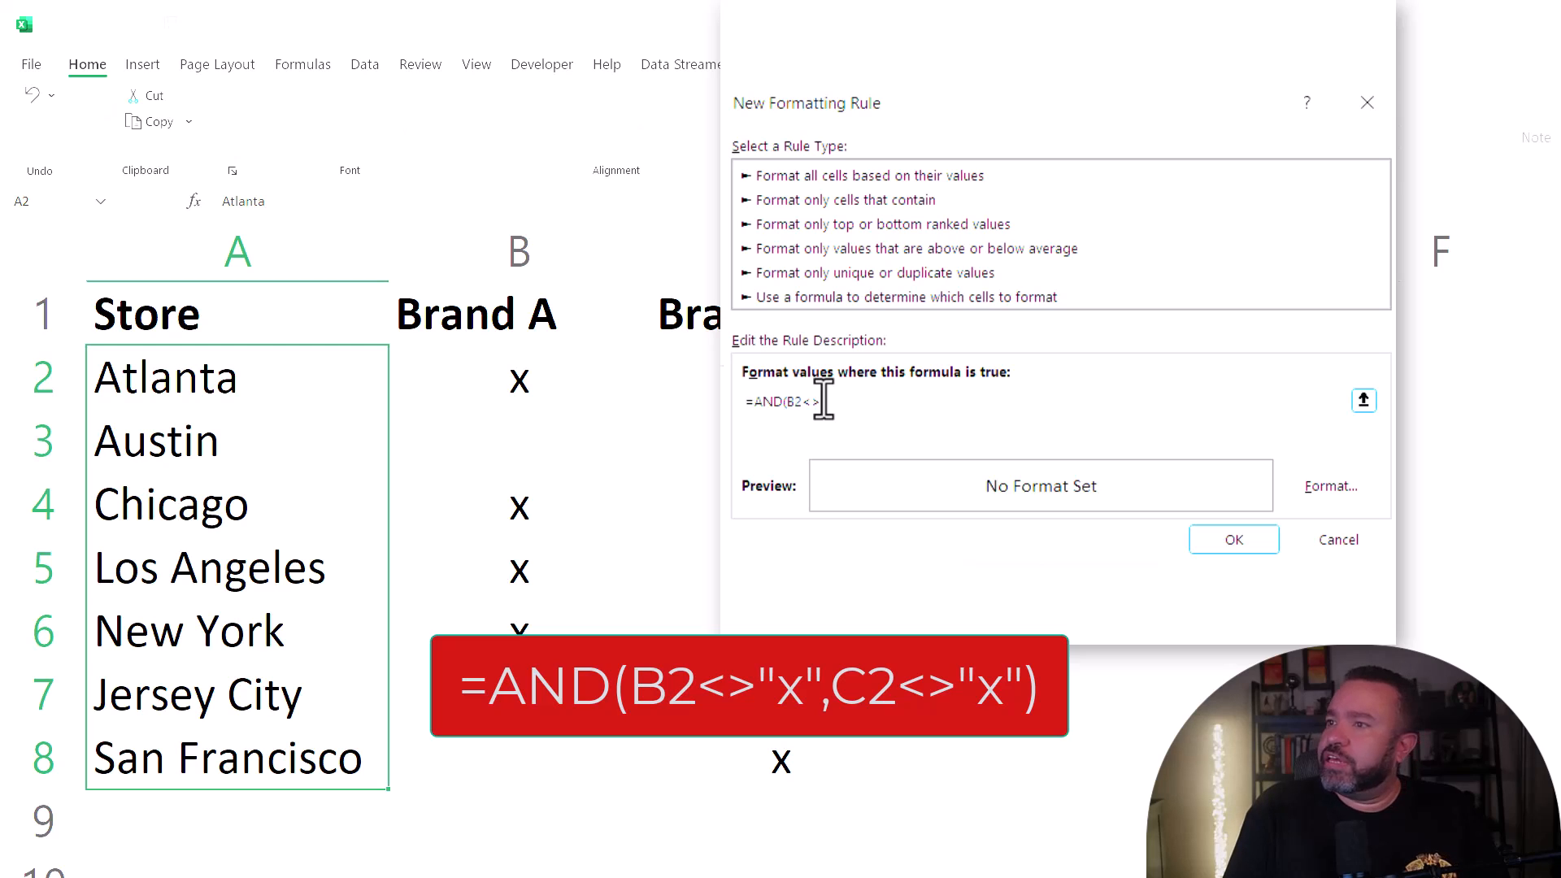
type("x\"")
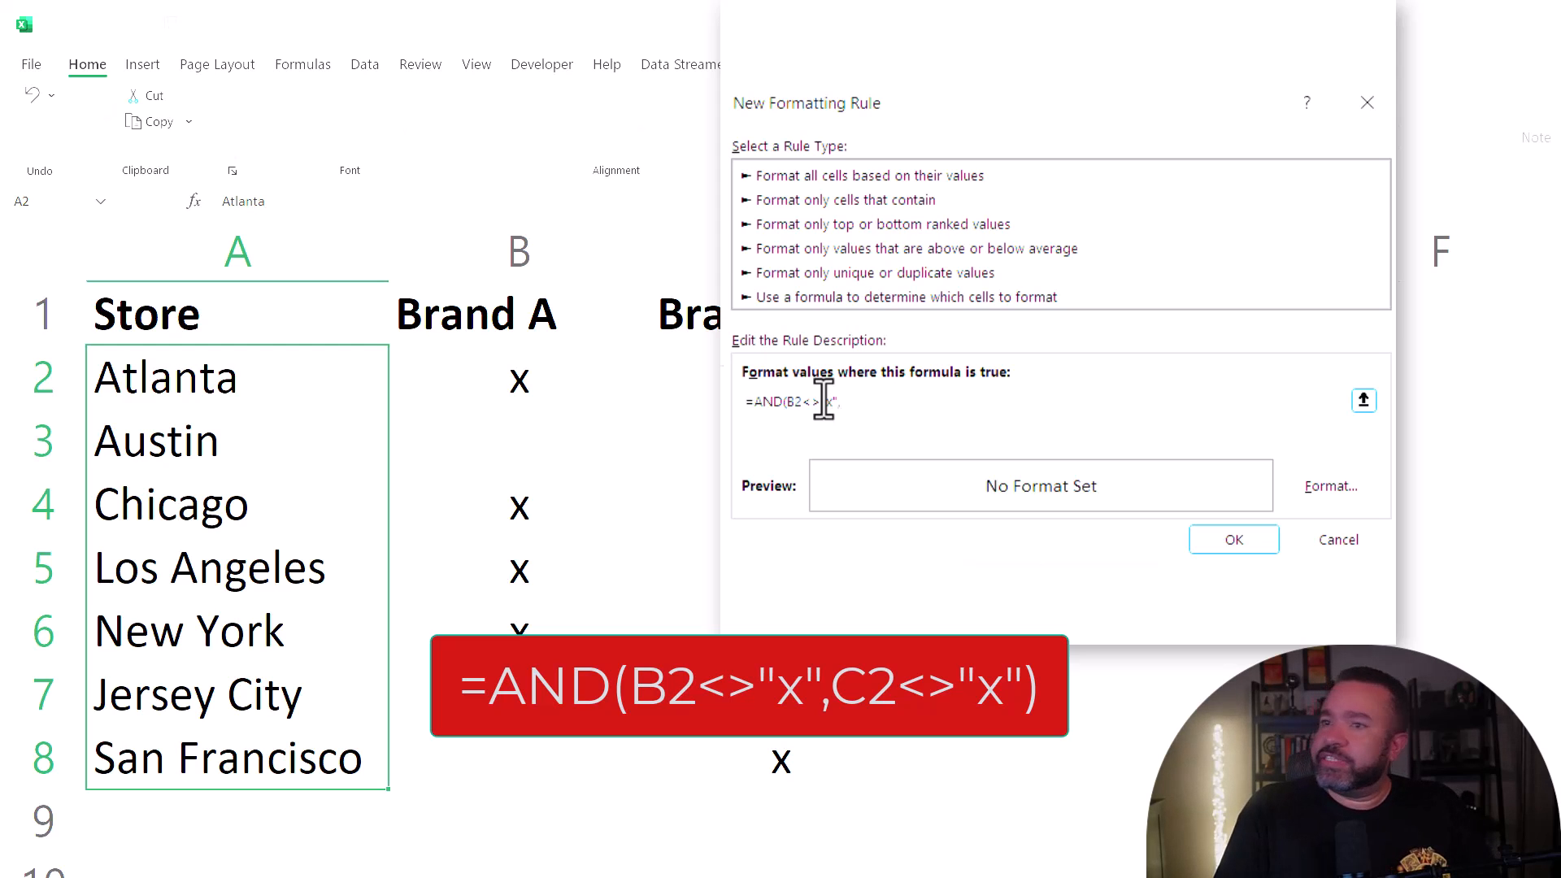
type(",c2<>\"x")
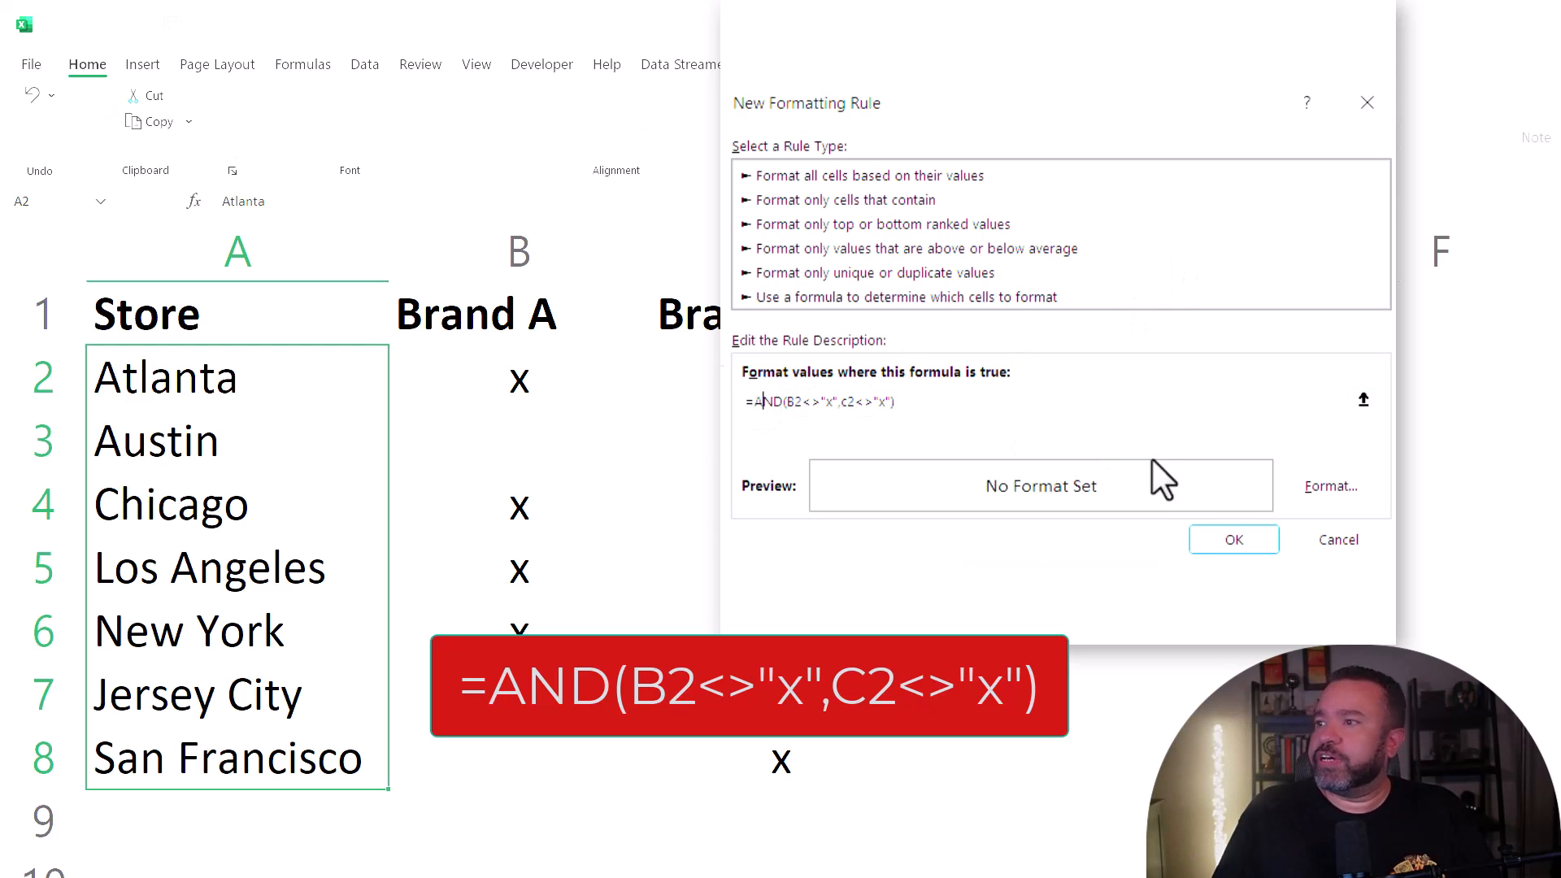
Give the rule a red fill and apply it so Jersey City turns red.
left_click(1332, 486)
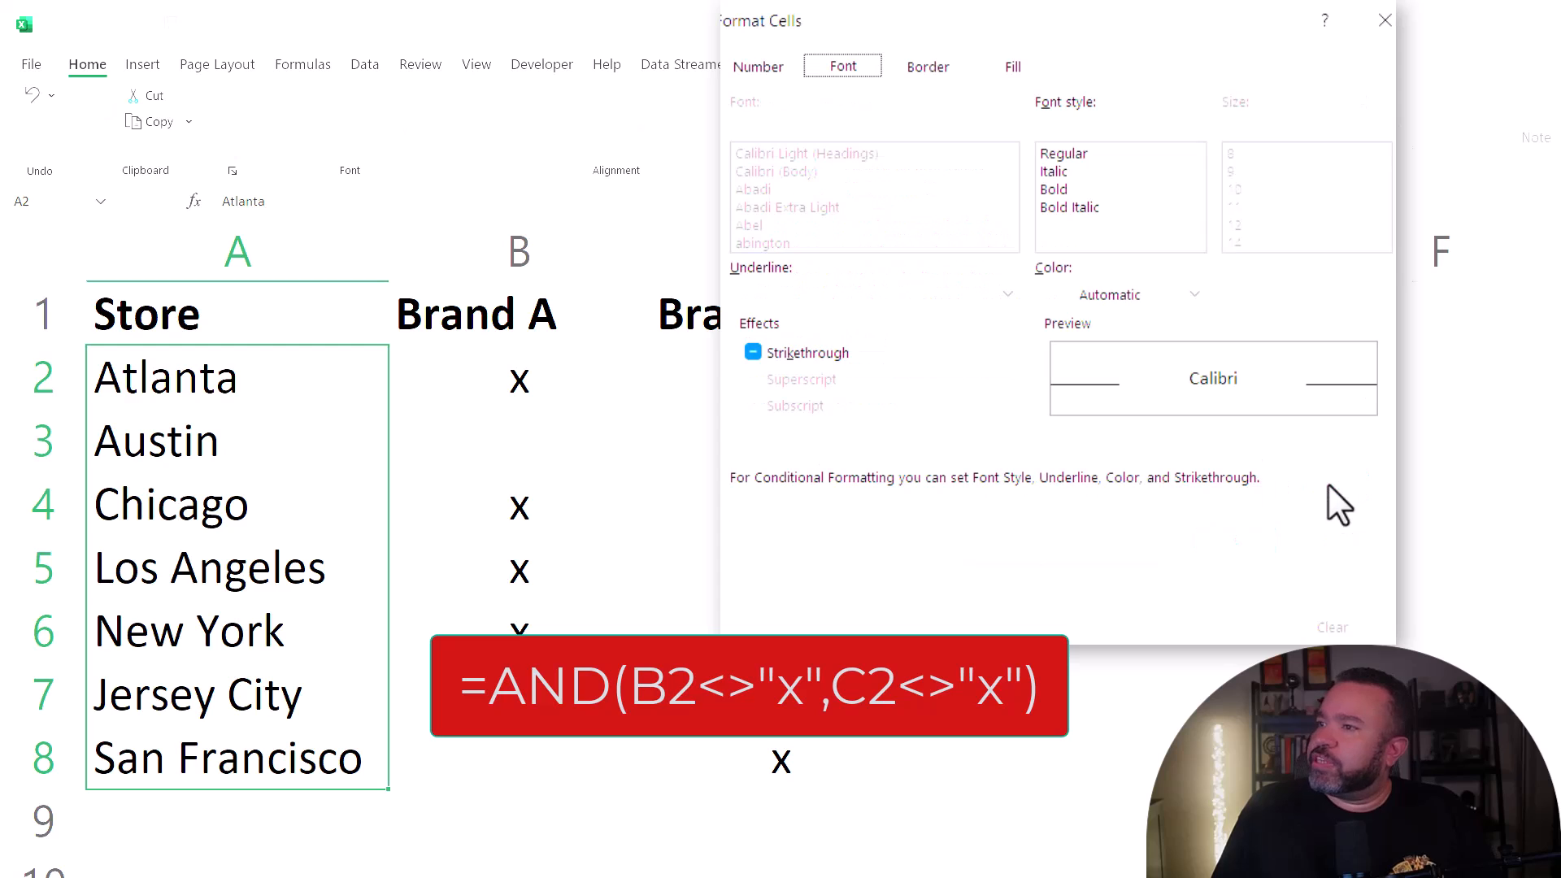
left_click(1013, 65)
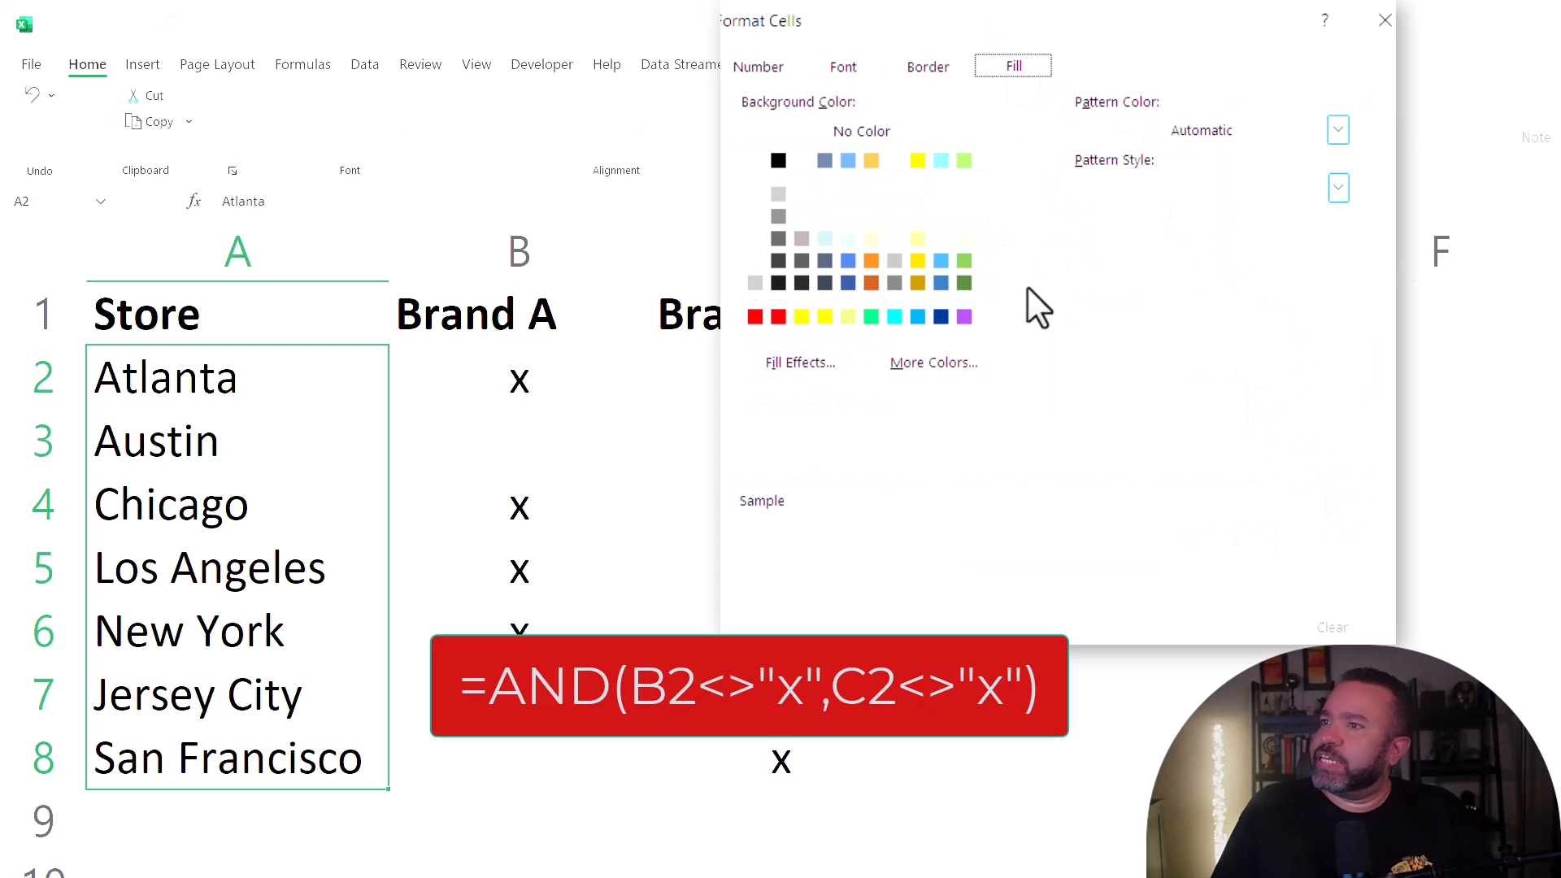
left_click(756, 317)
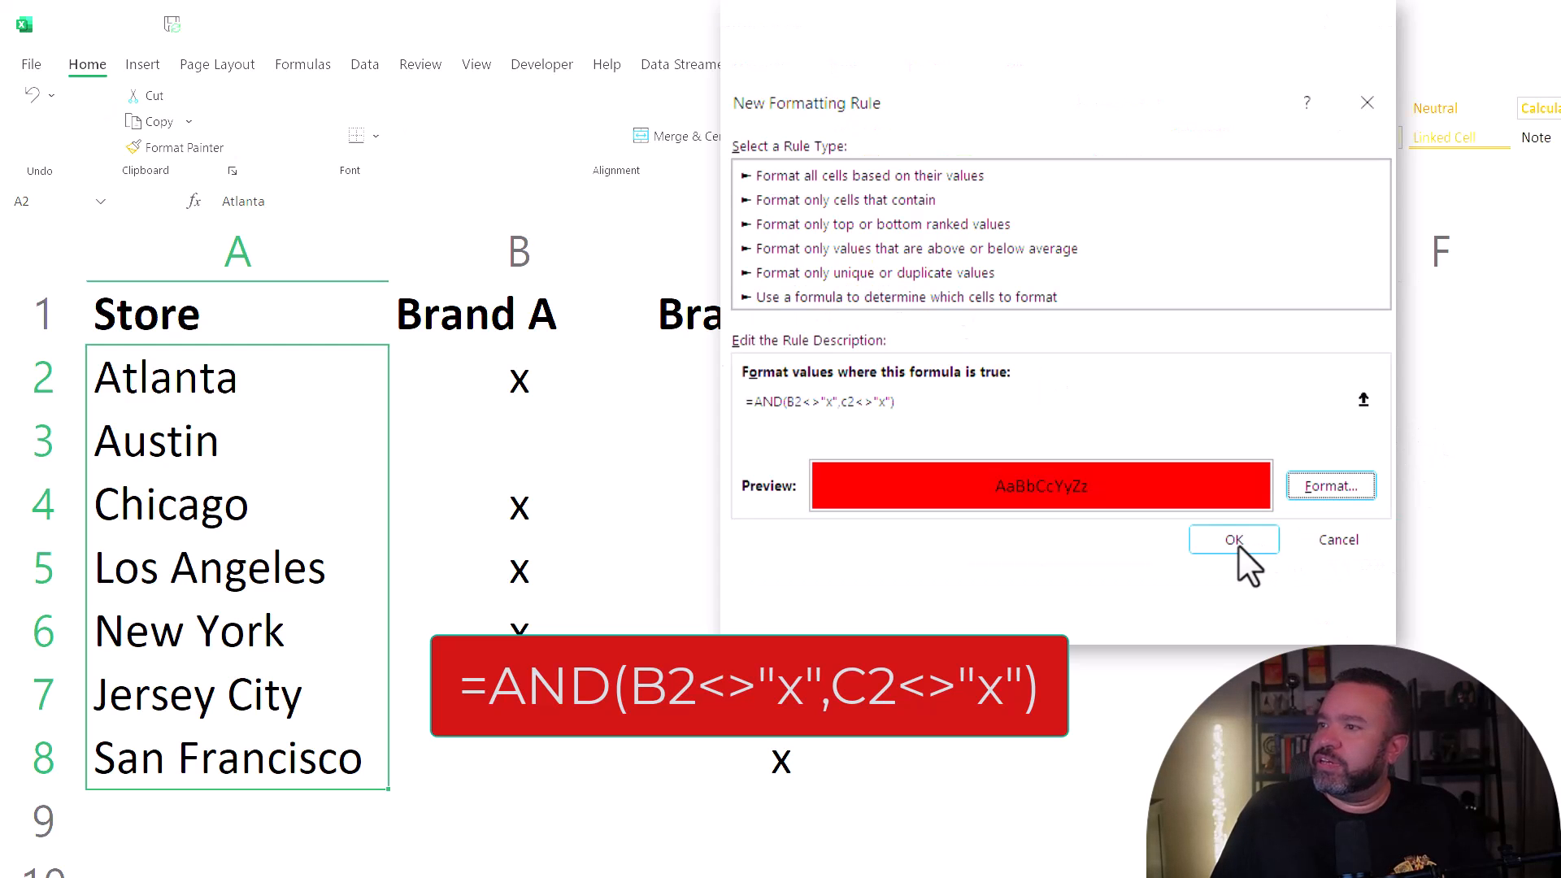
left_click(1234, 538)
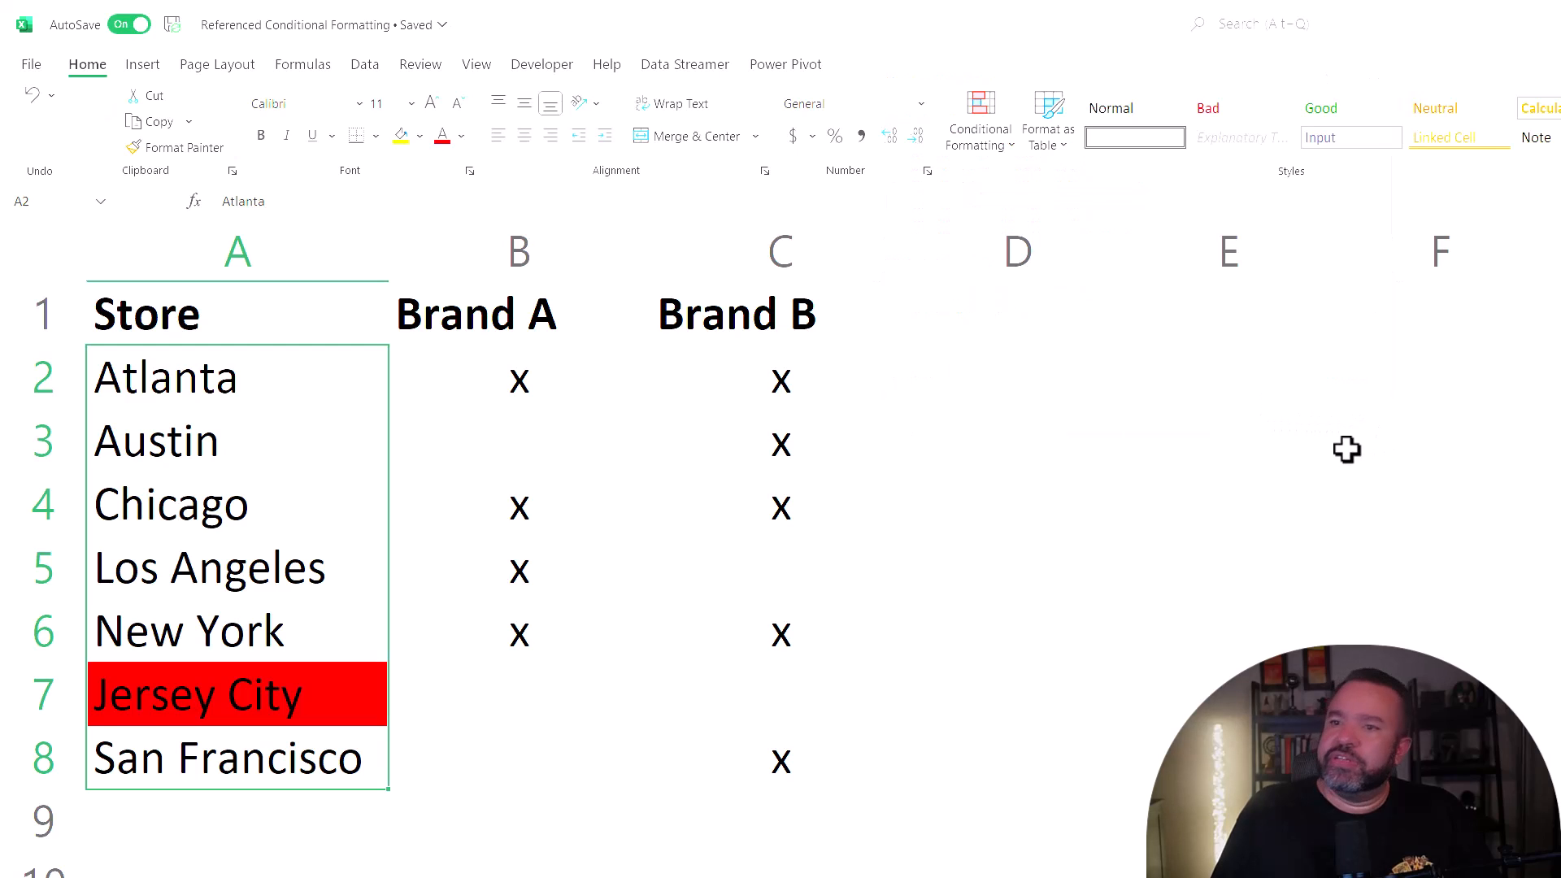
mouse_move(622, 717)
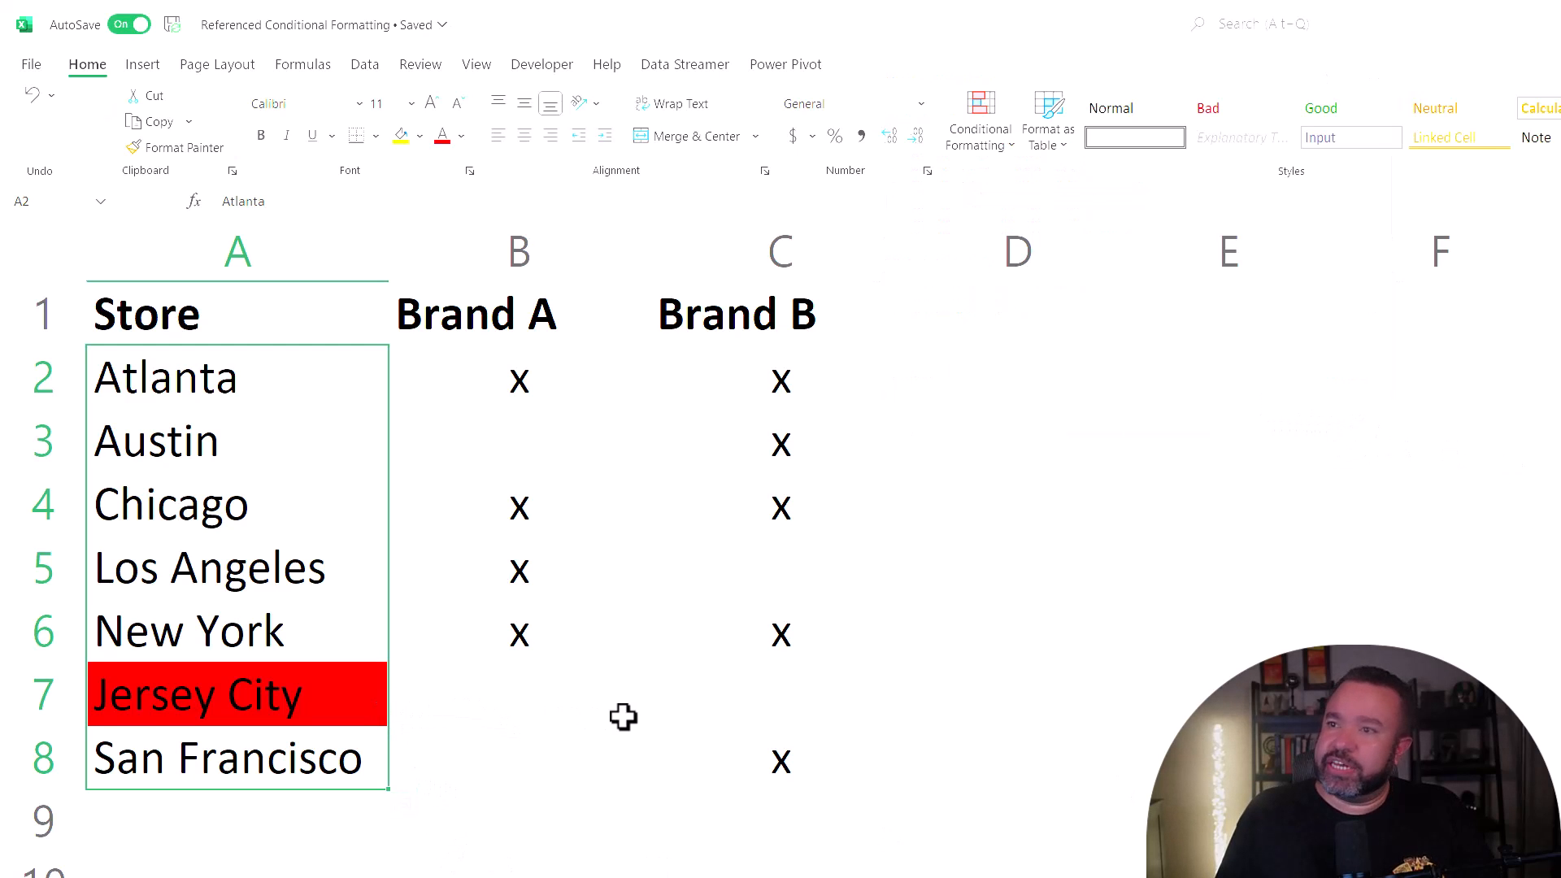
mouse_move(774, 712)
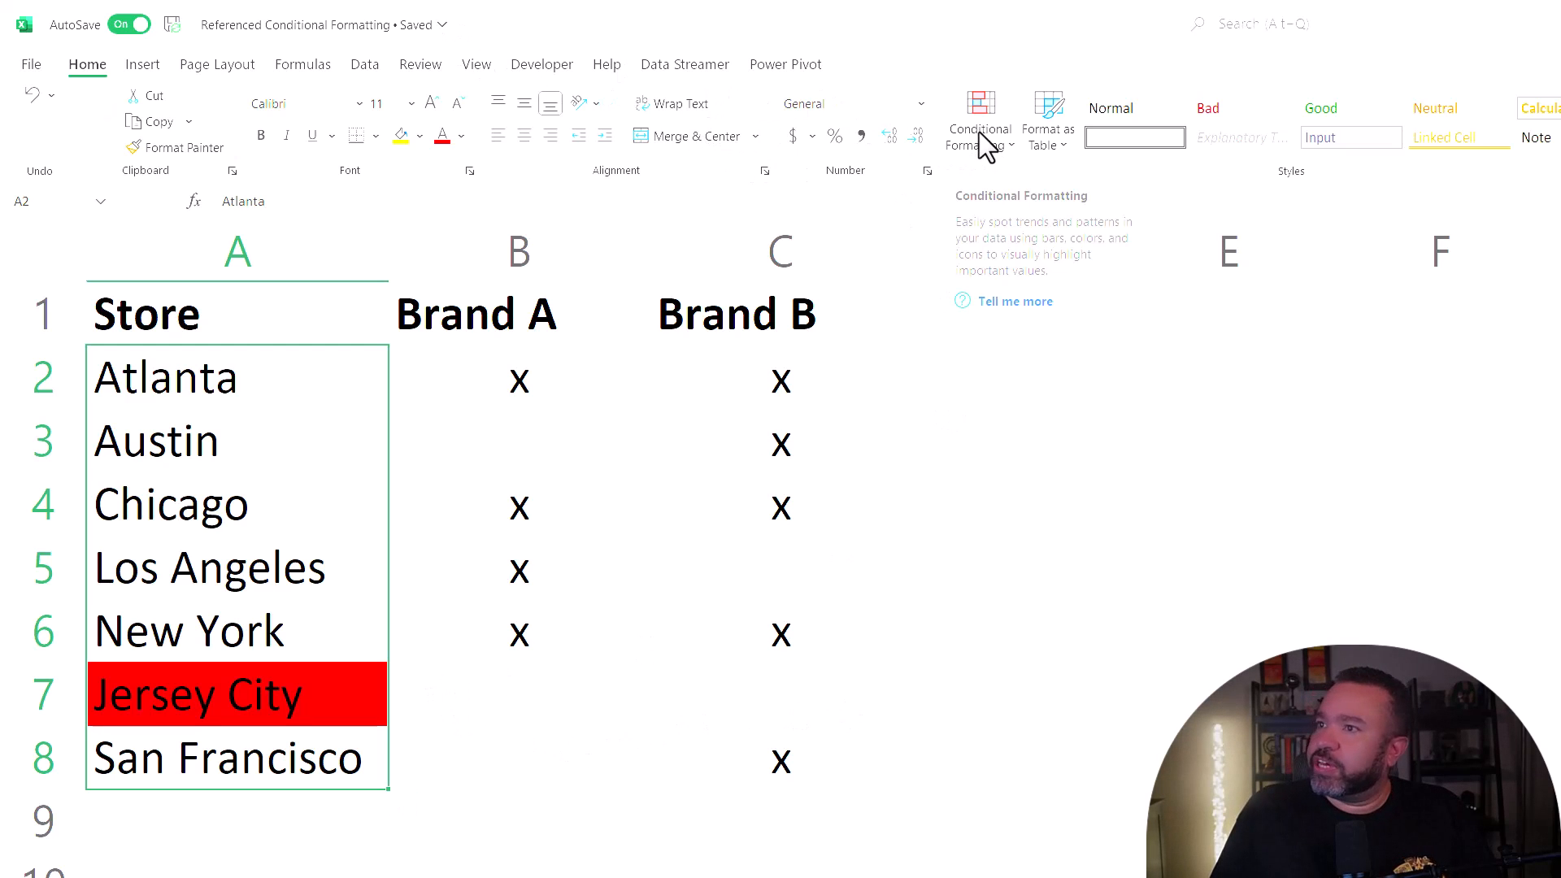
Create a second formula rule with =AND(B2="x",C2="x") for both brands marked.
left_click(978, 119)
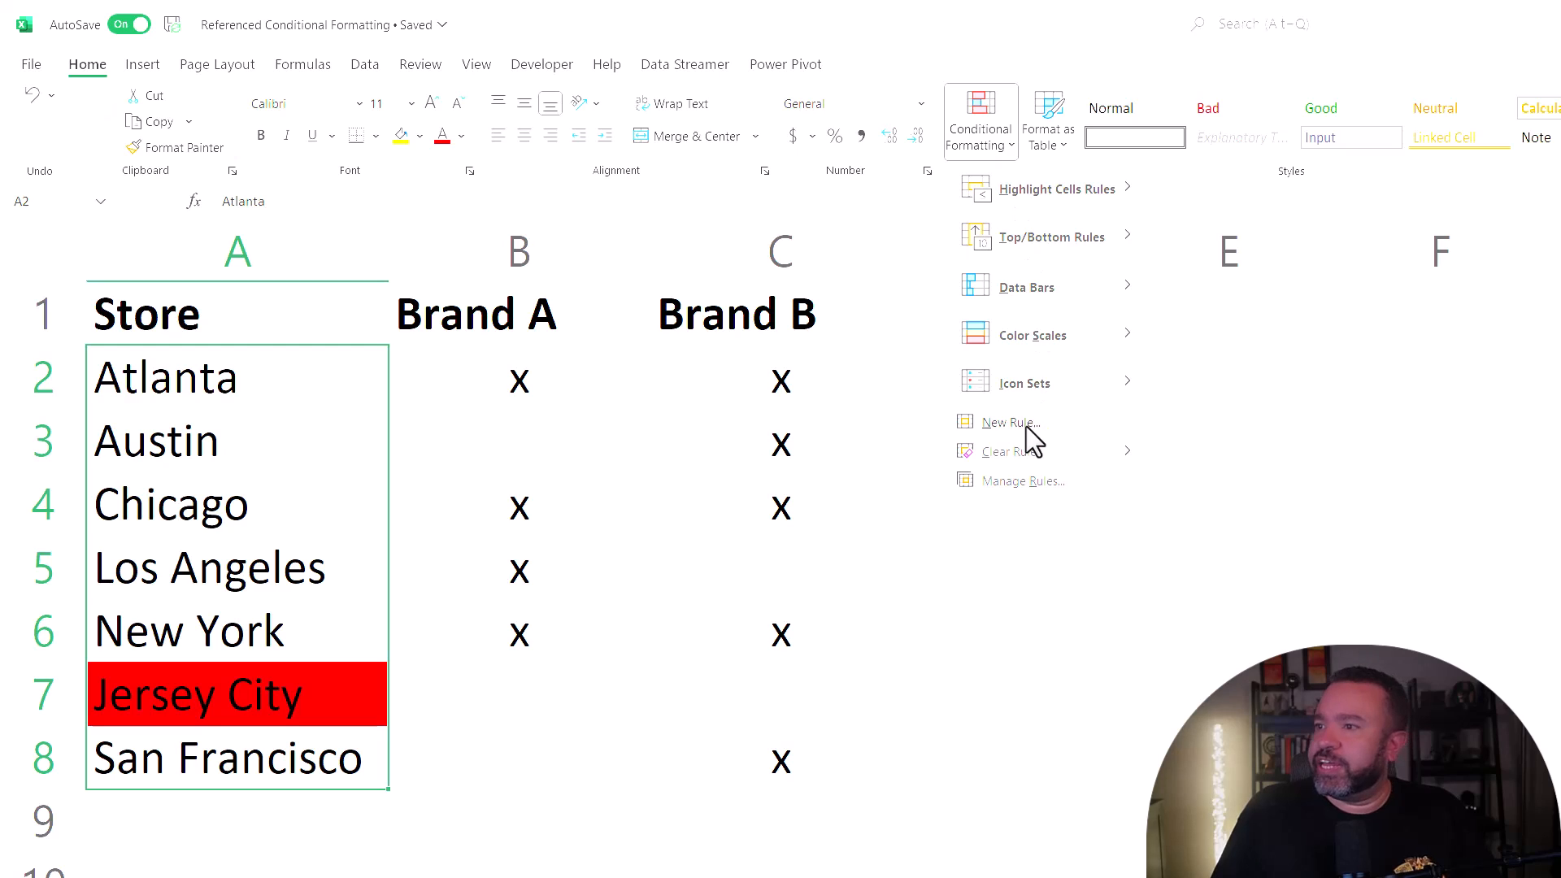
left_click(1007, 421)
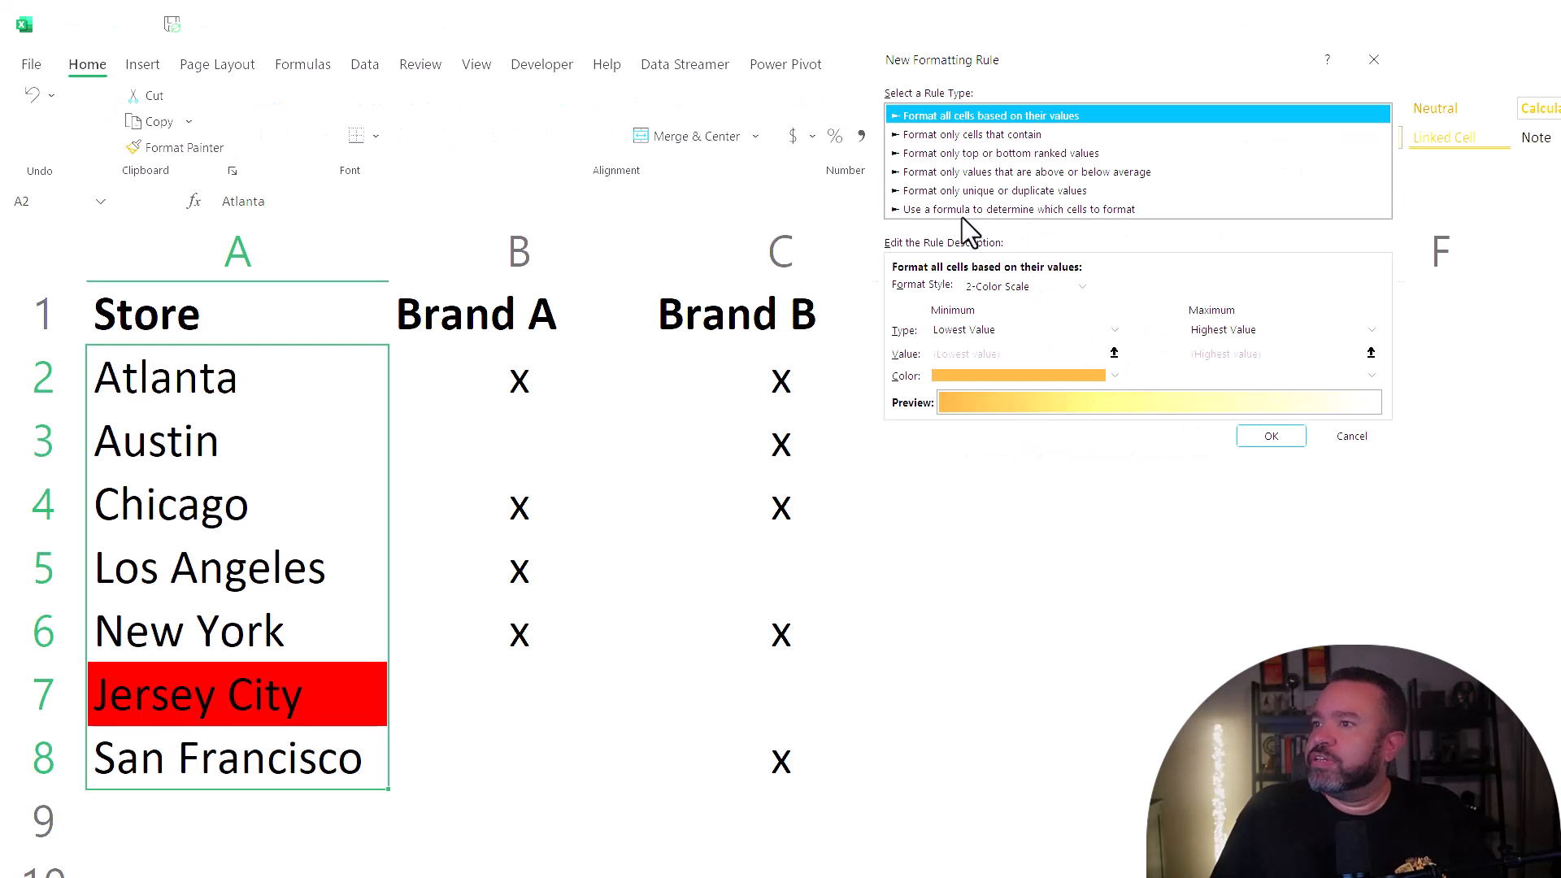
left_click(1018, 210)
type("=")
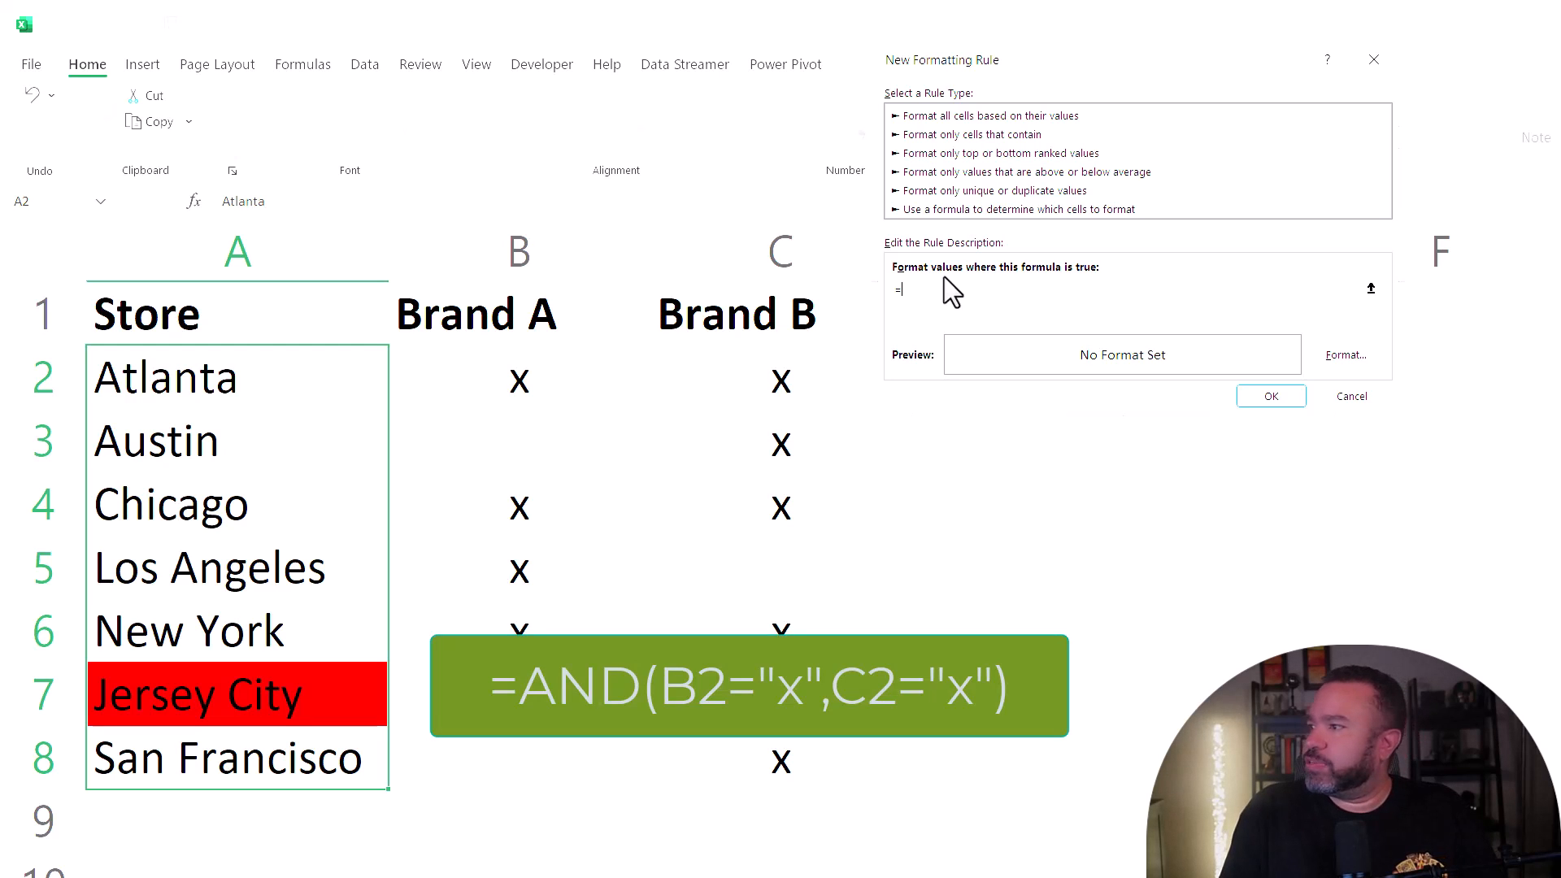
type("AND")
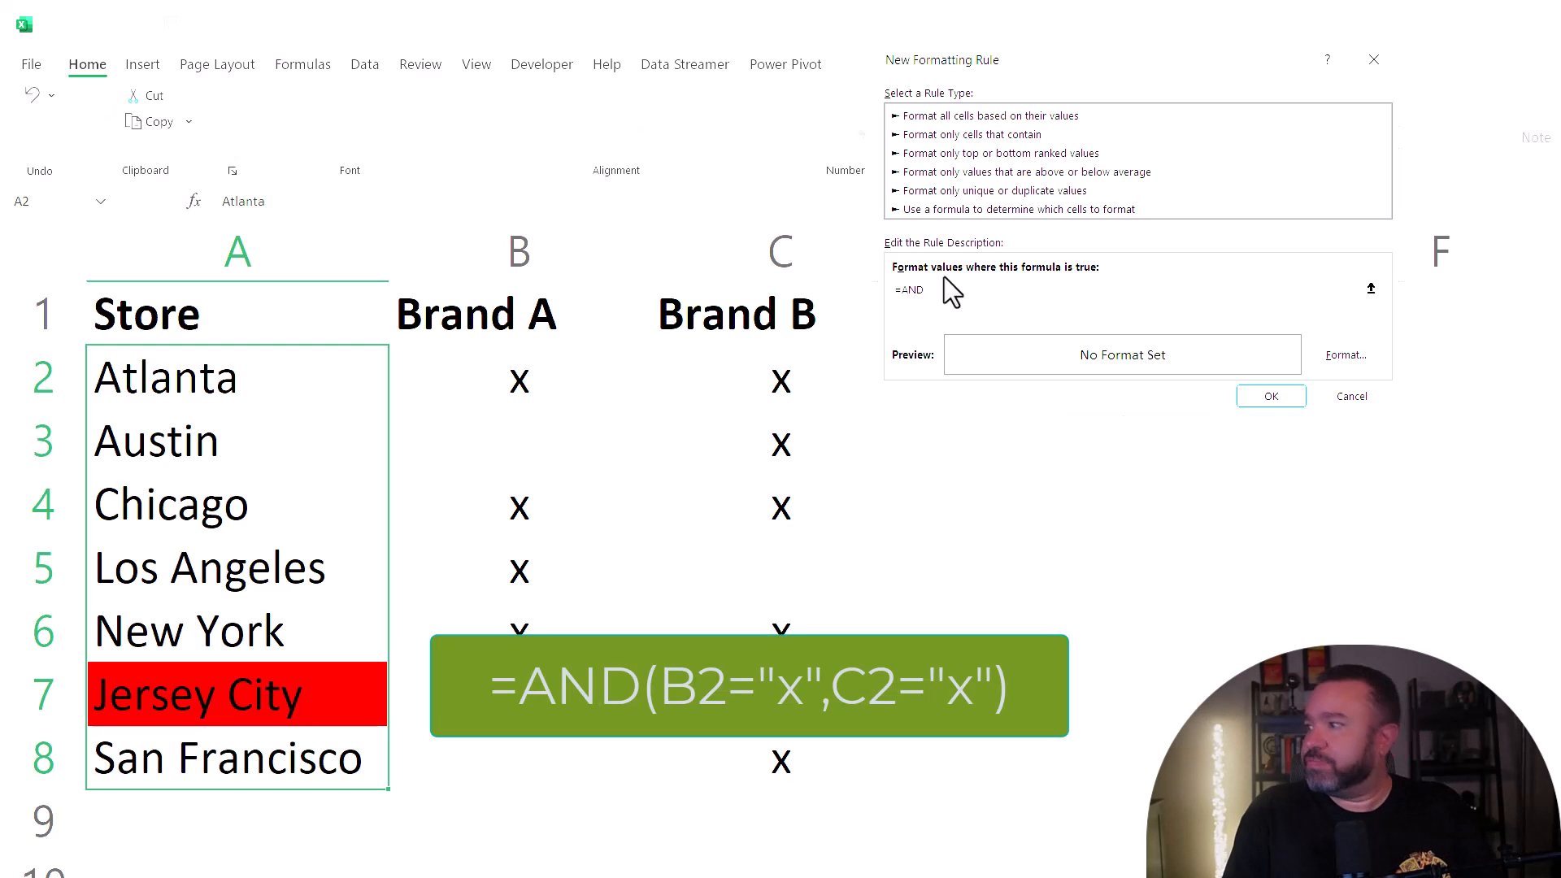
type("(B2=\"x\",")
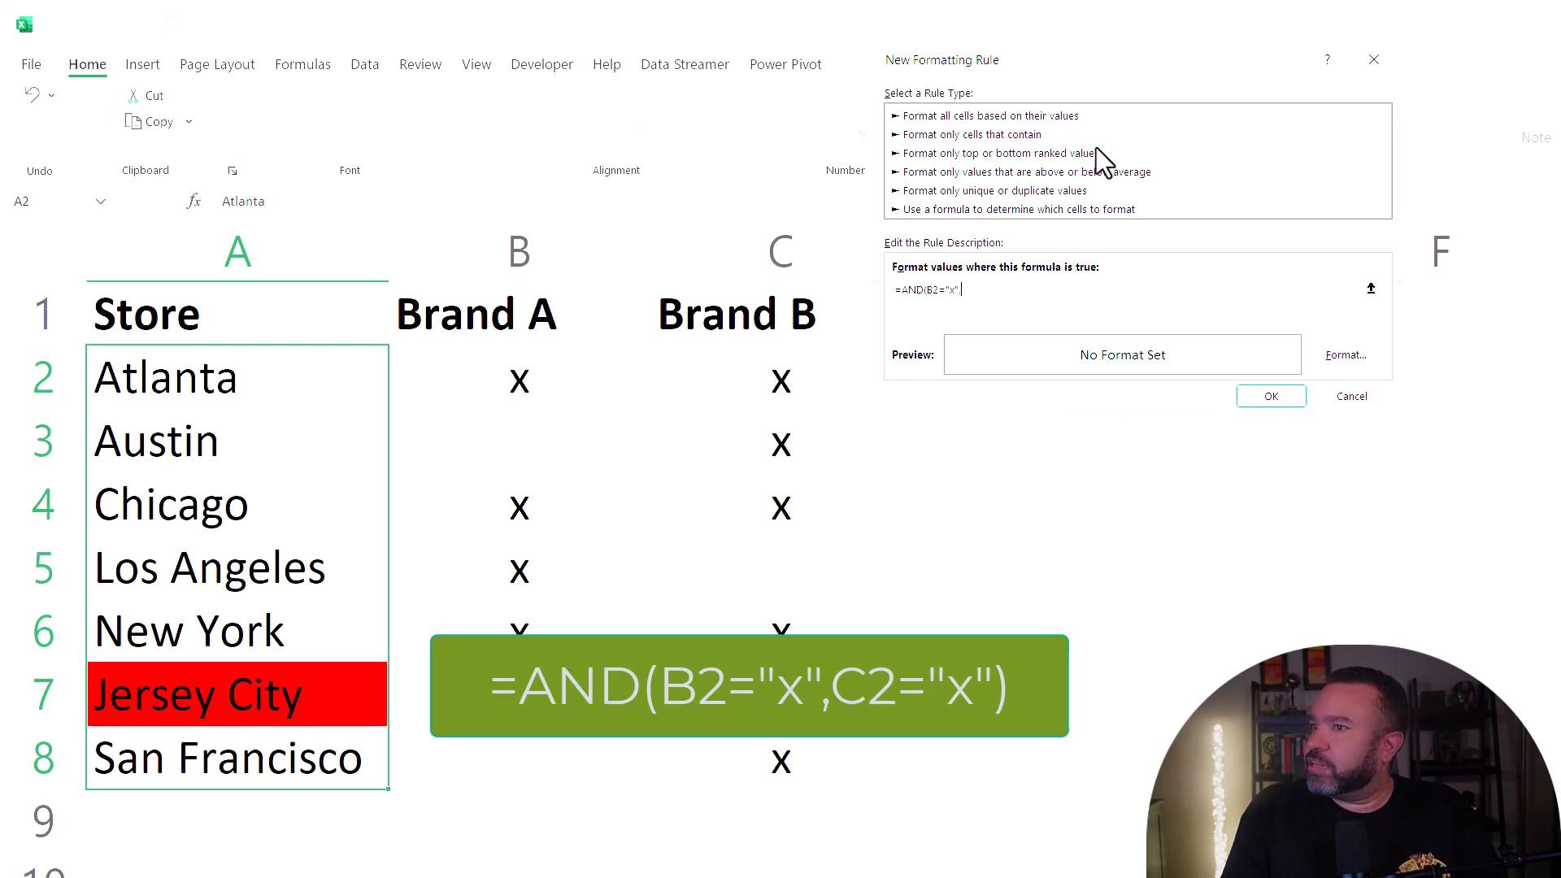
type("c2")
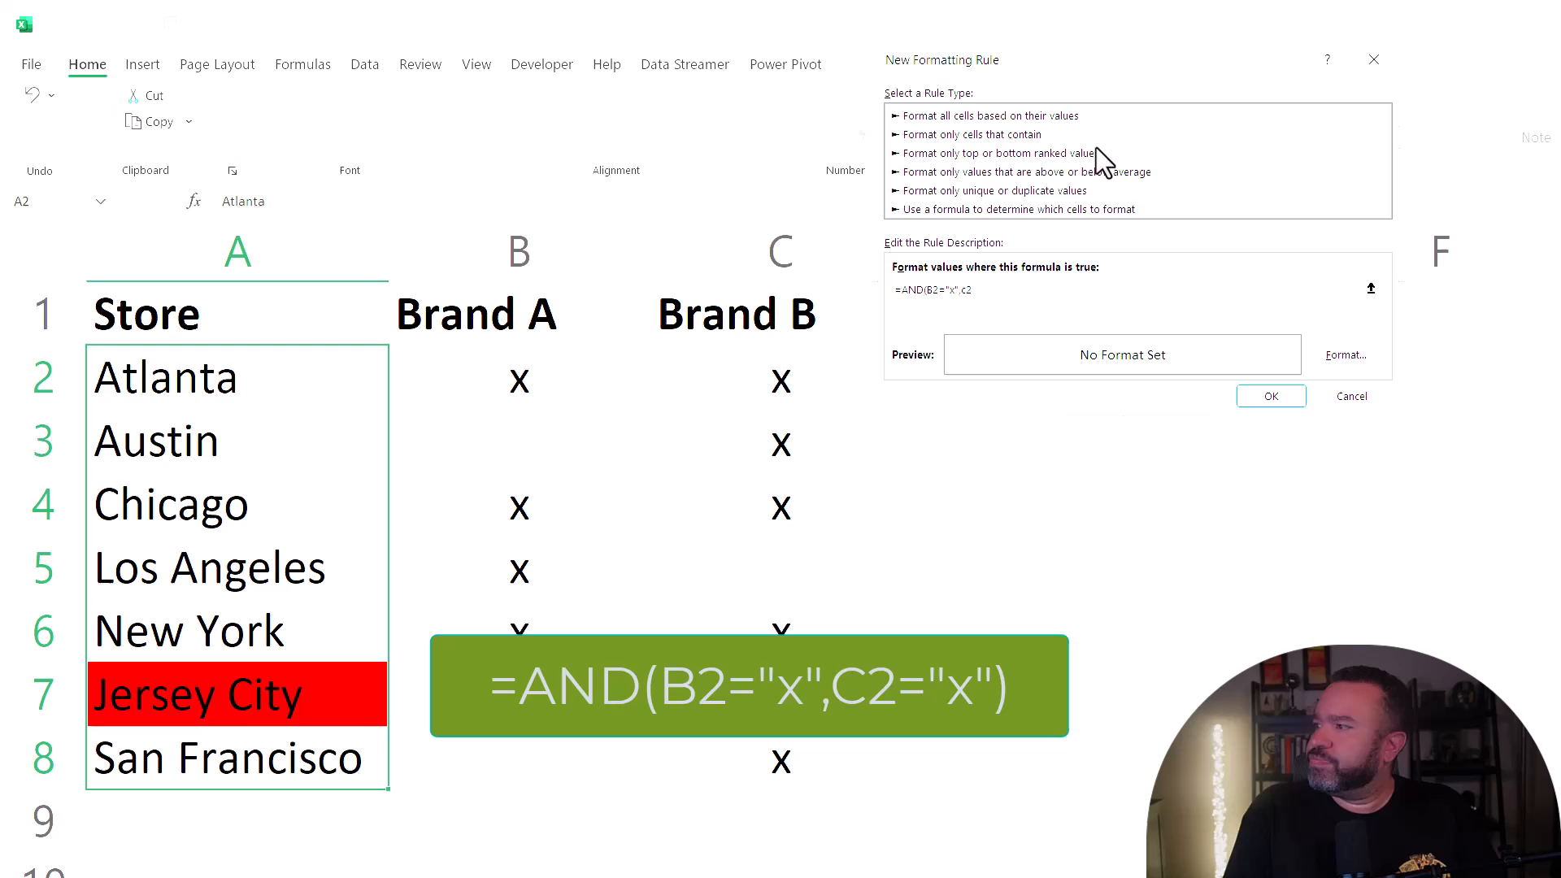
type("=\"x")
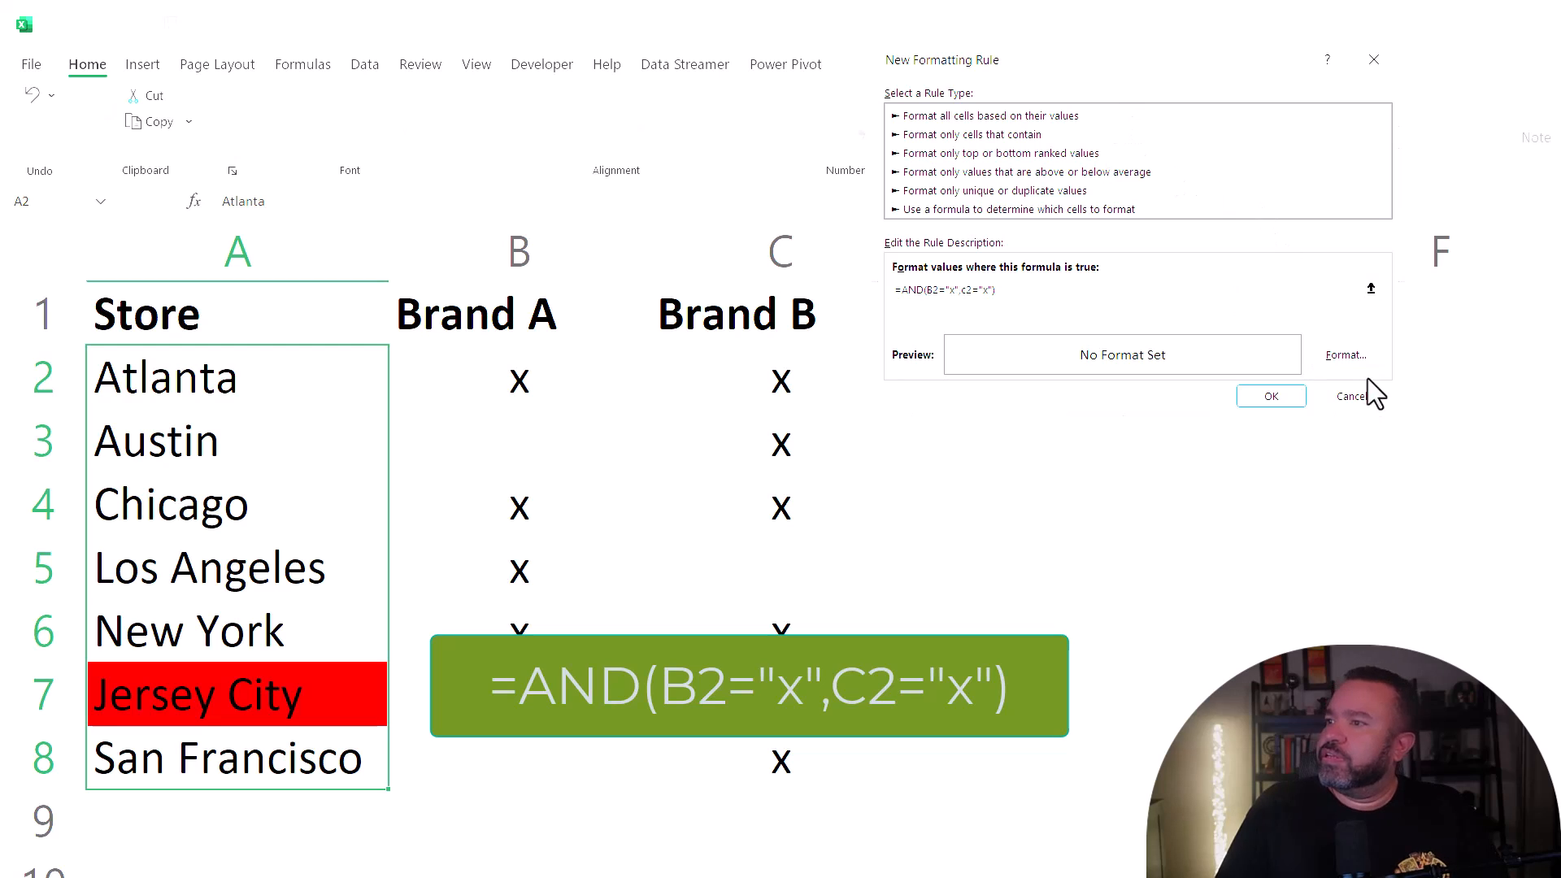
Give that rule a green fill so Atlanta, Chicago and New York turn green.
left_click(1346, 355)
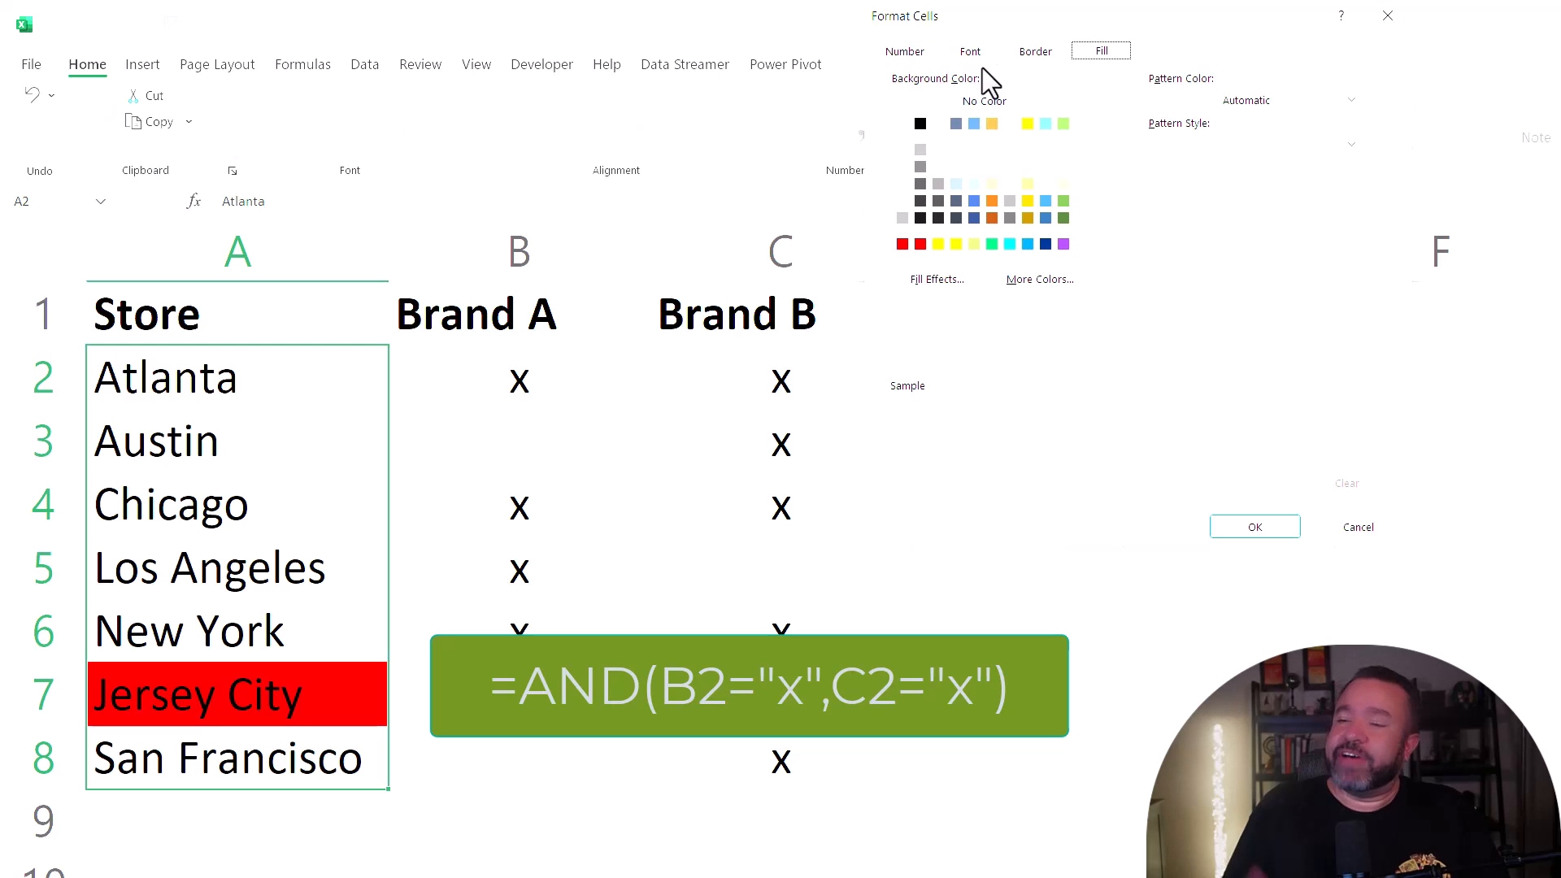
mouse_move(1120, 70)
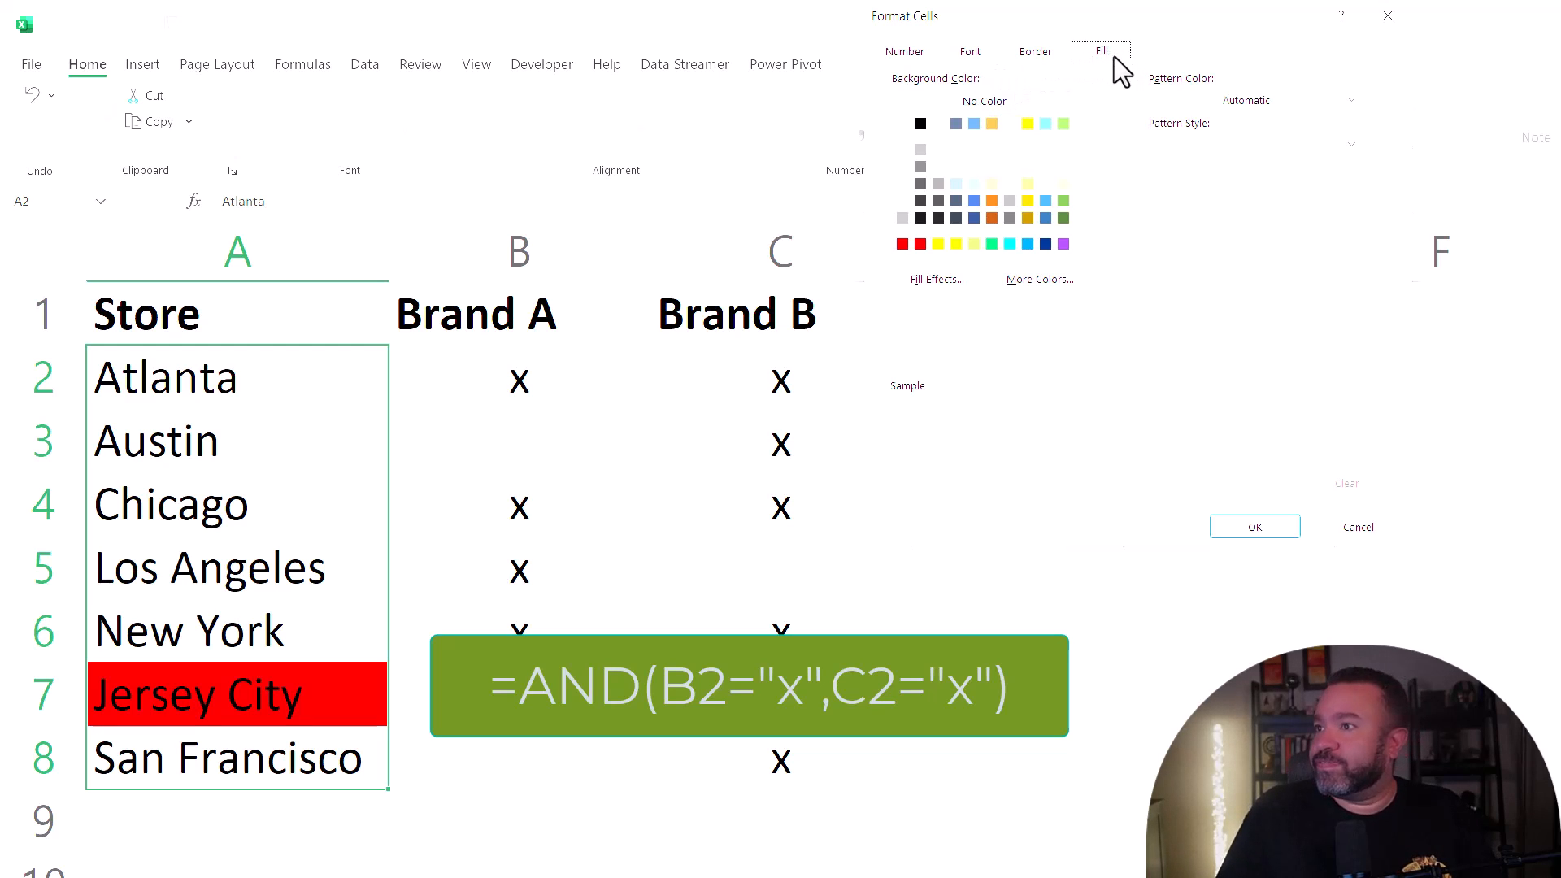
left_click(1008, 244)
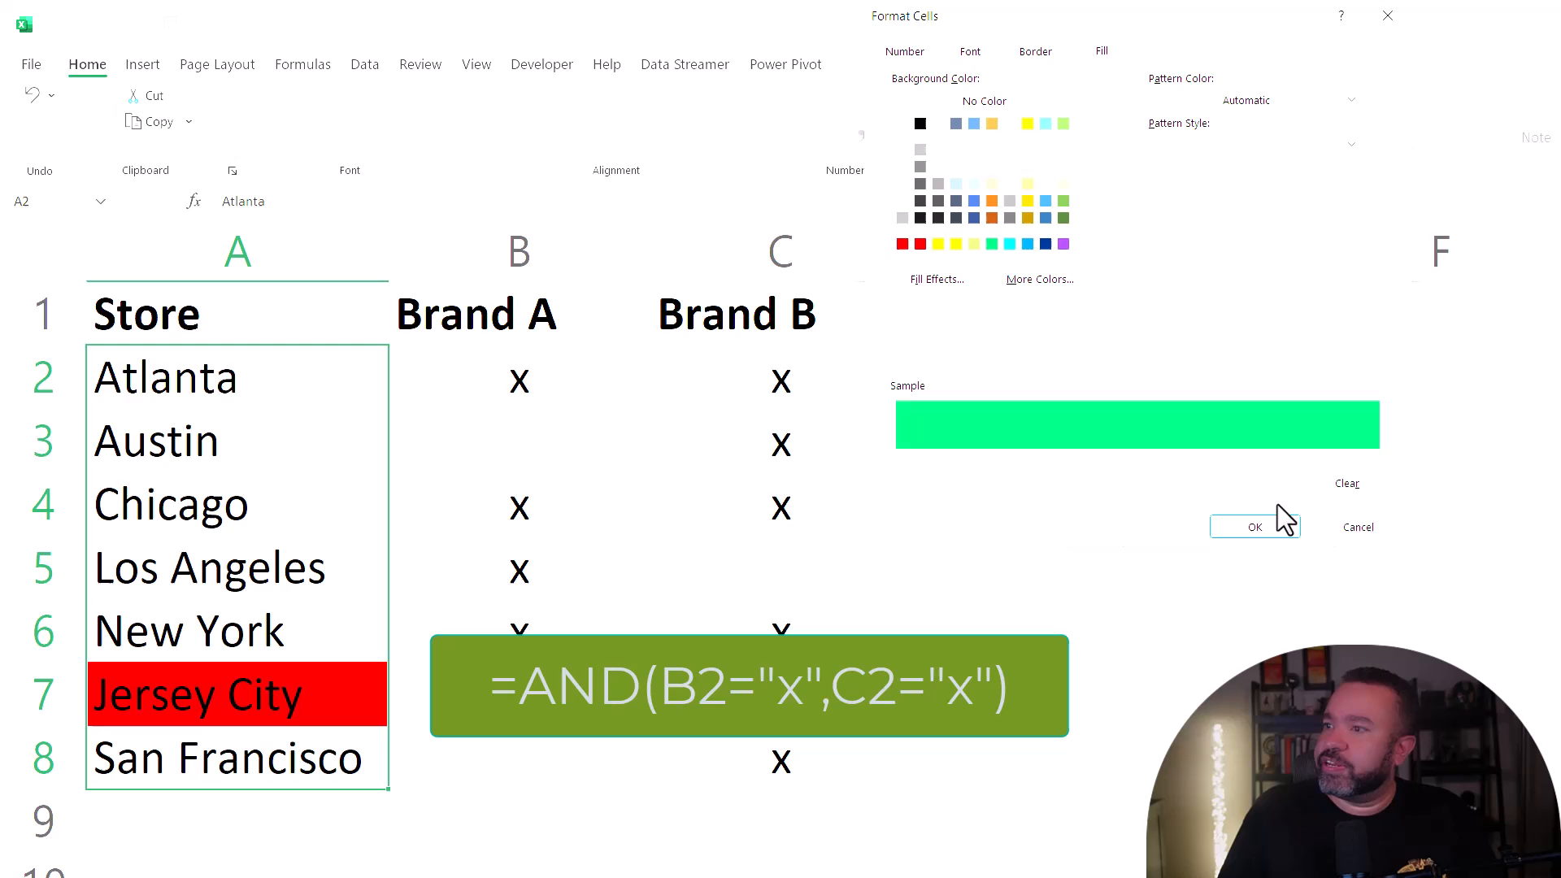
left_click(1251, 527)
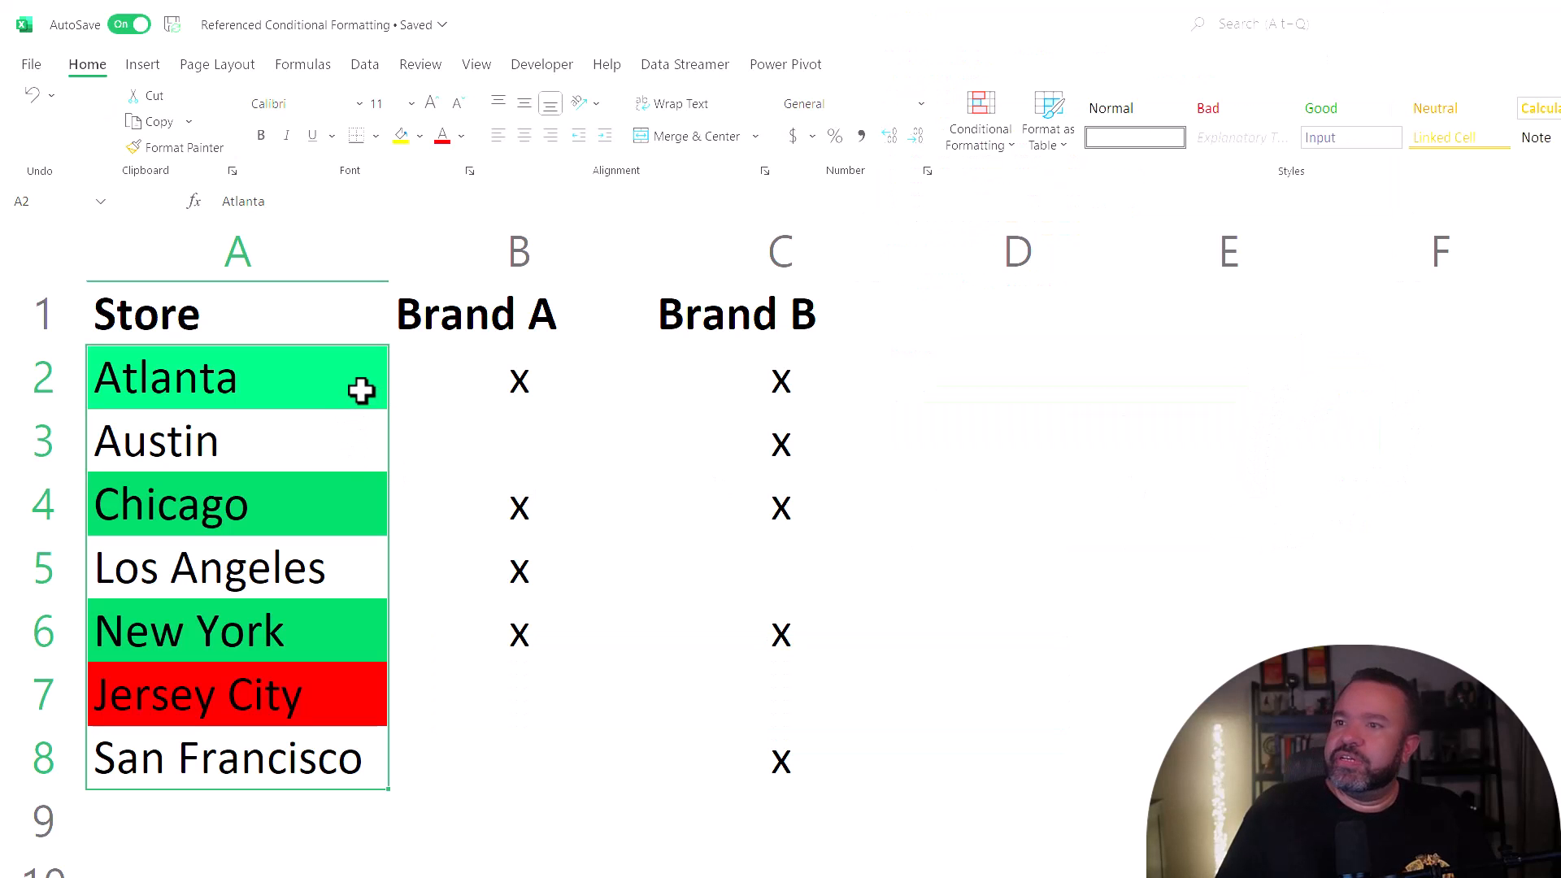
mouse_move(301, 456)
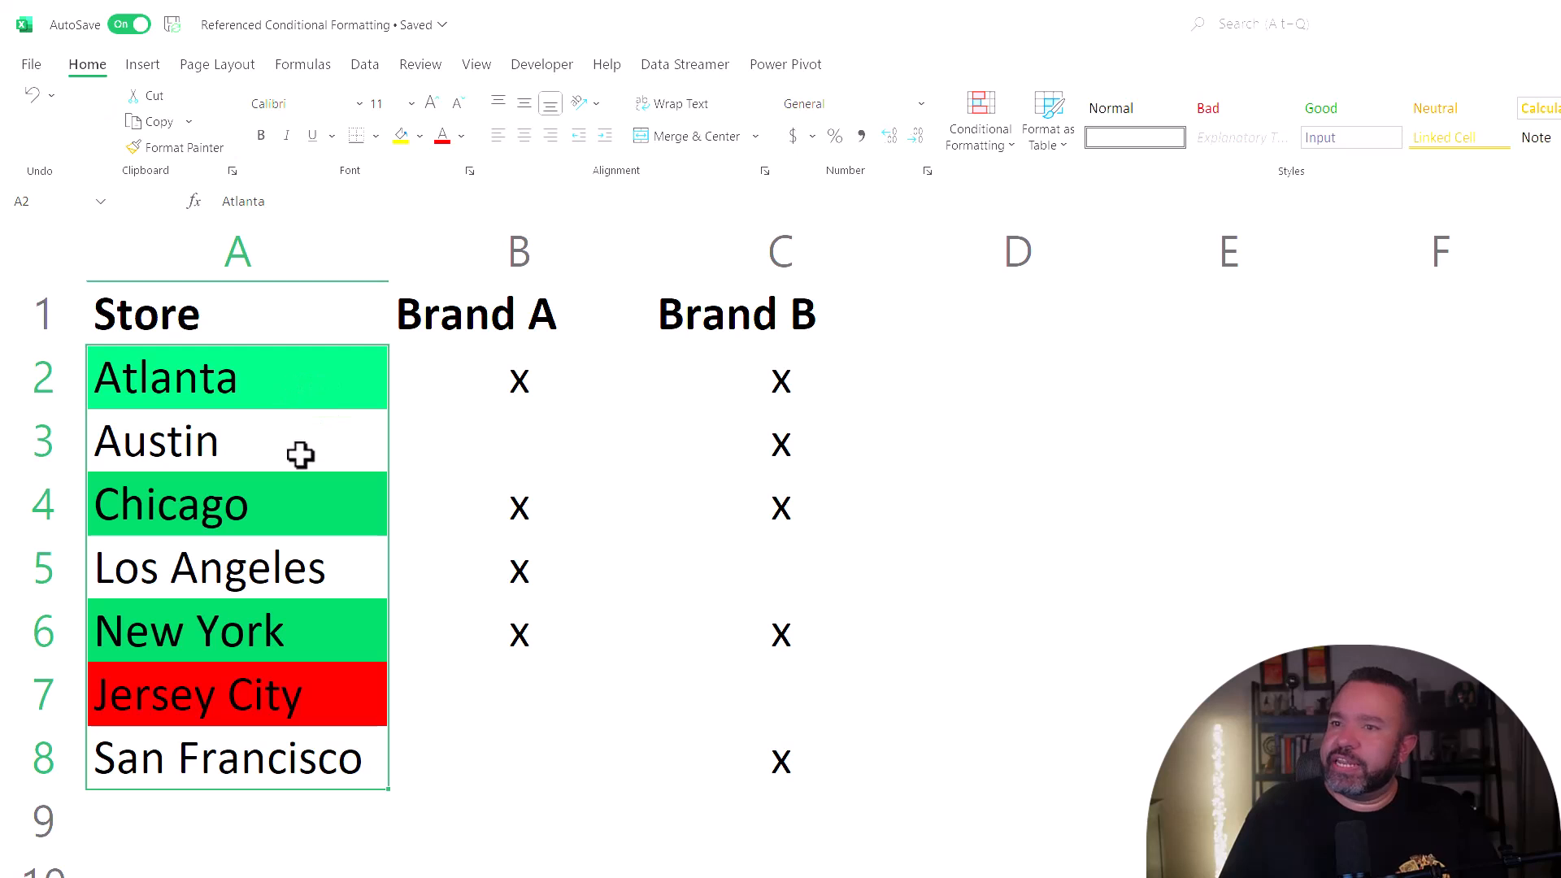
mouse_move(632, 376)
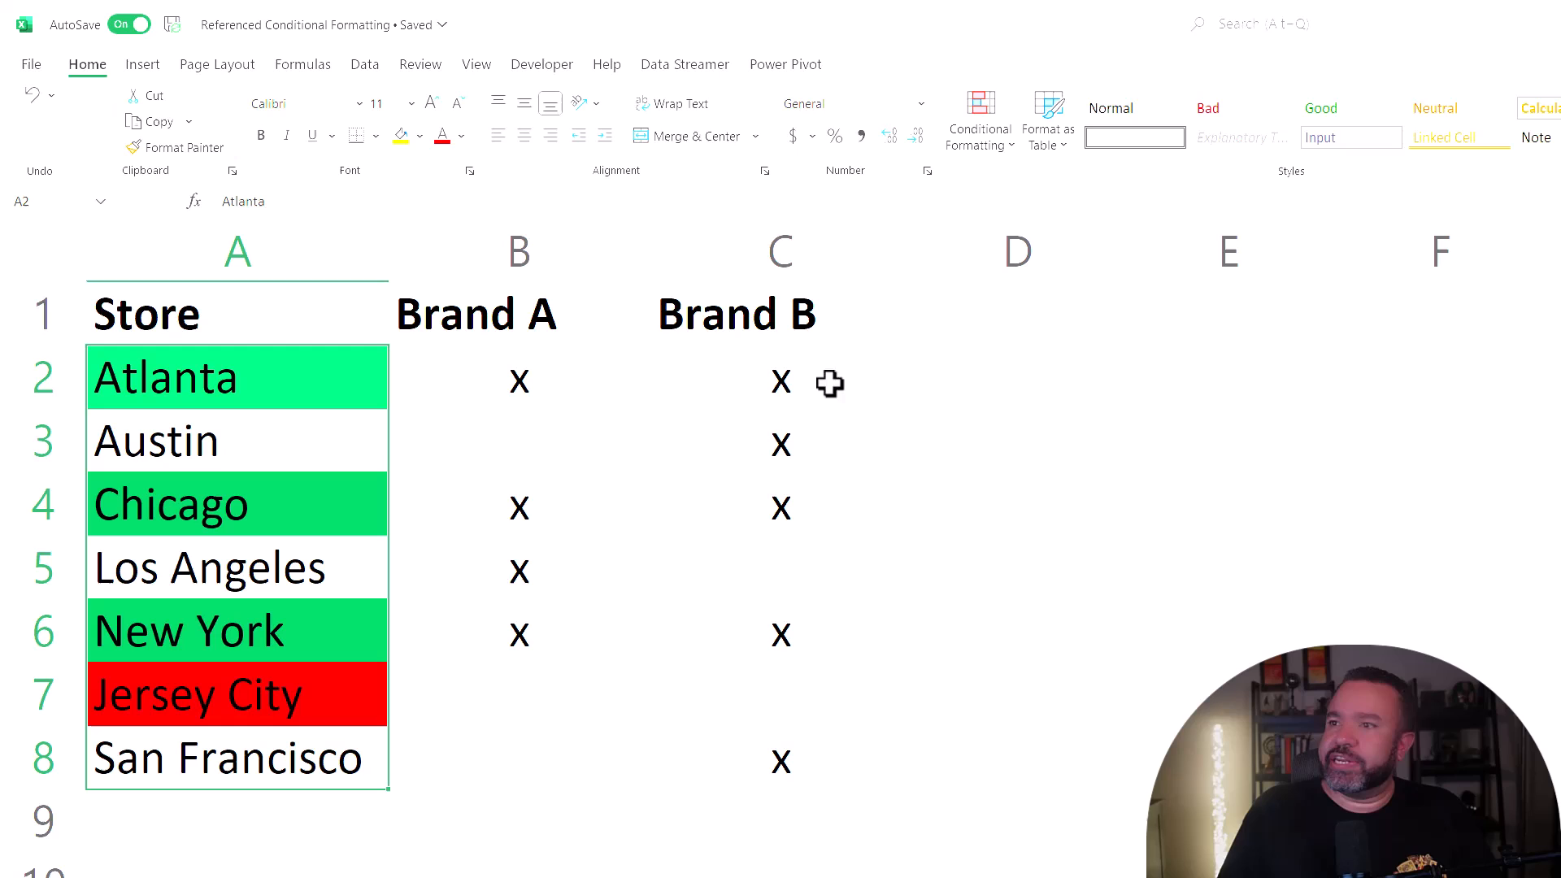
left_click(977, 119)
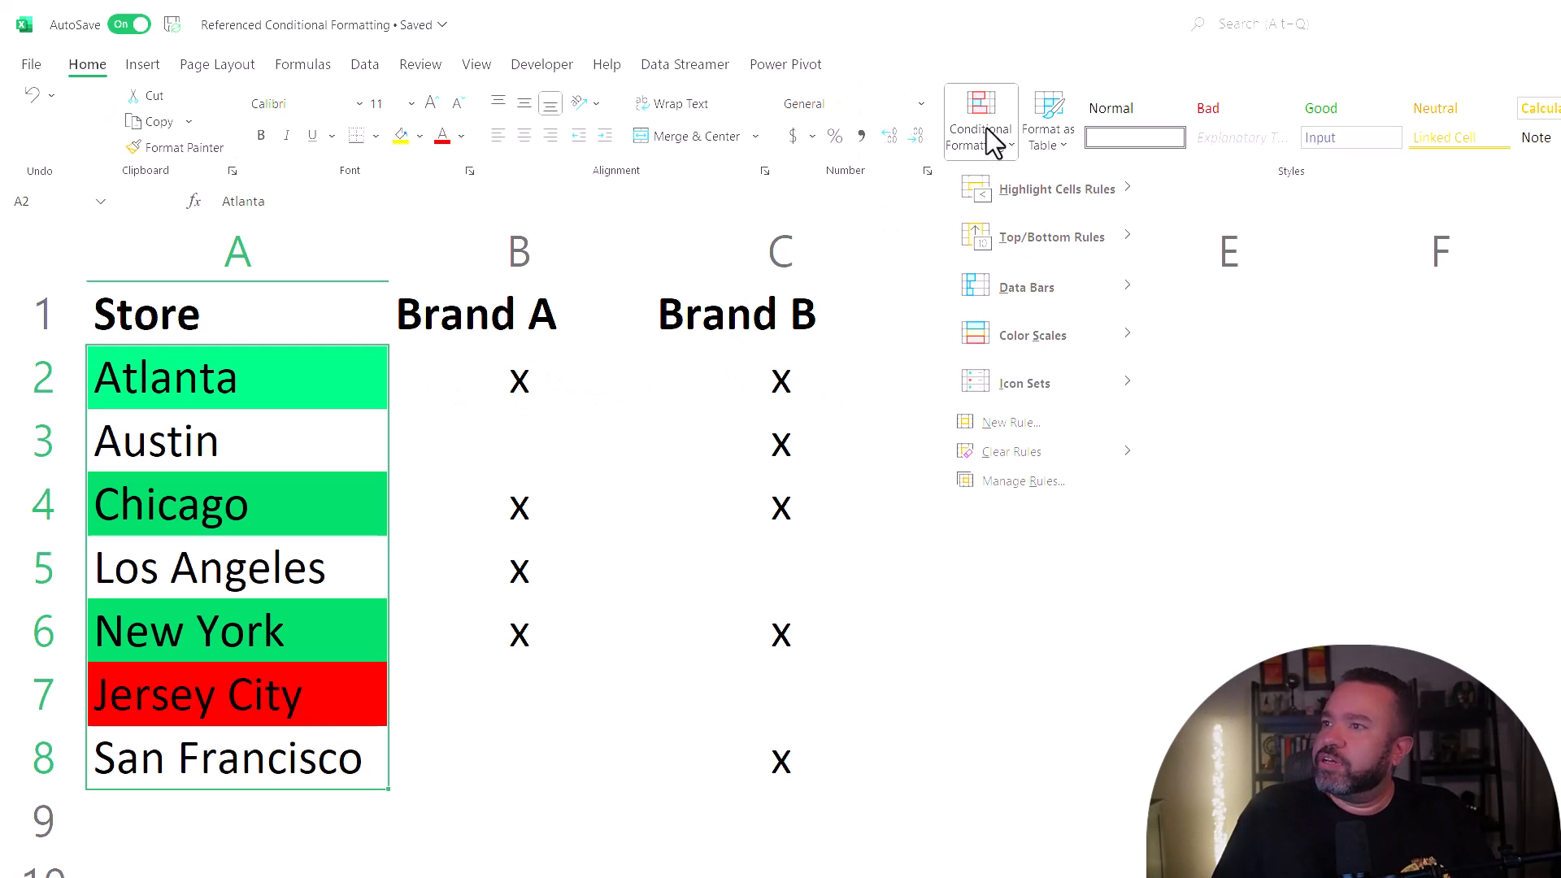
mouse_move(1035, 423)
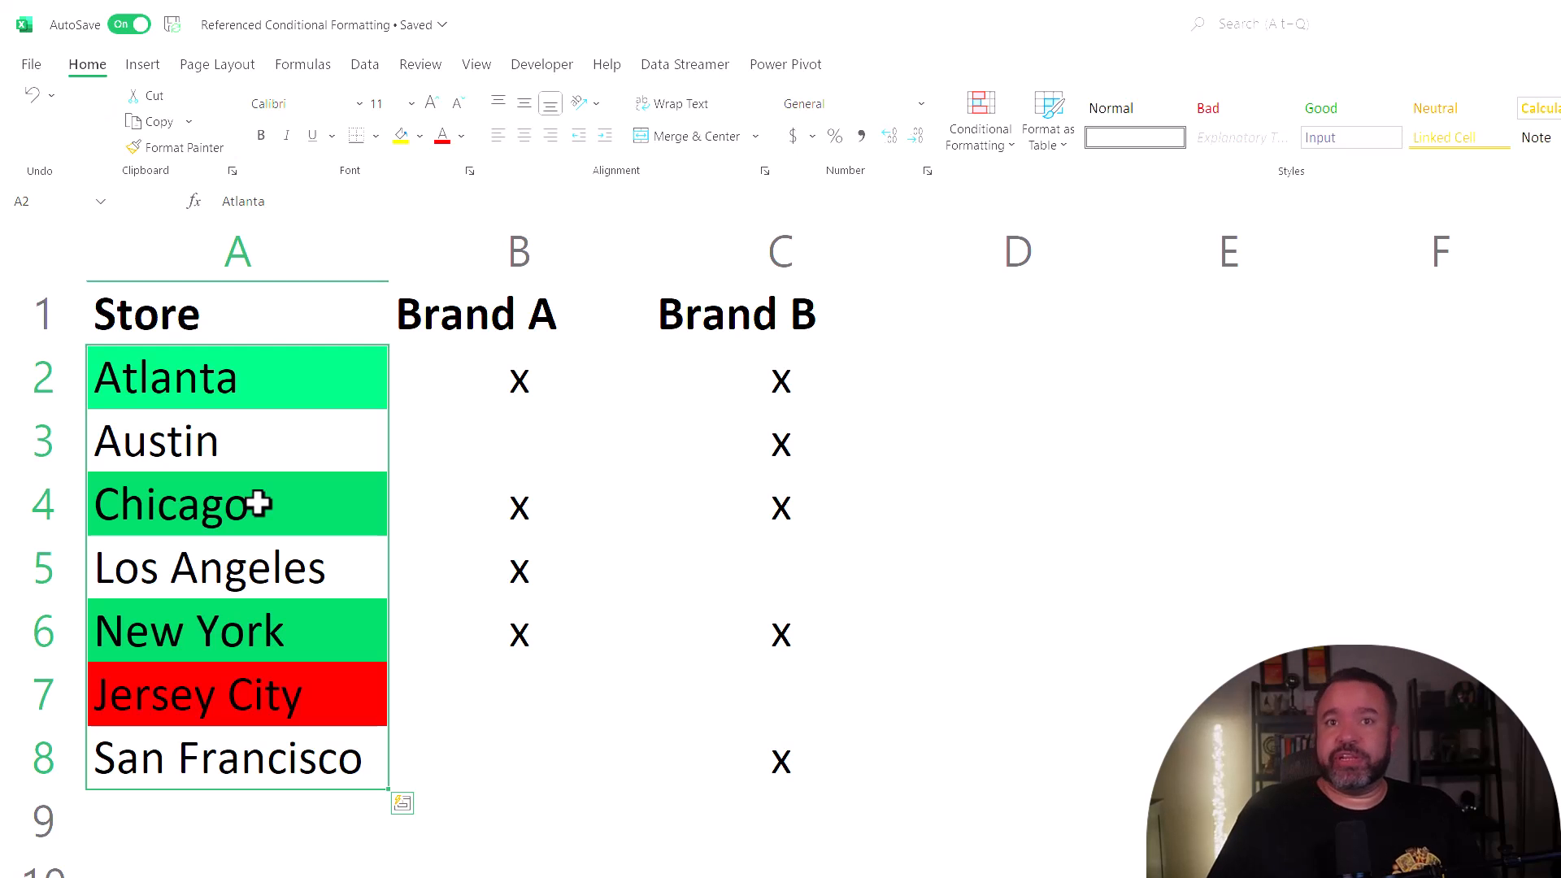
mouse_move(229, 393)
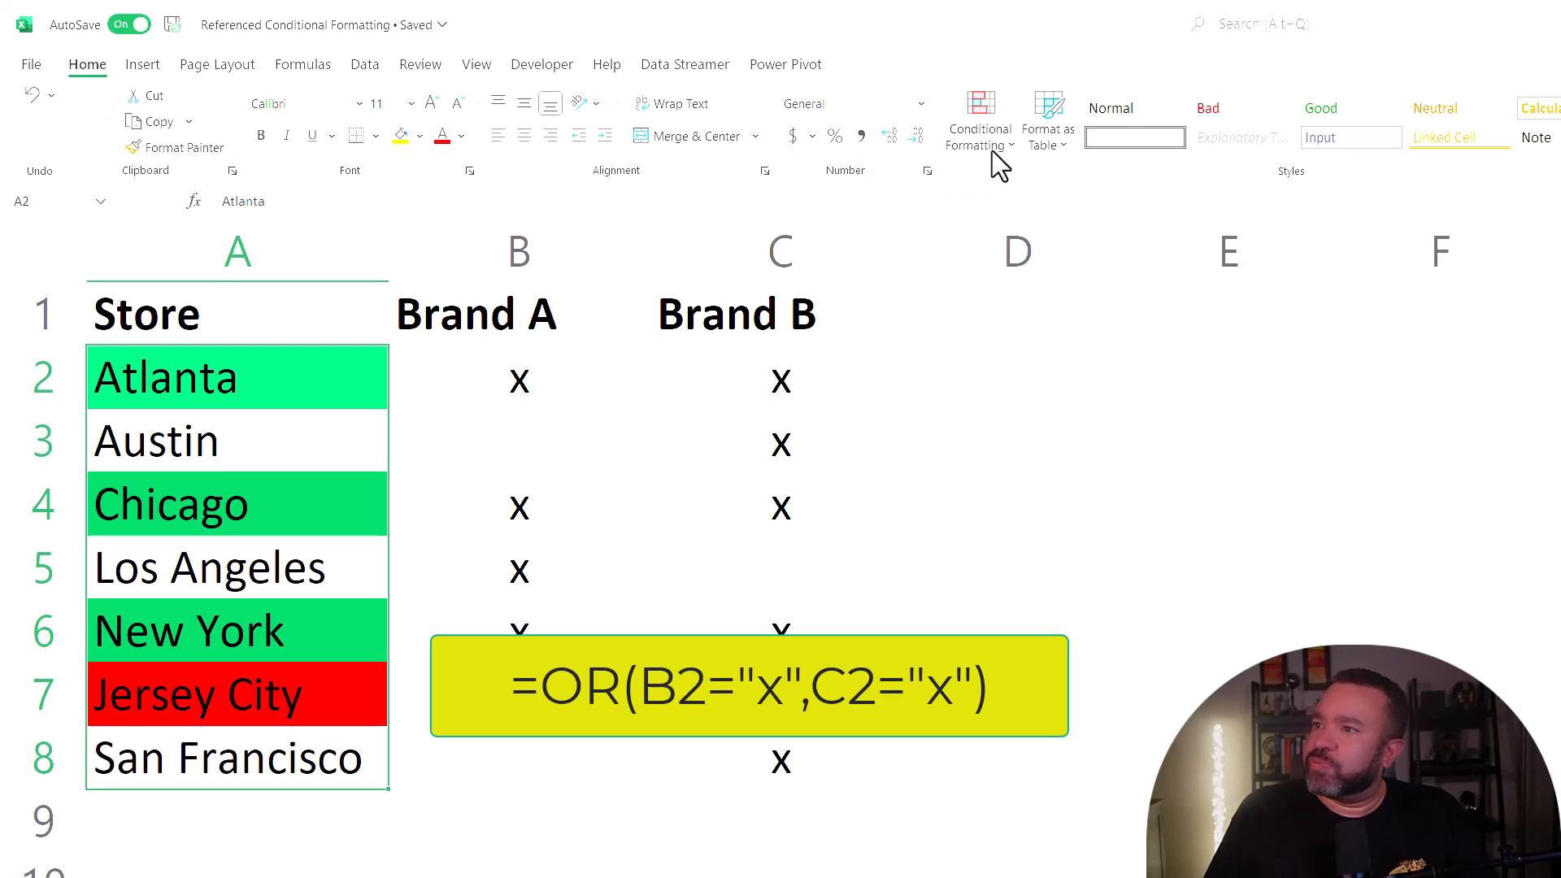
Create a third formula rule with =OR(B2="x",C2="x") for either brand marked.
left_click(978, 118)
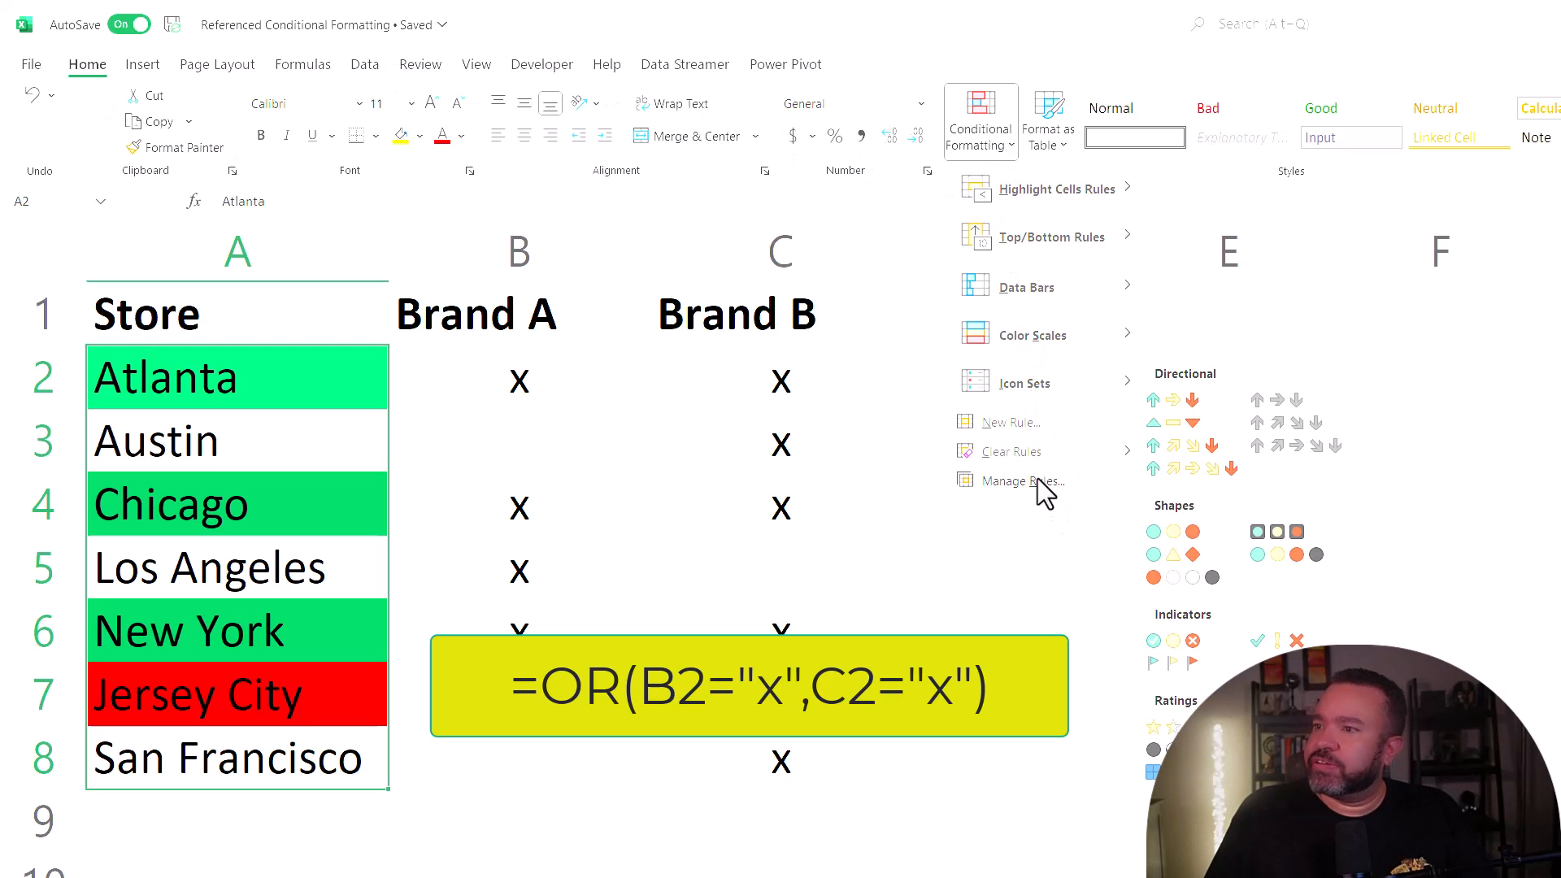
left_click(1008, 421)
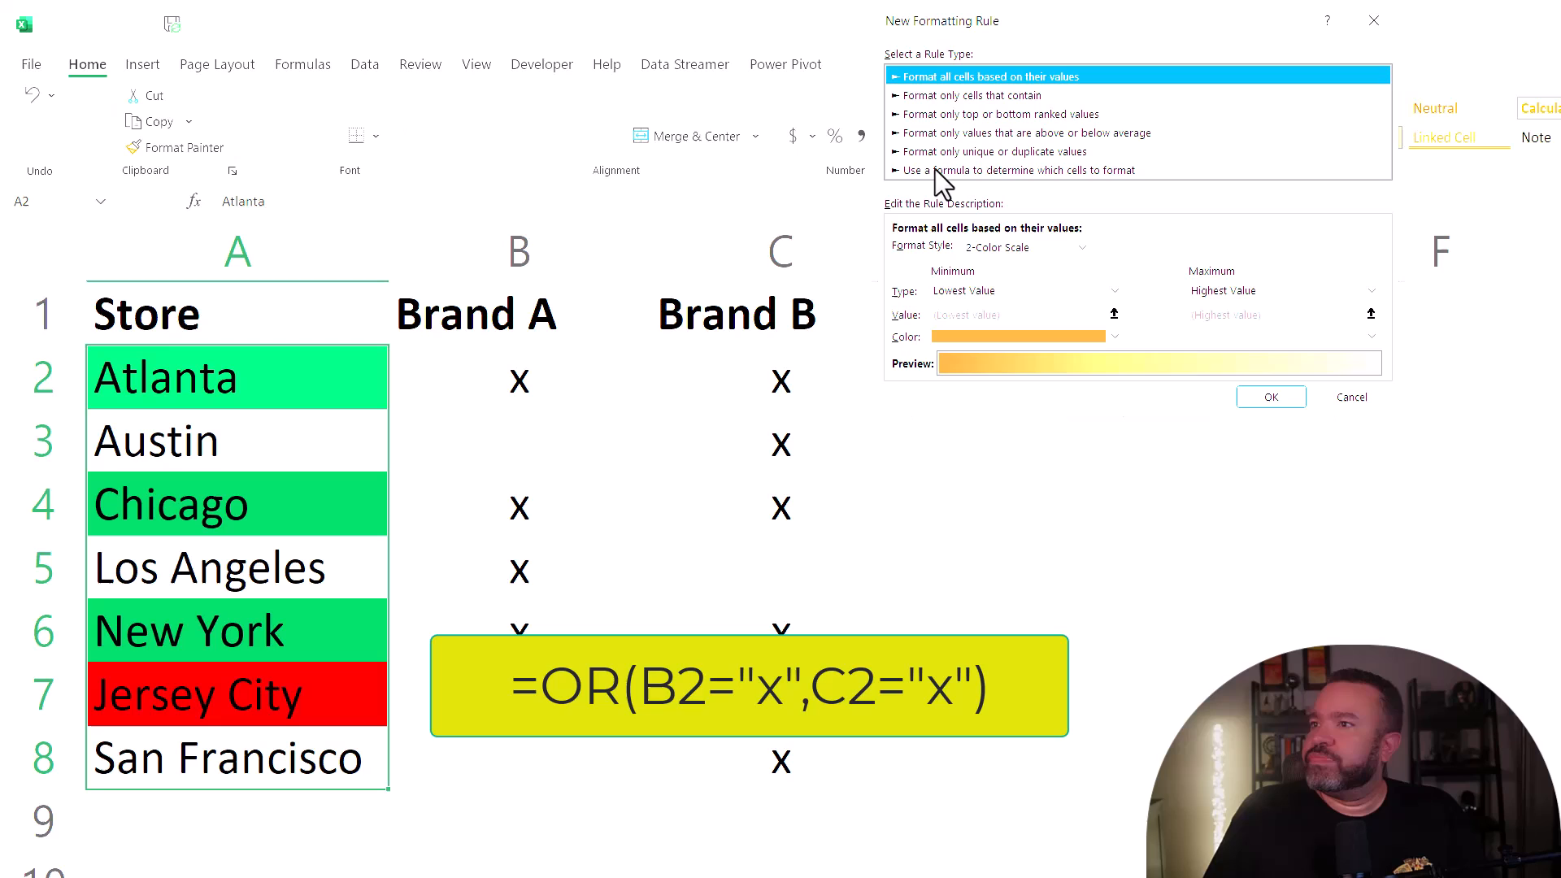
left_click(1015, 169)
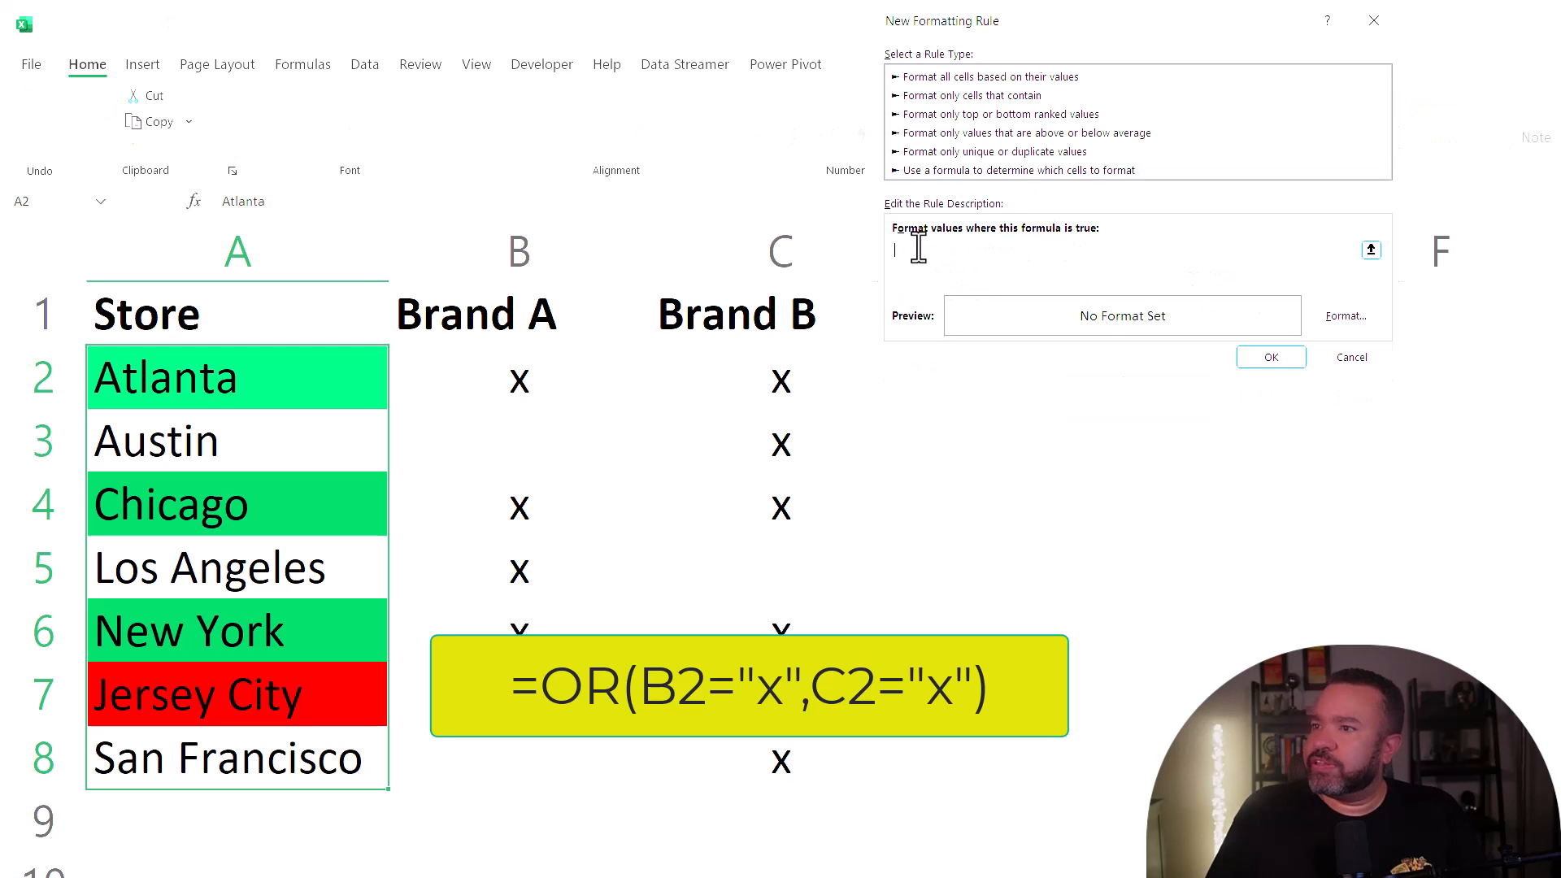
type("=")
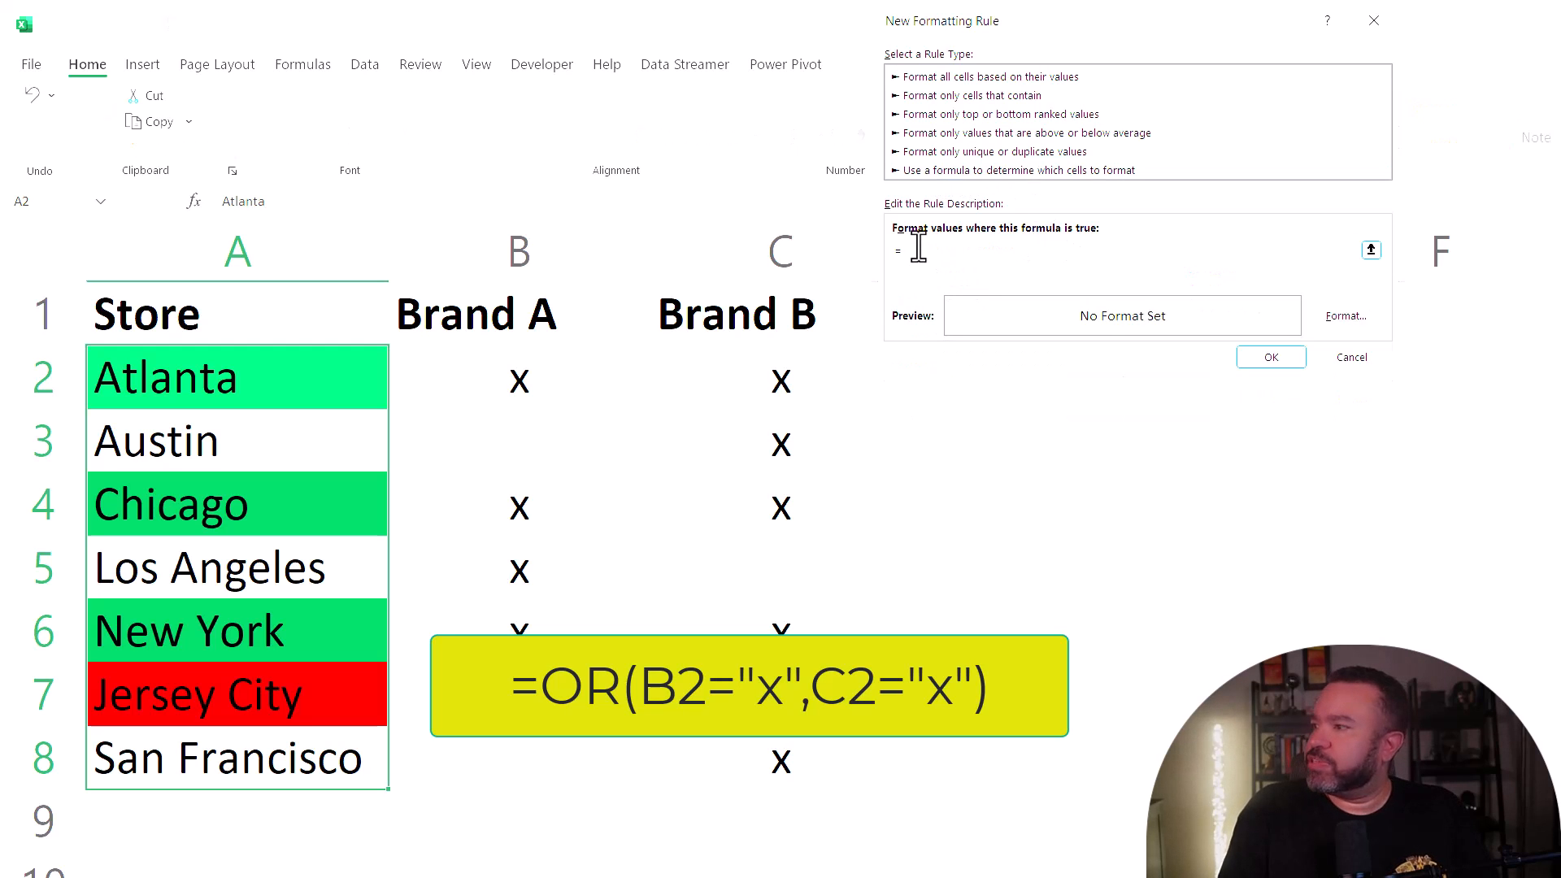
type("=")
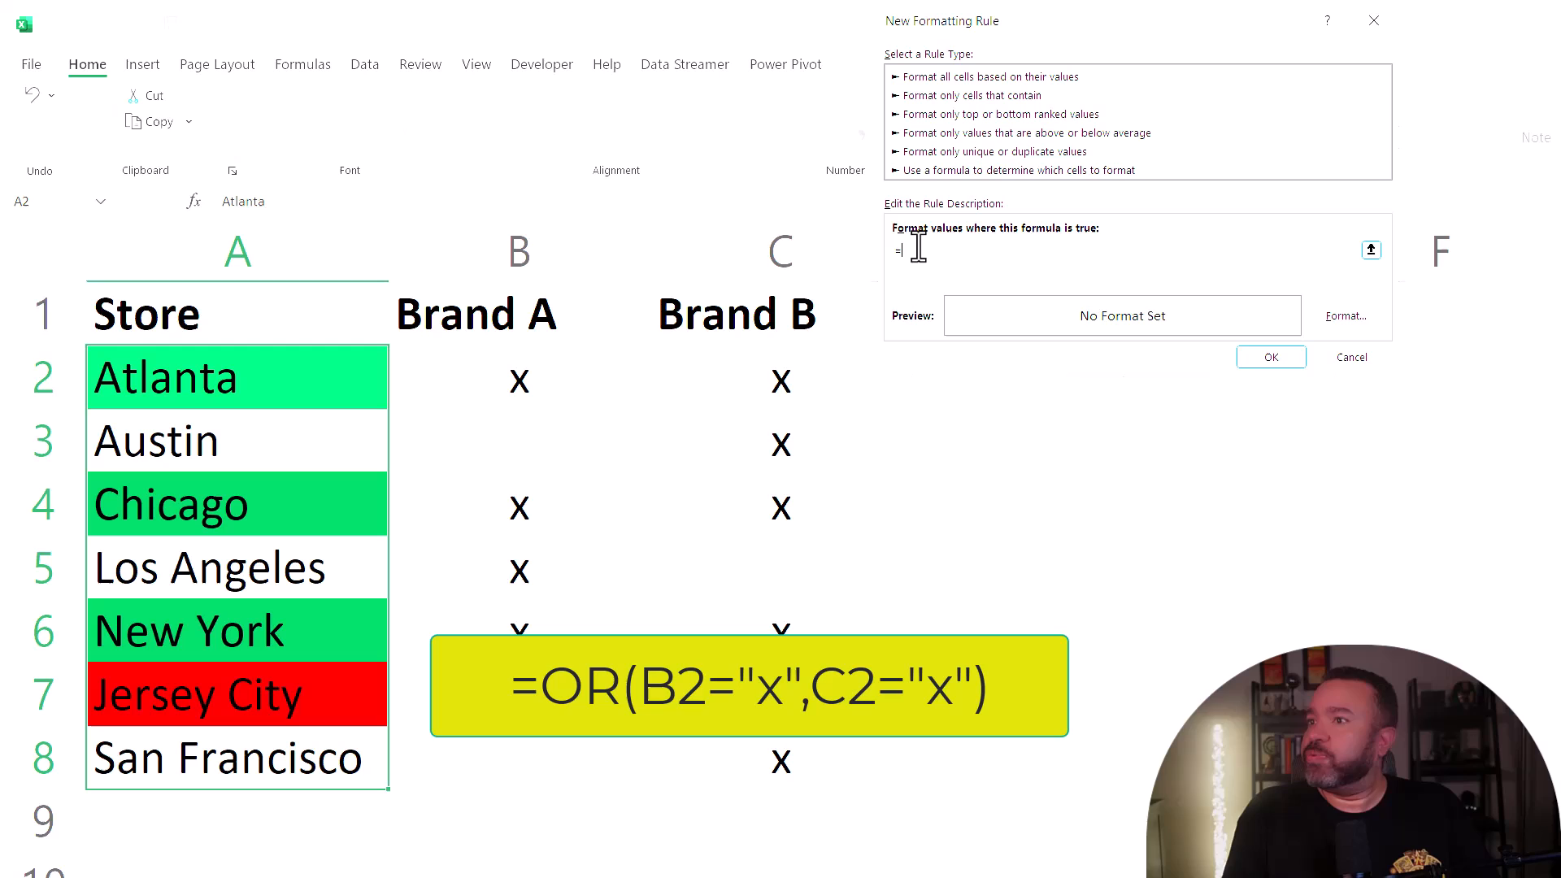
type("OR(")
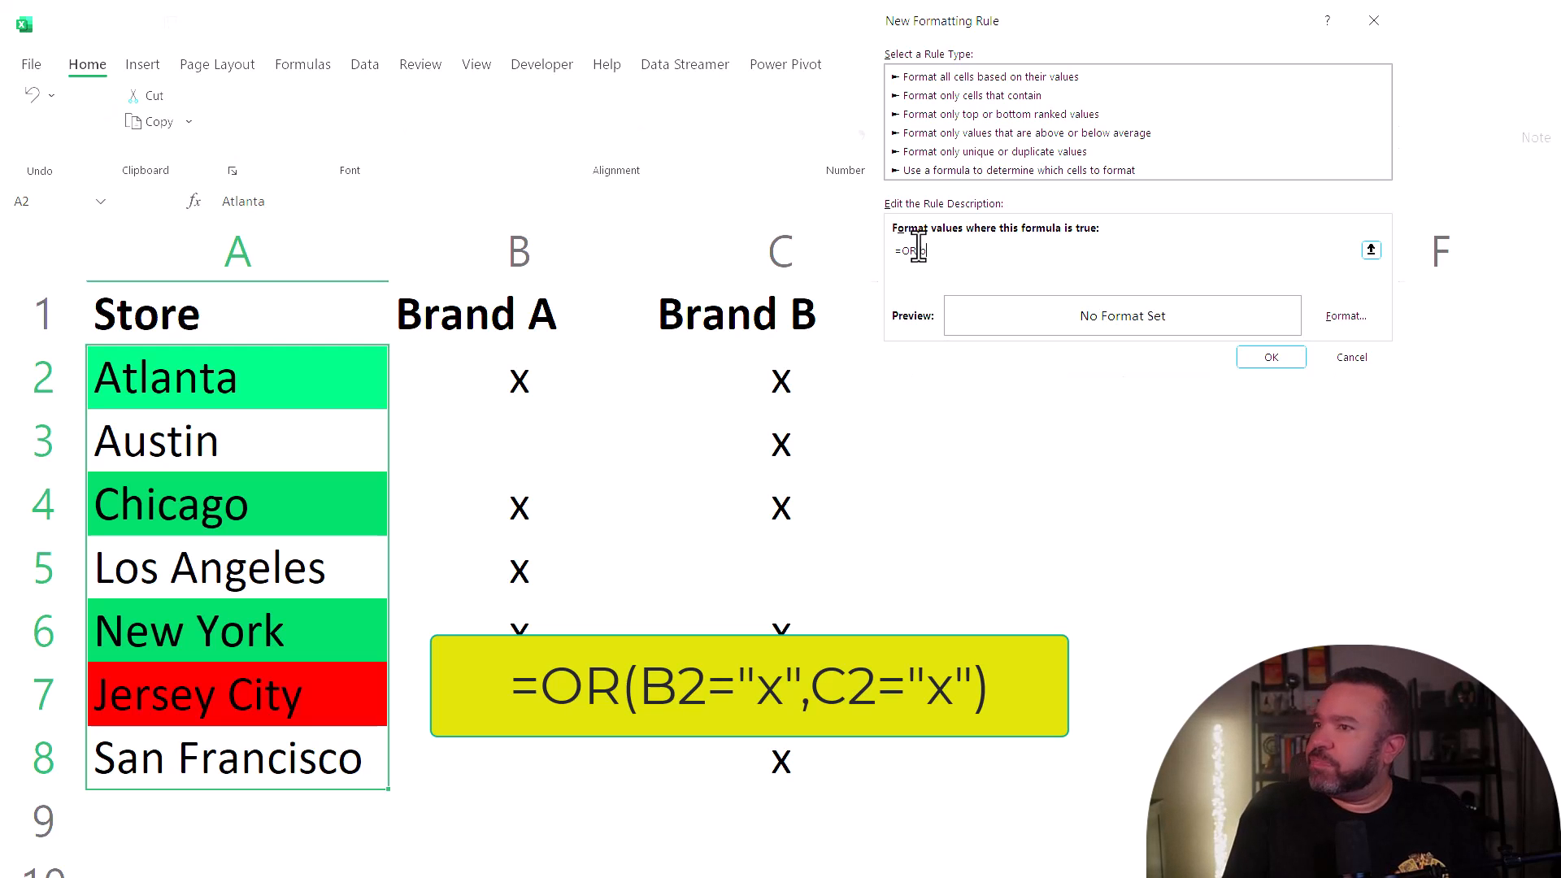
type("B2=")
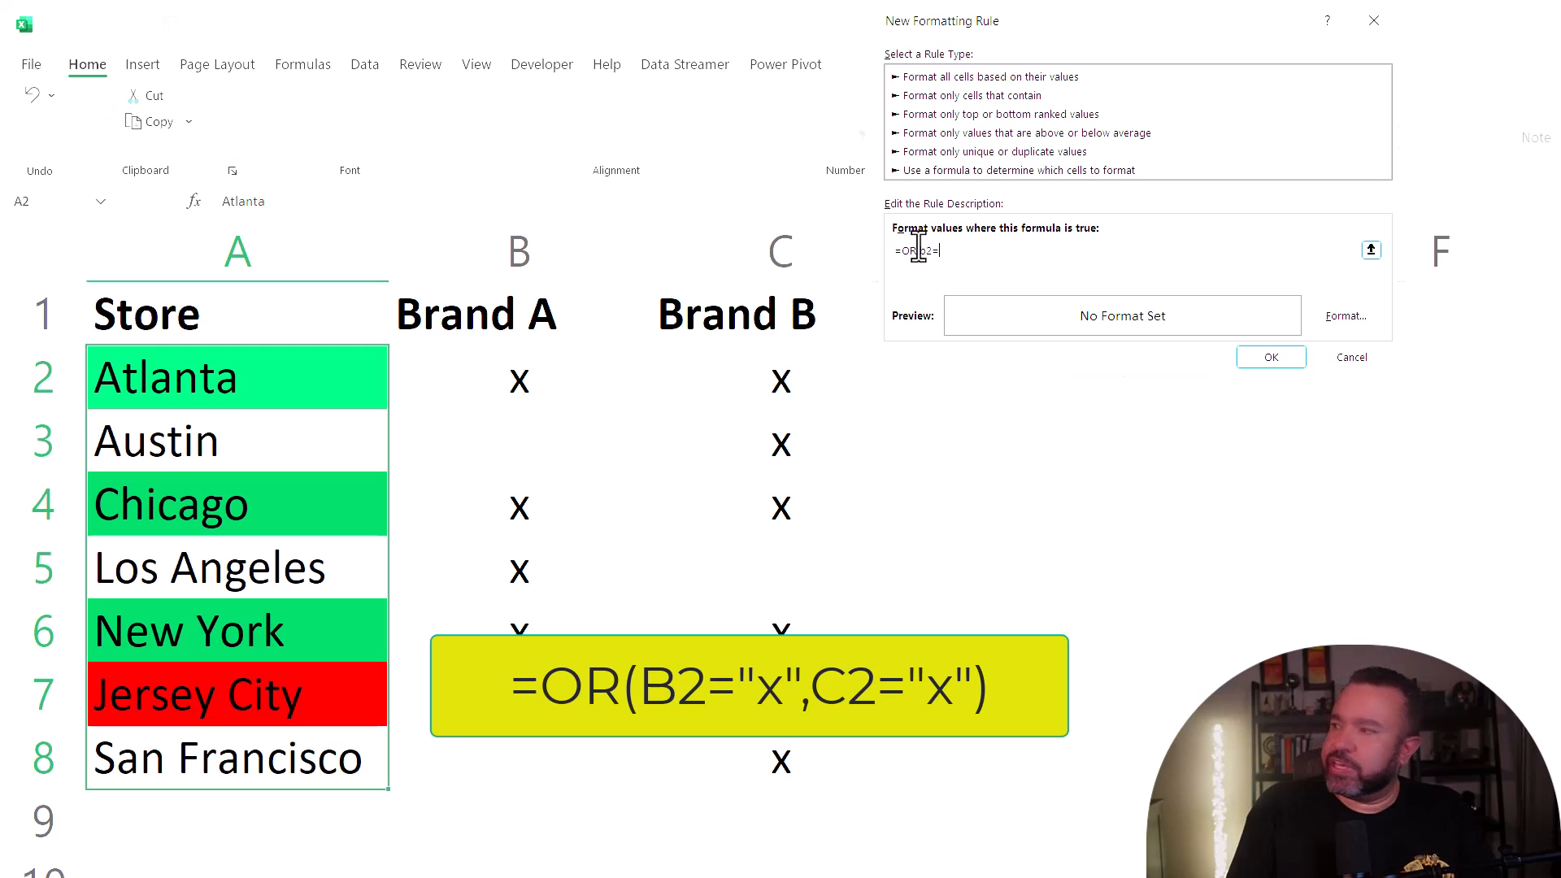
type("\"x\",c2=\"x\")")
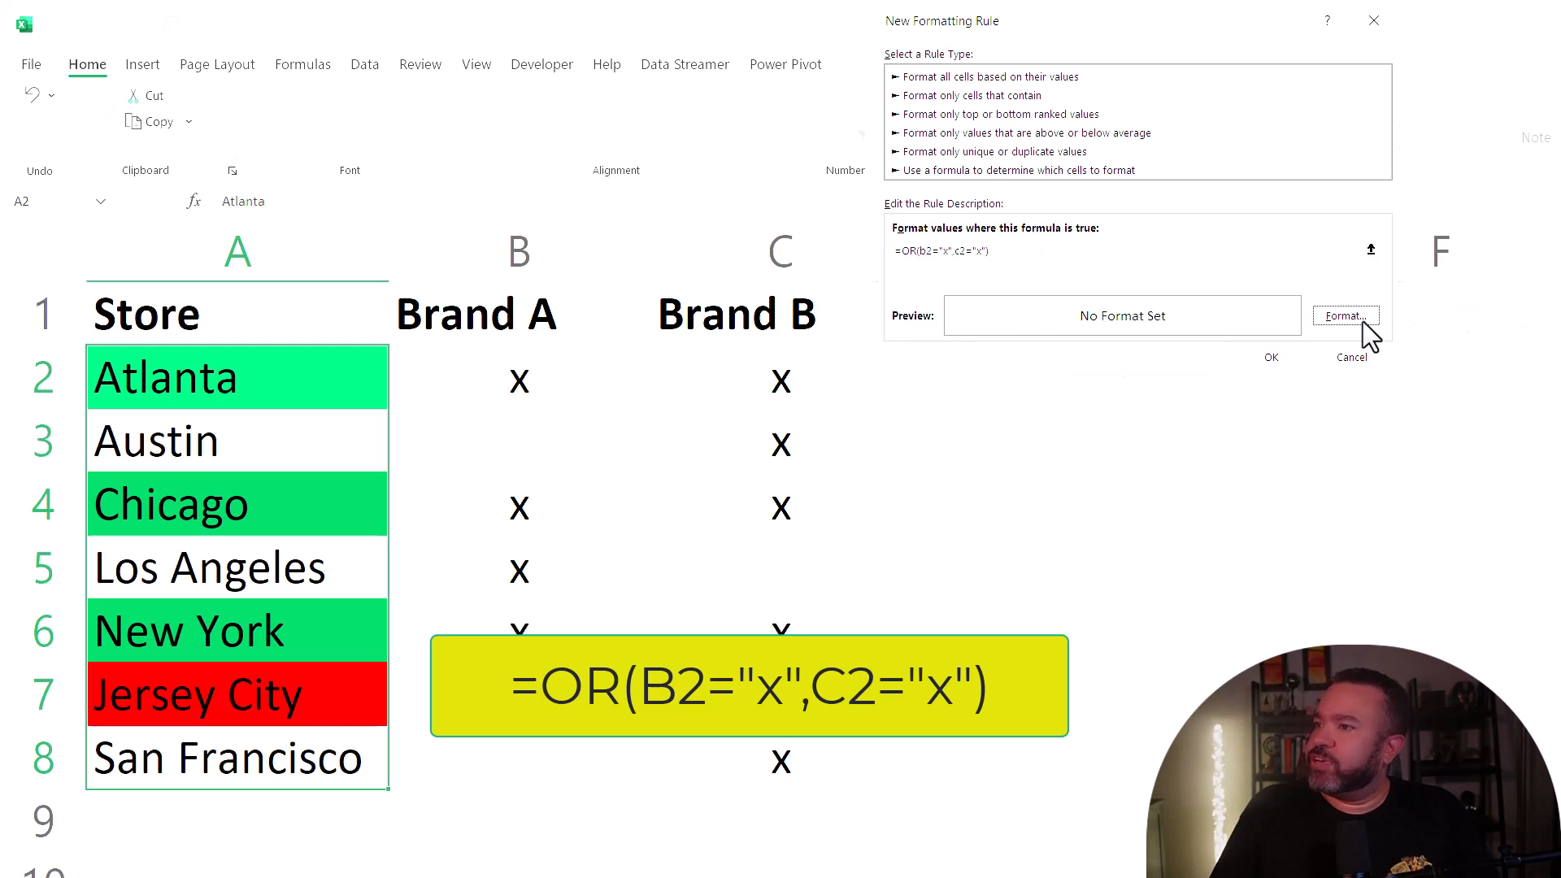
Give the OR rule a yellow fill and apply it, covering every store with any x.
left_click(1344, 315)
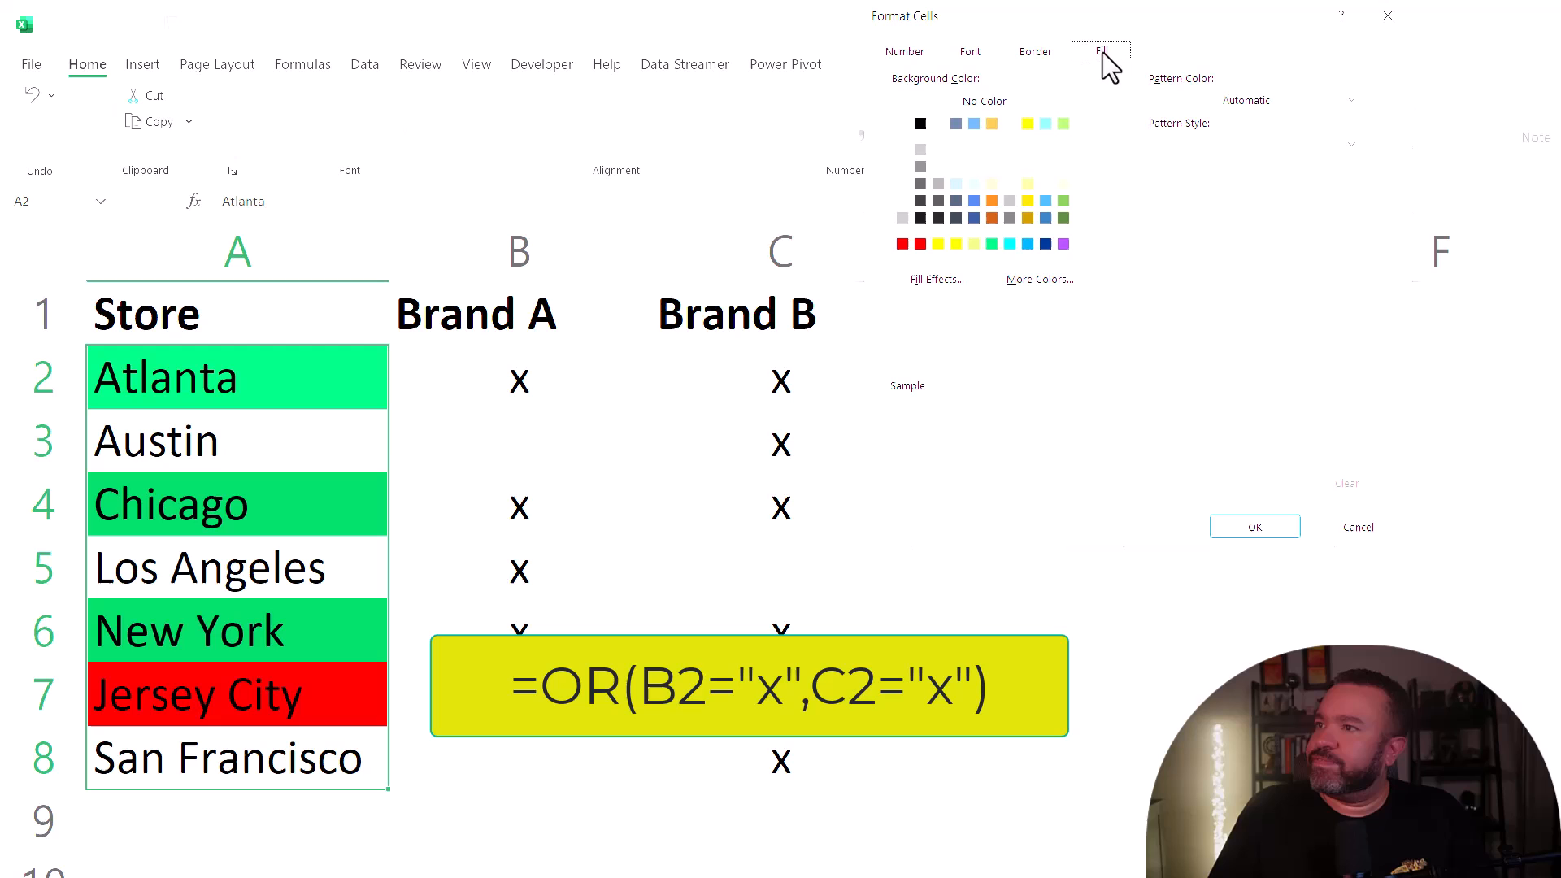
left_click(1028, 124)
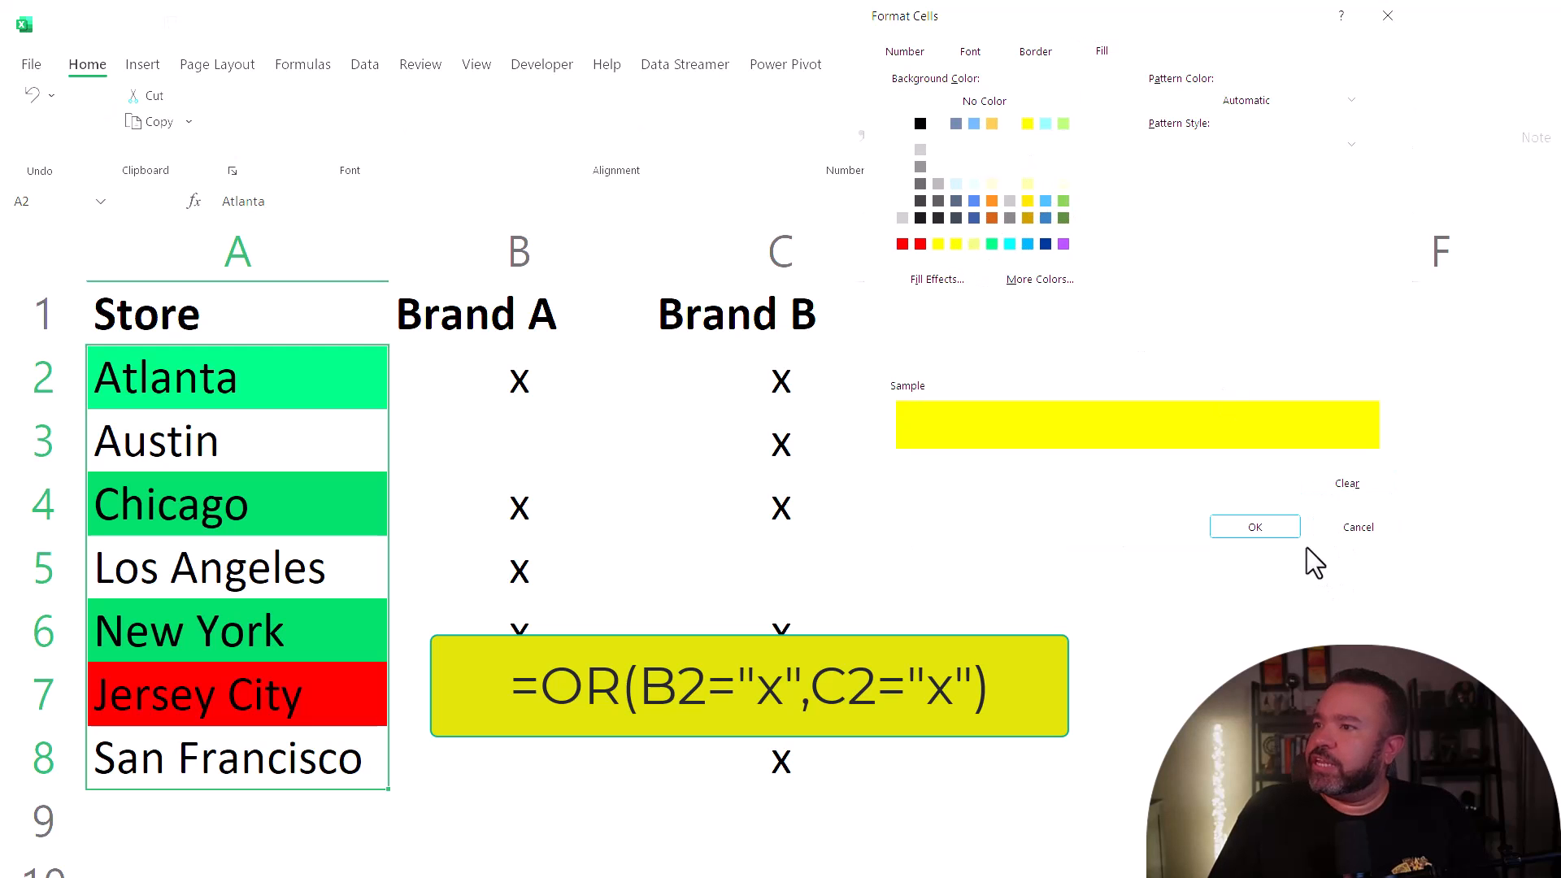
left_click(1253, 525)
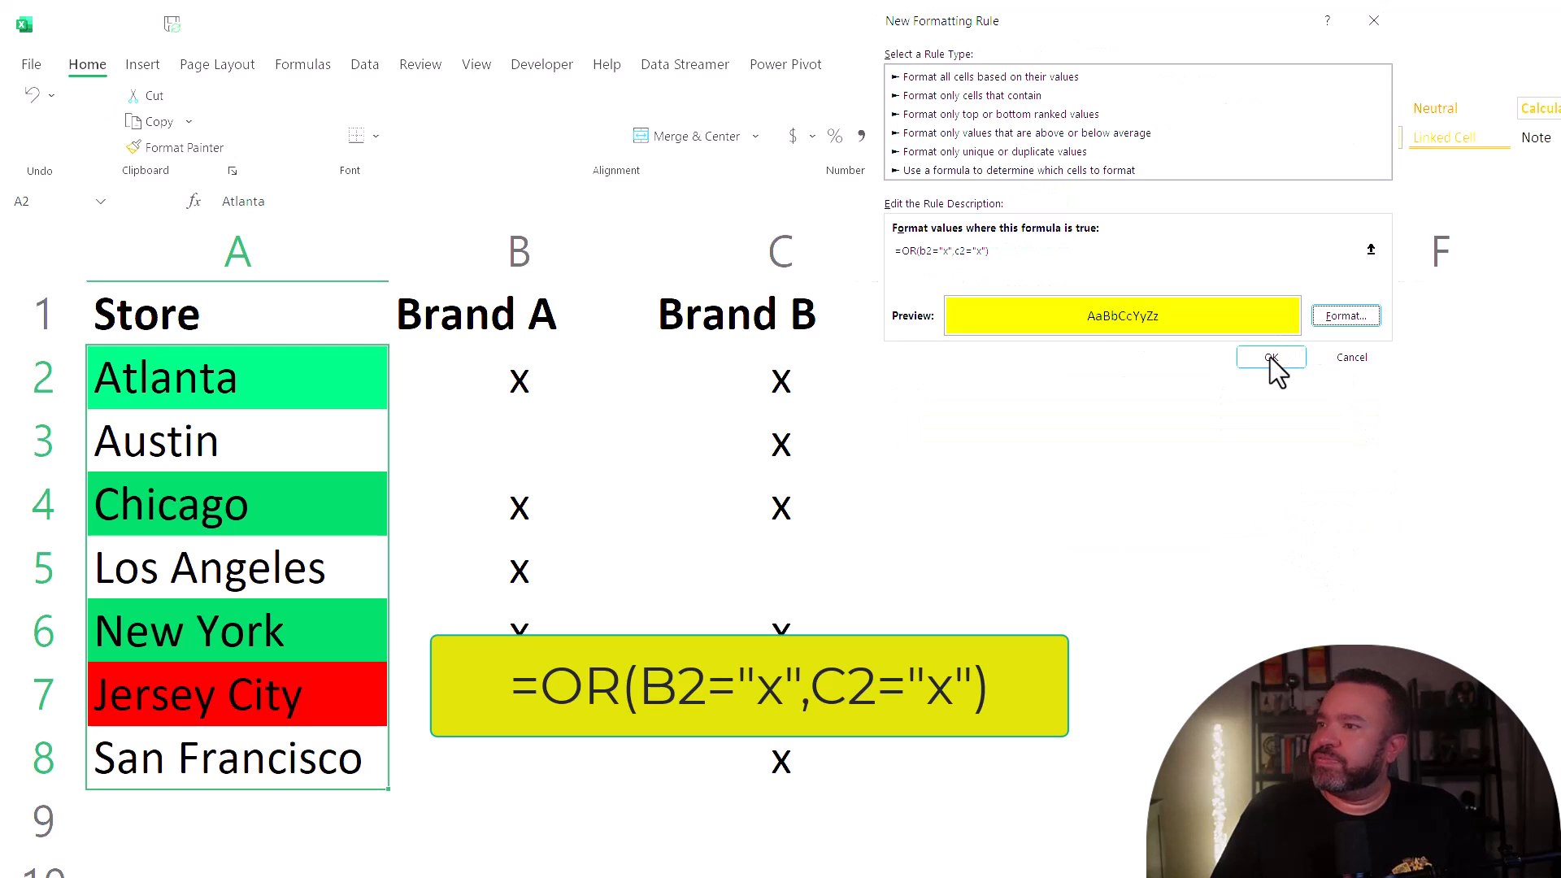
left_click(1270, 358)
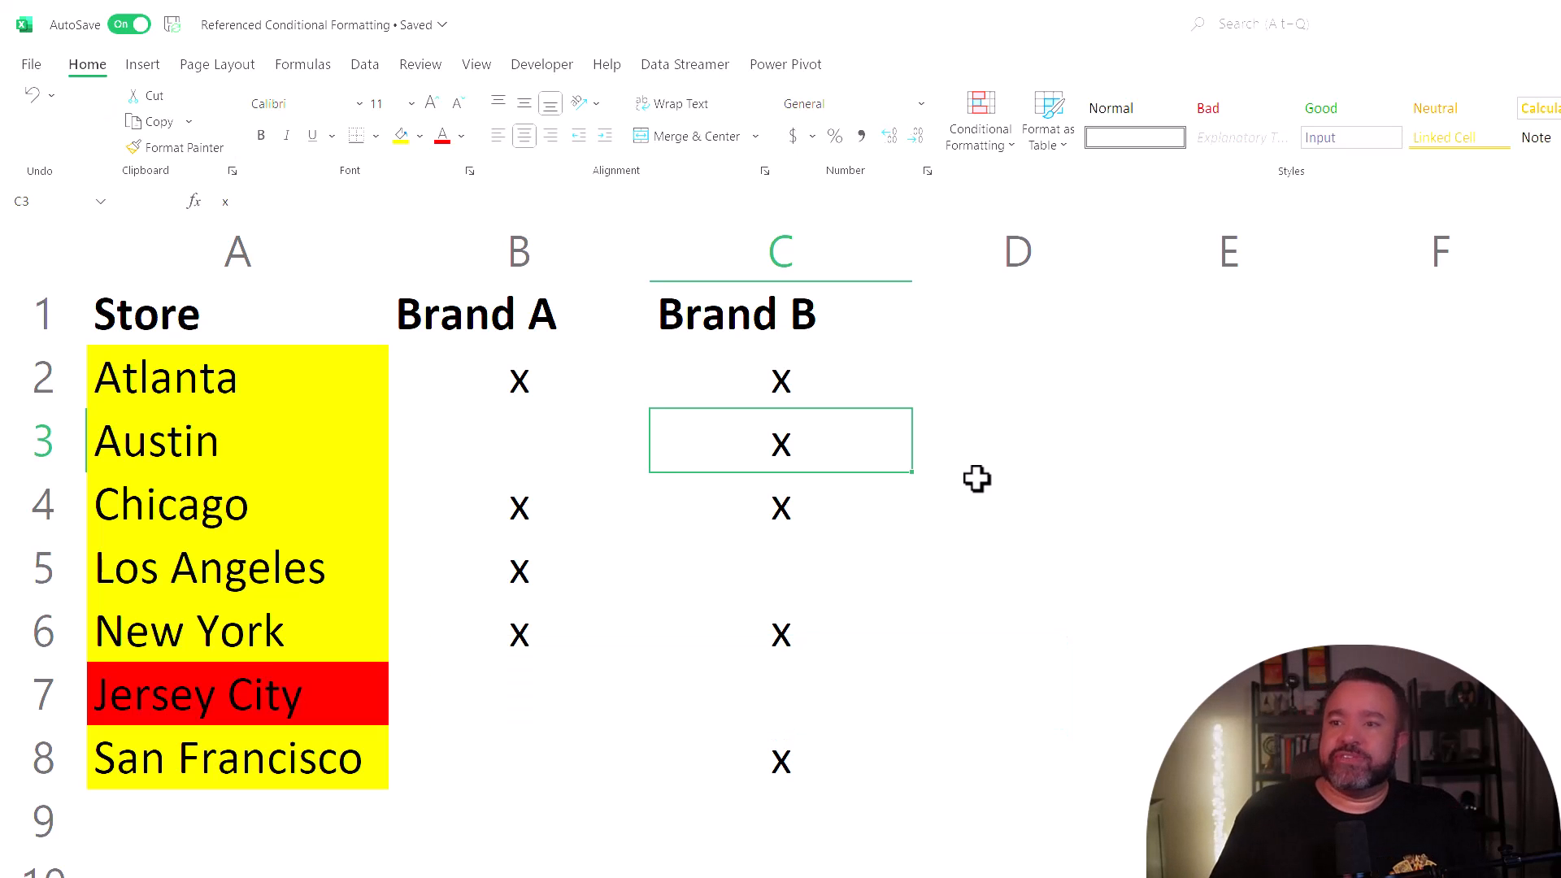
mouse_move(206, 362)
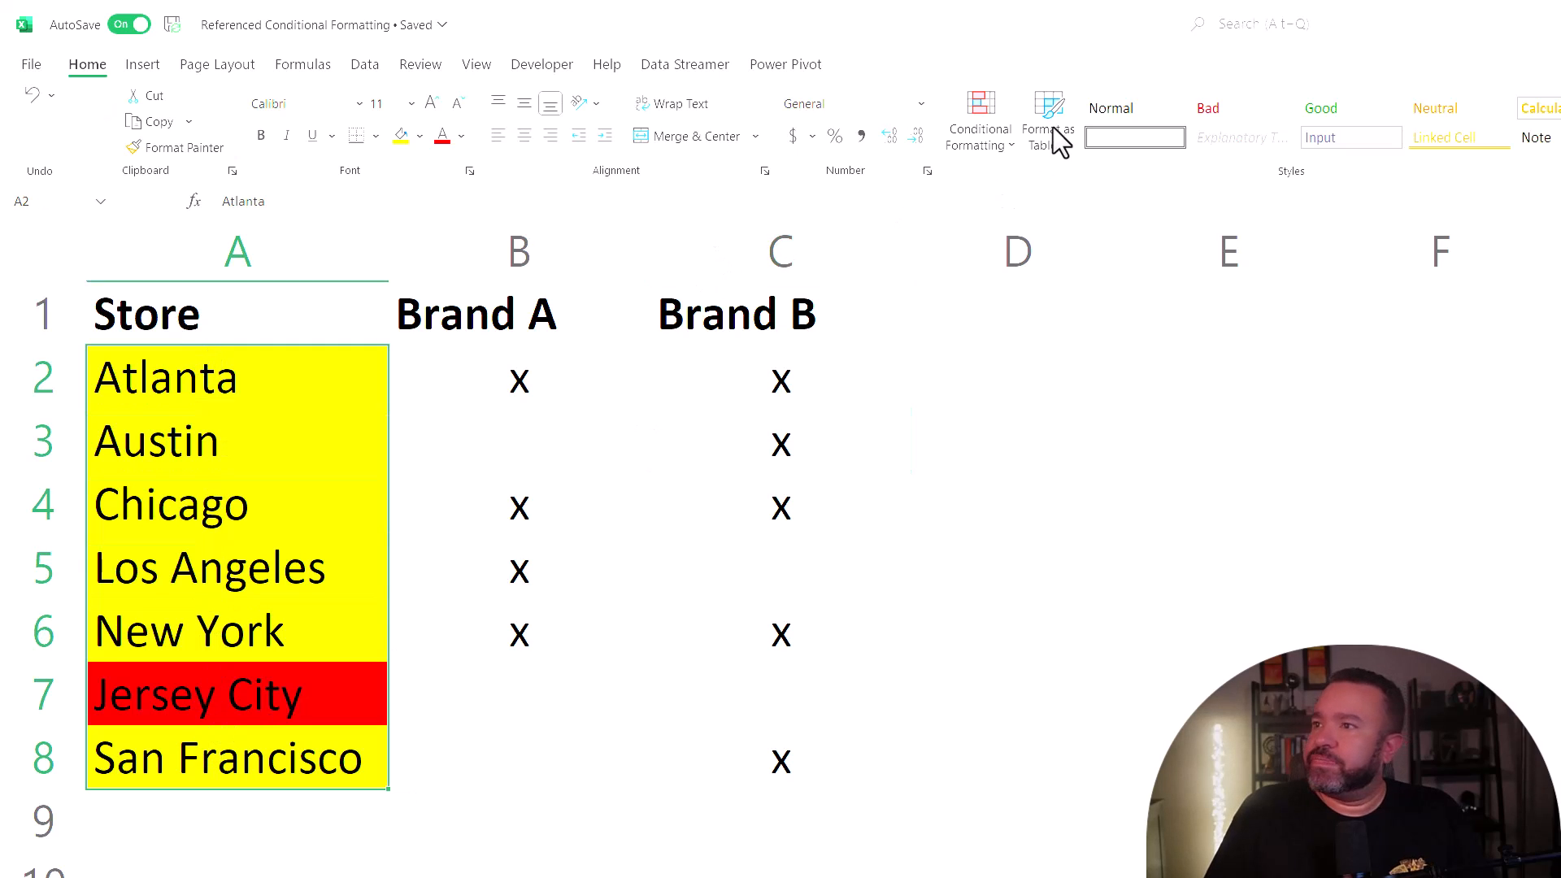
Show the Rules Manager listing the yellow, green and red rules.
left_click(977, 119)
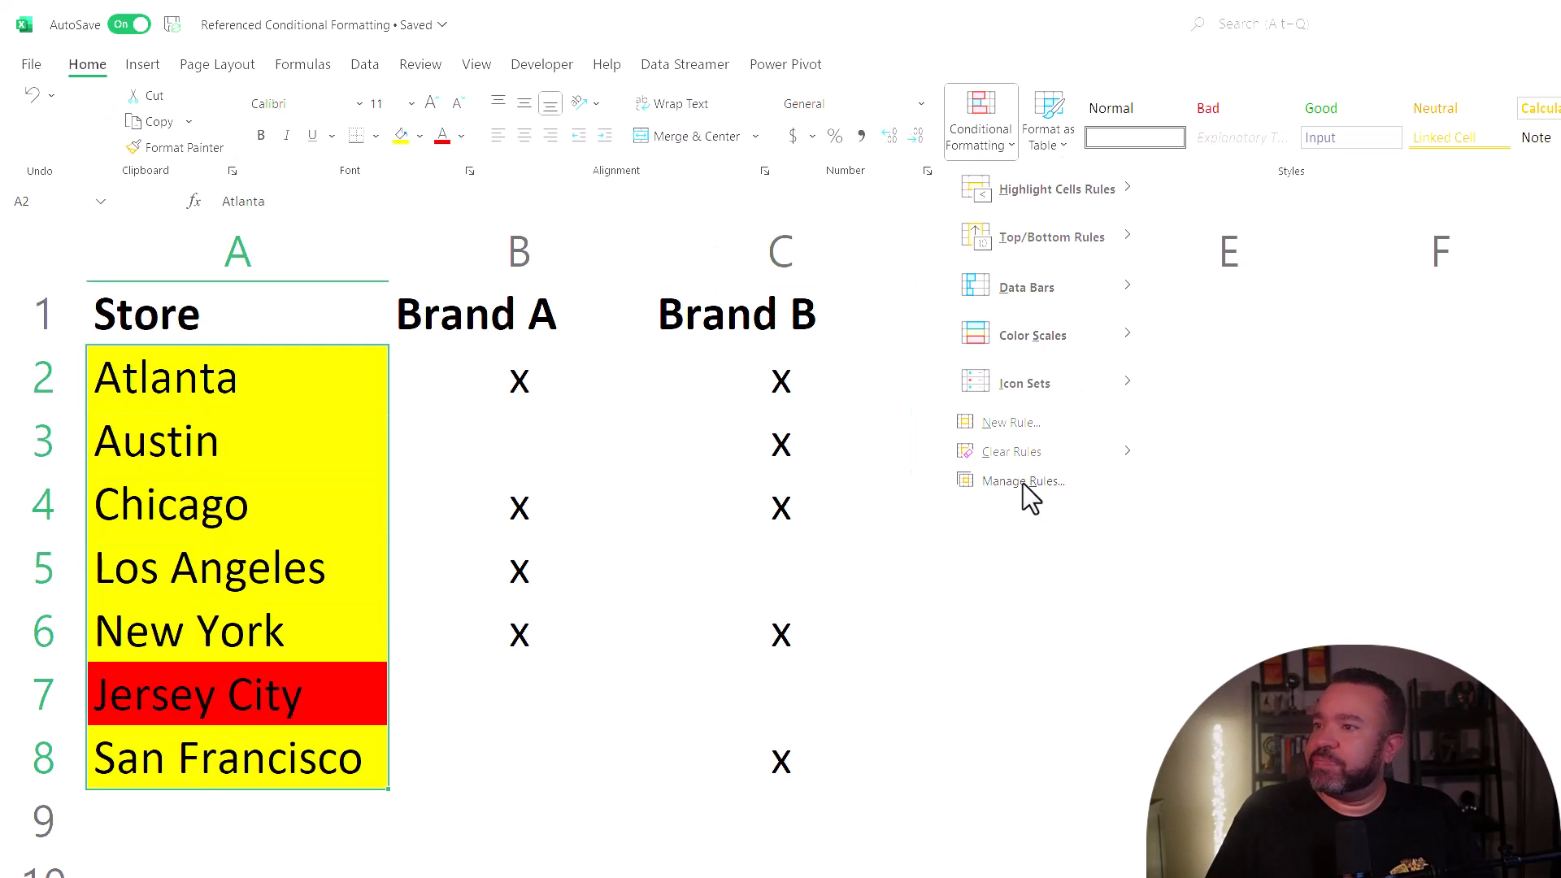
left_click(1023, 481)
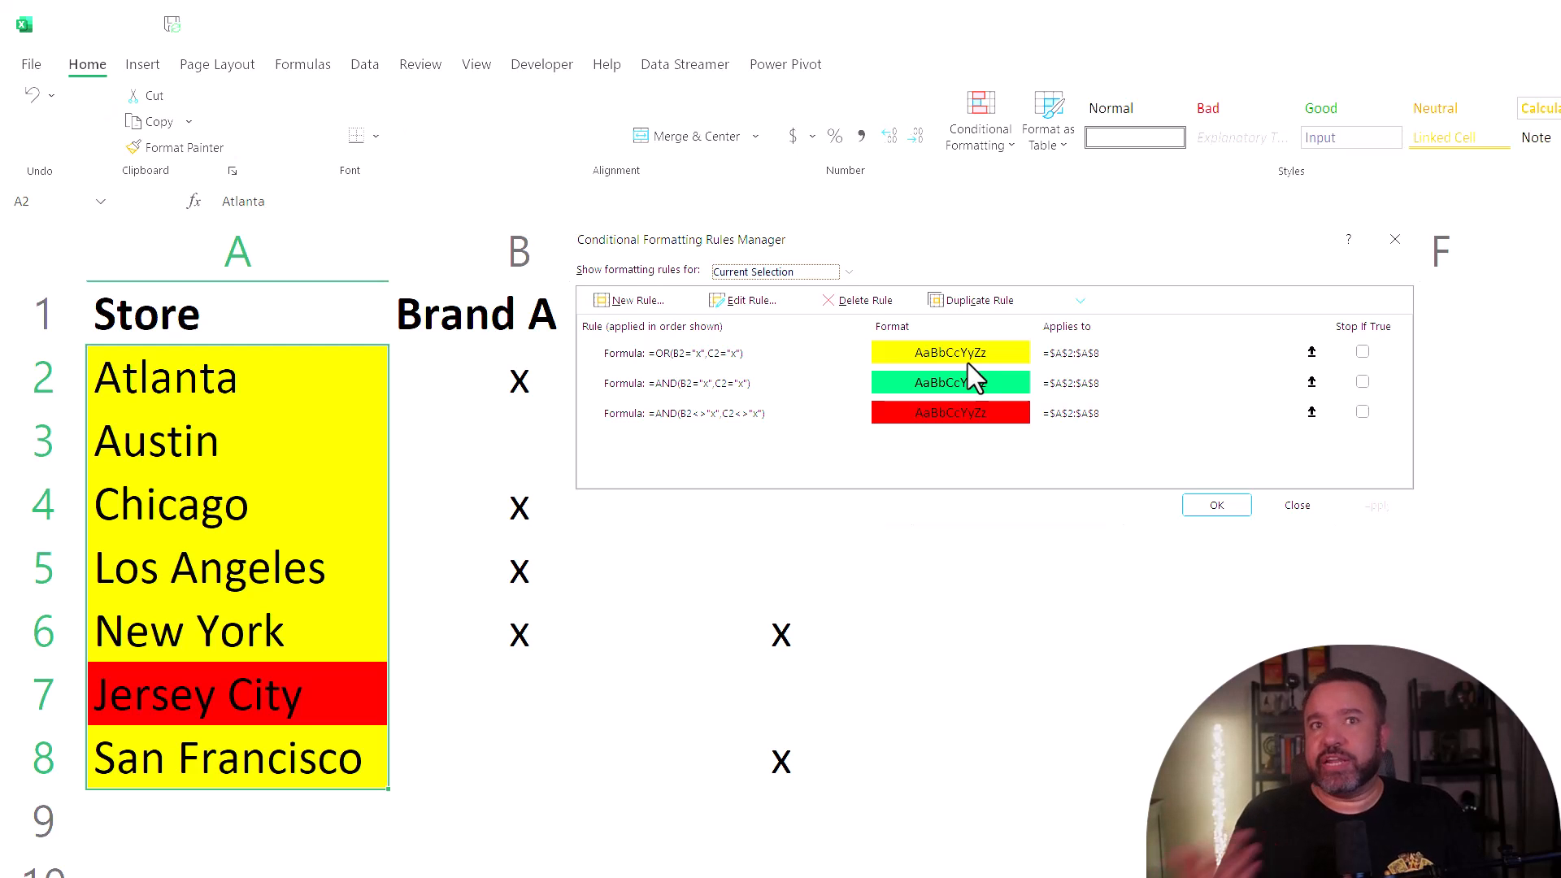
mouse_move(980, 358)
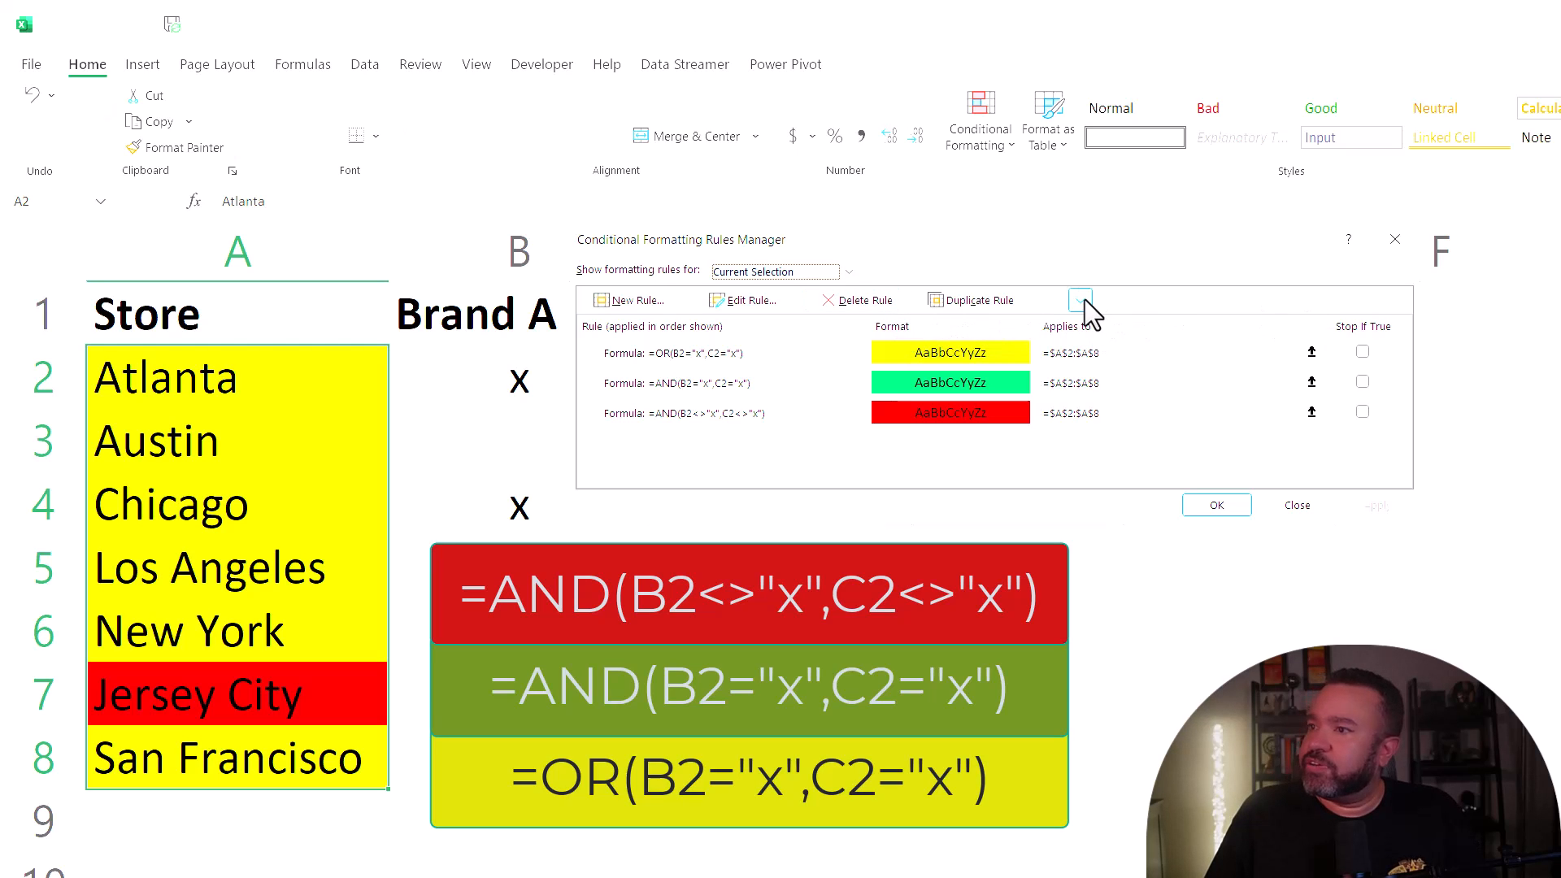
Move the yellow OR rule to the bottom and apply so both-brand stores show green again.
left_click(1080, 299)
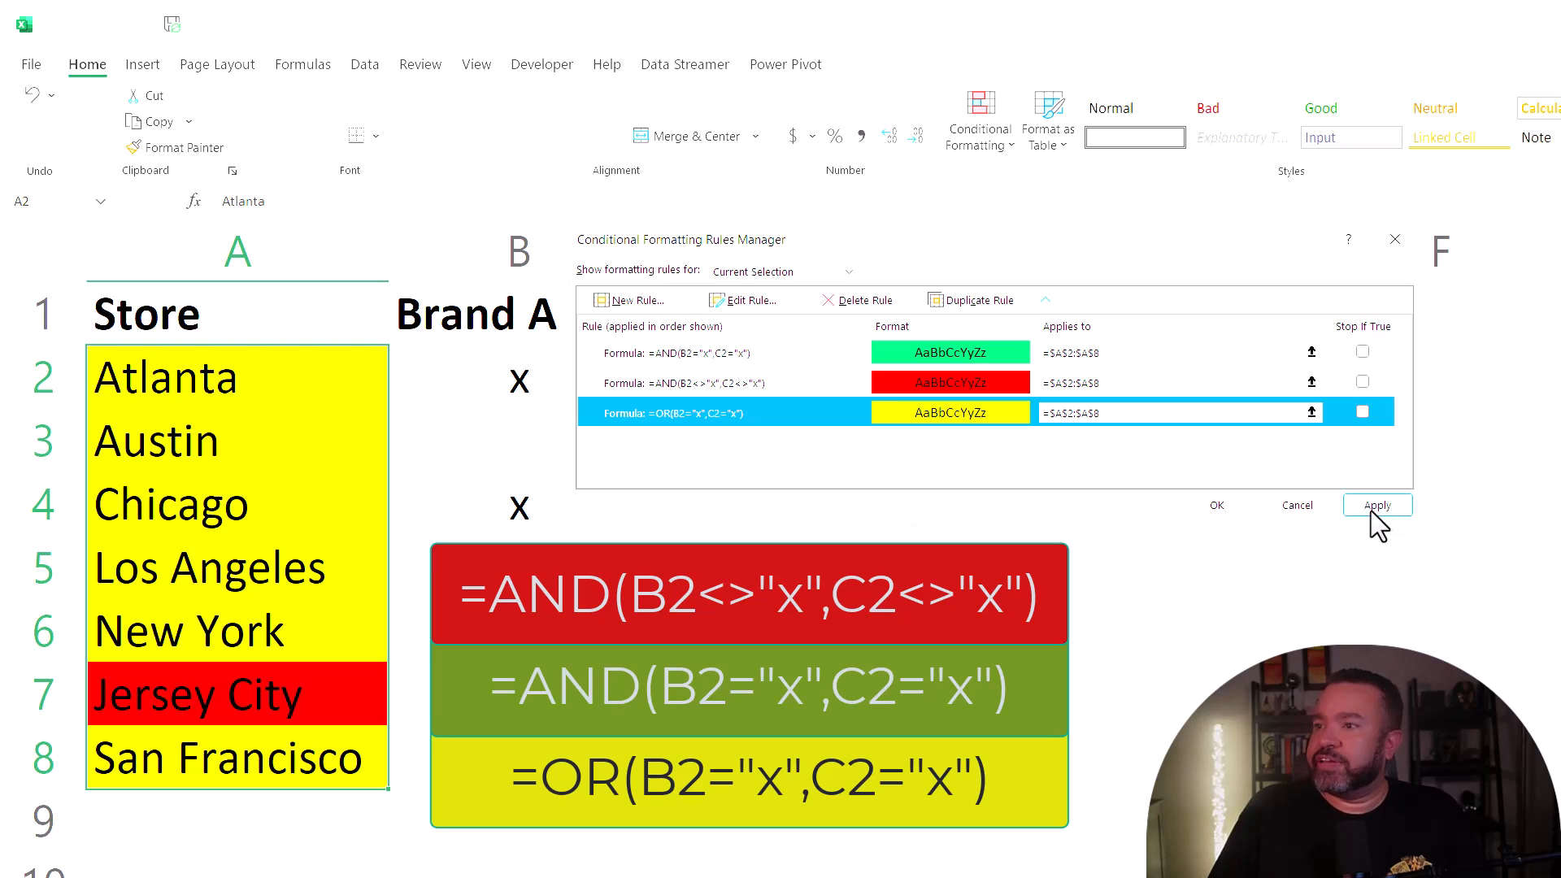
left_click(1377, 504)
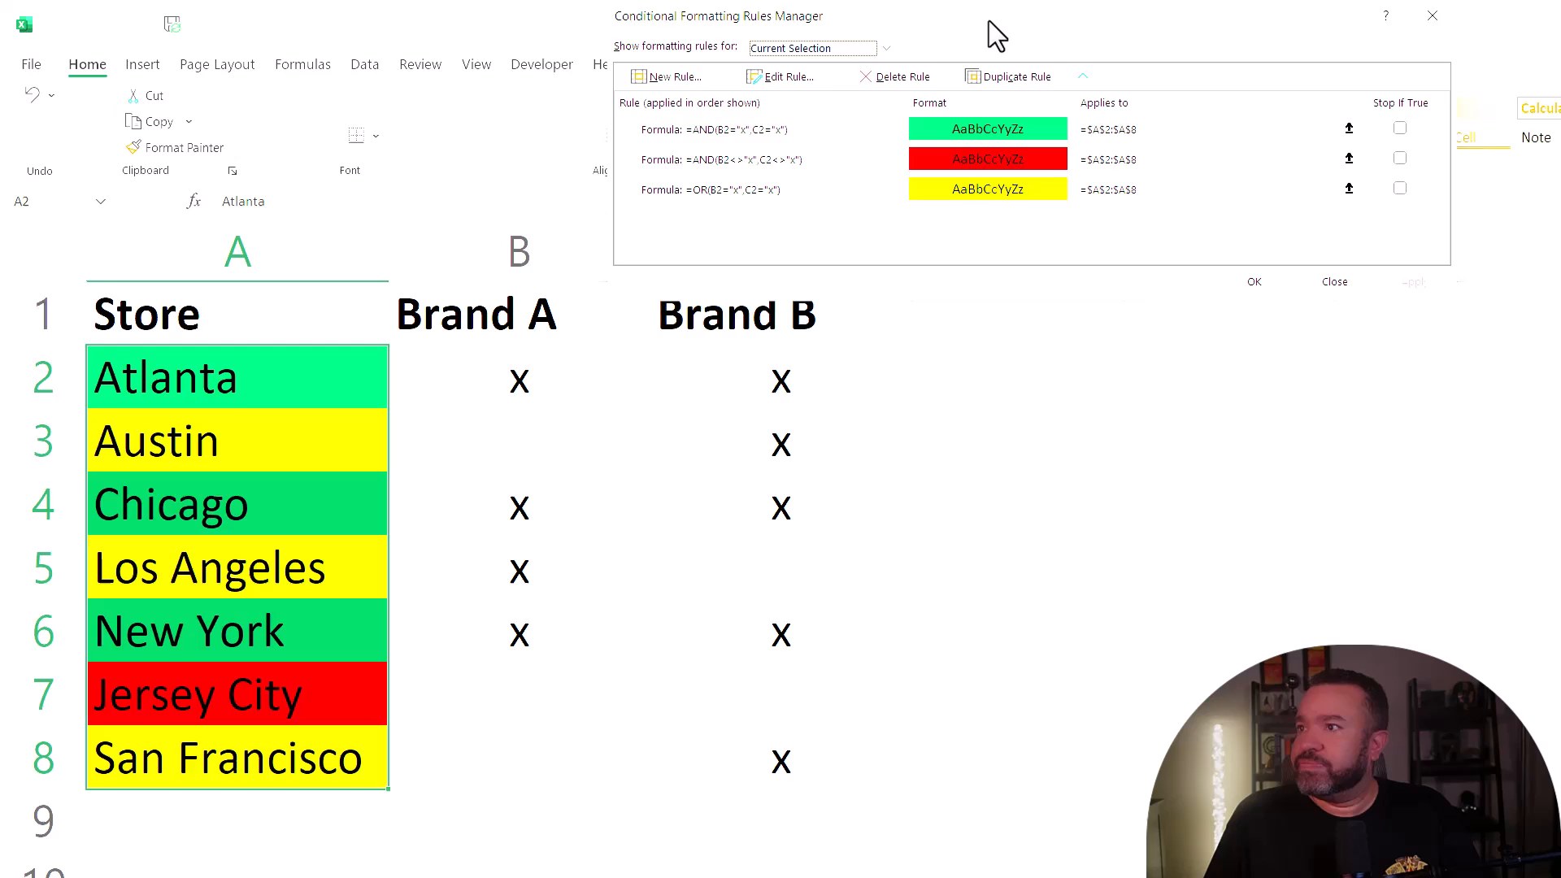
left_click(1333, 282)
type("x")
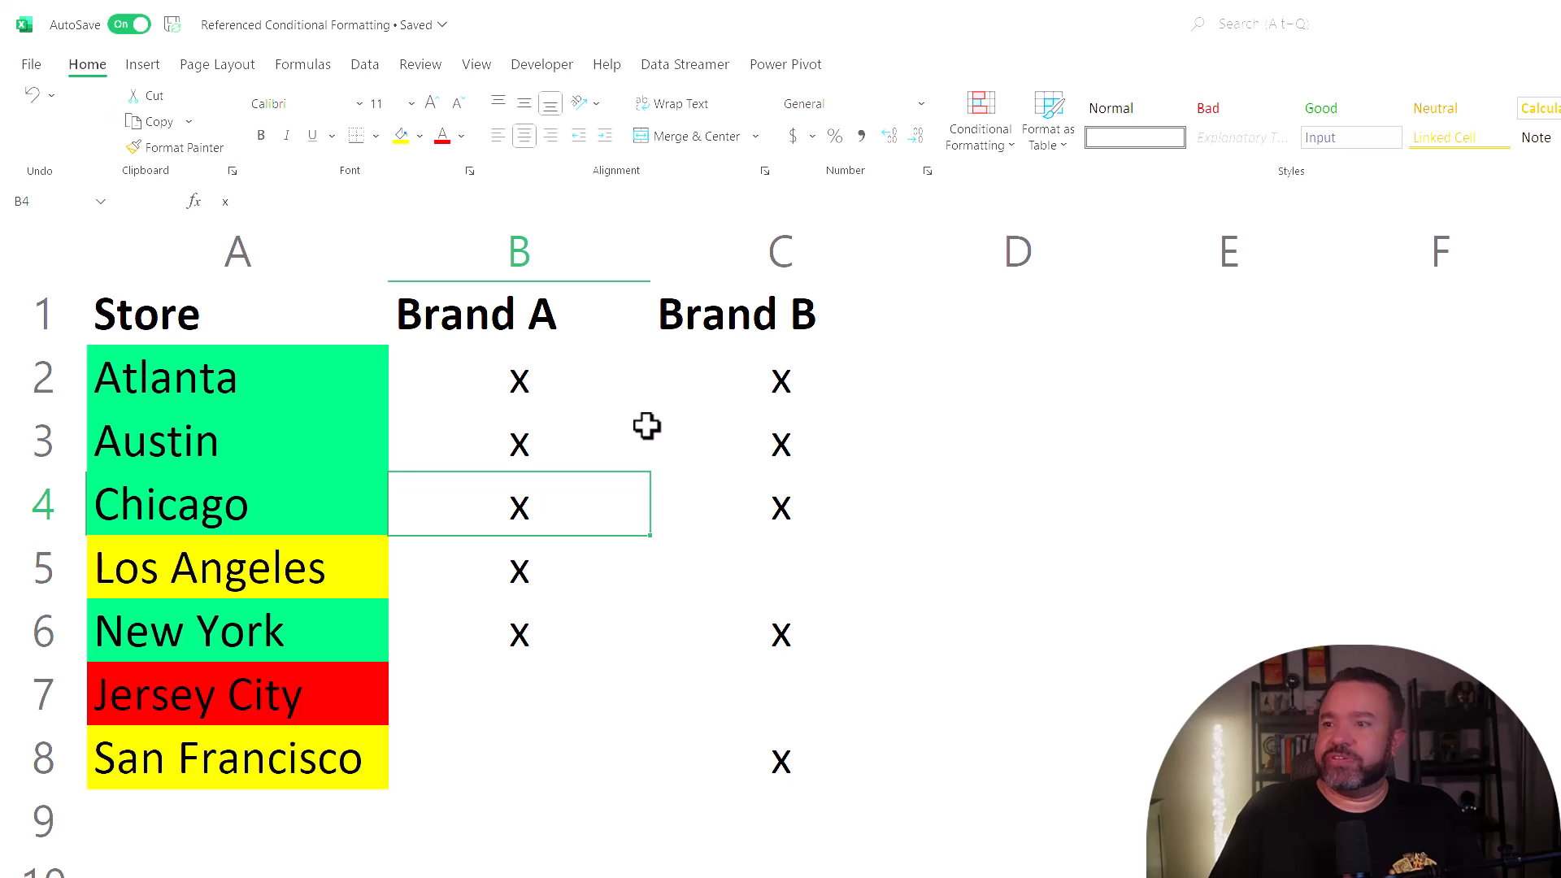
Edit the Brand x marks in rows 6 and 7 to test the rule colors.
left_click(517, 632)
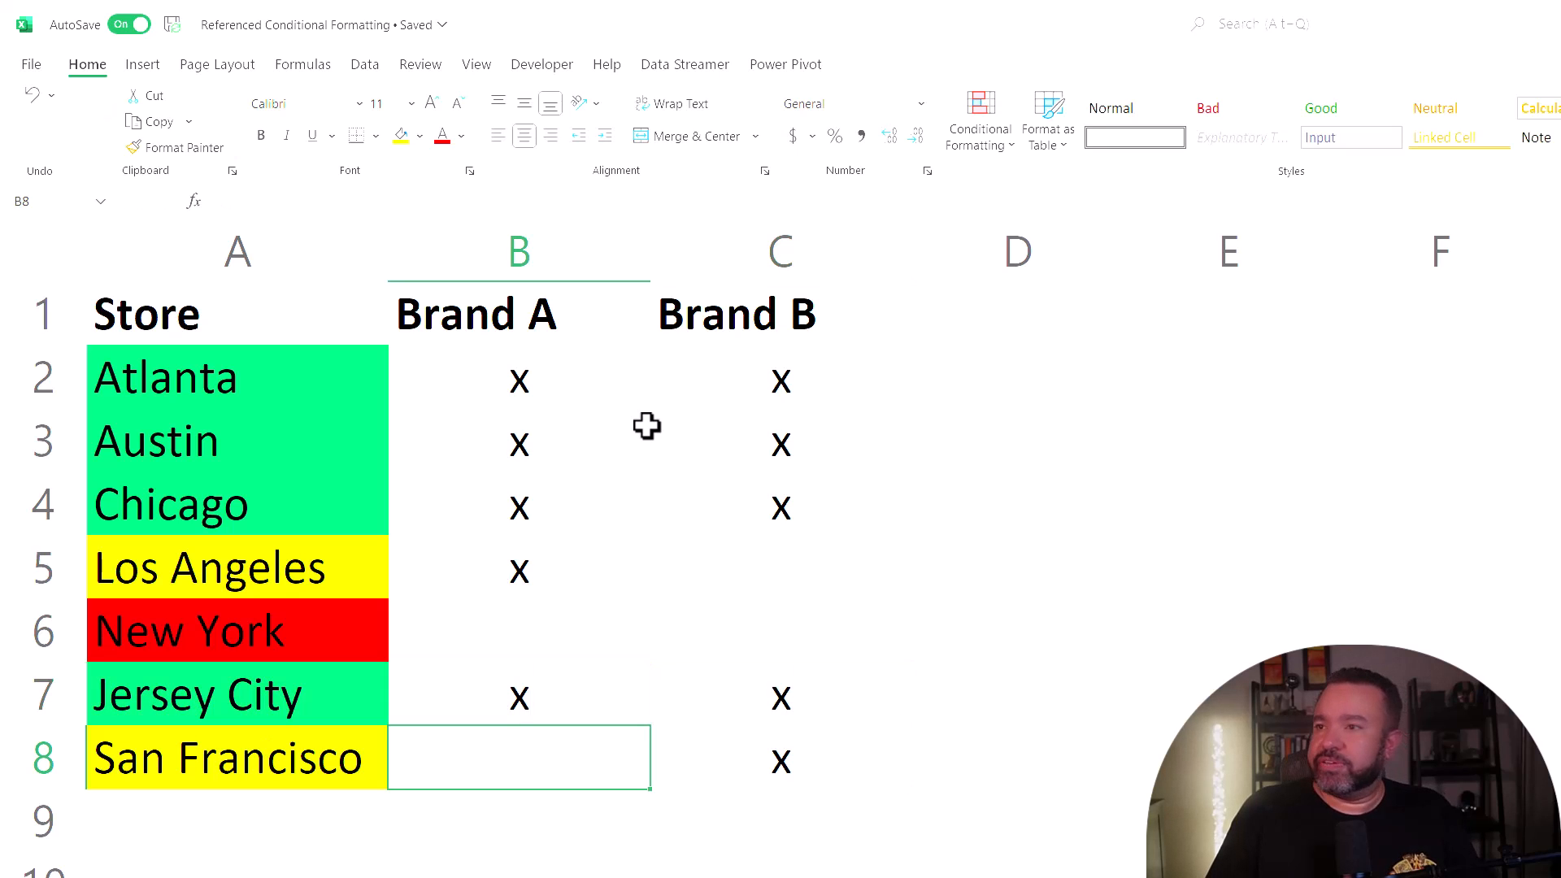
mouse_move(635, 375)
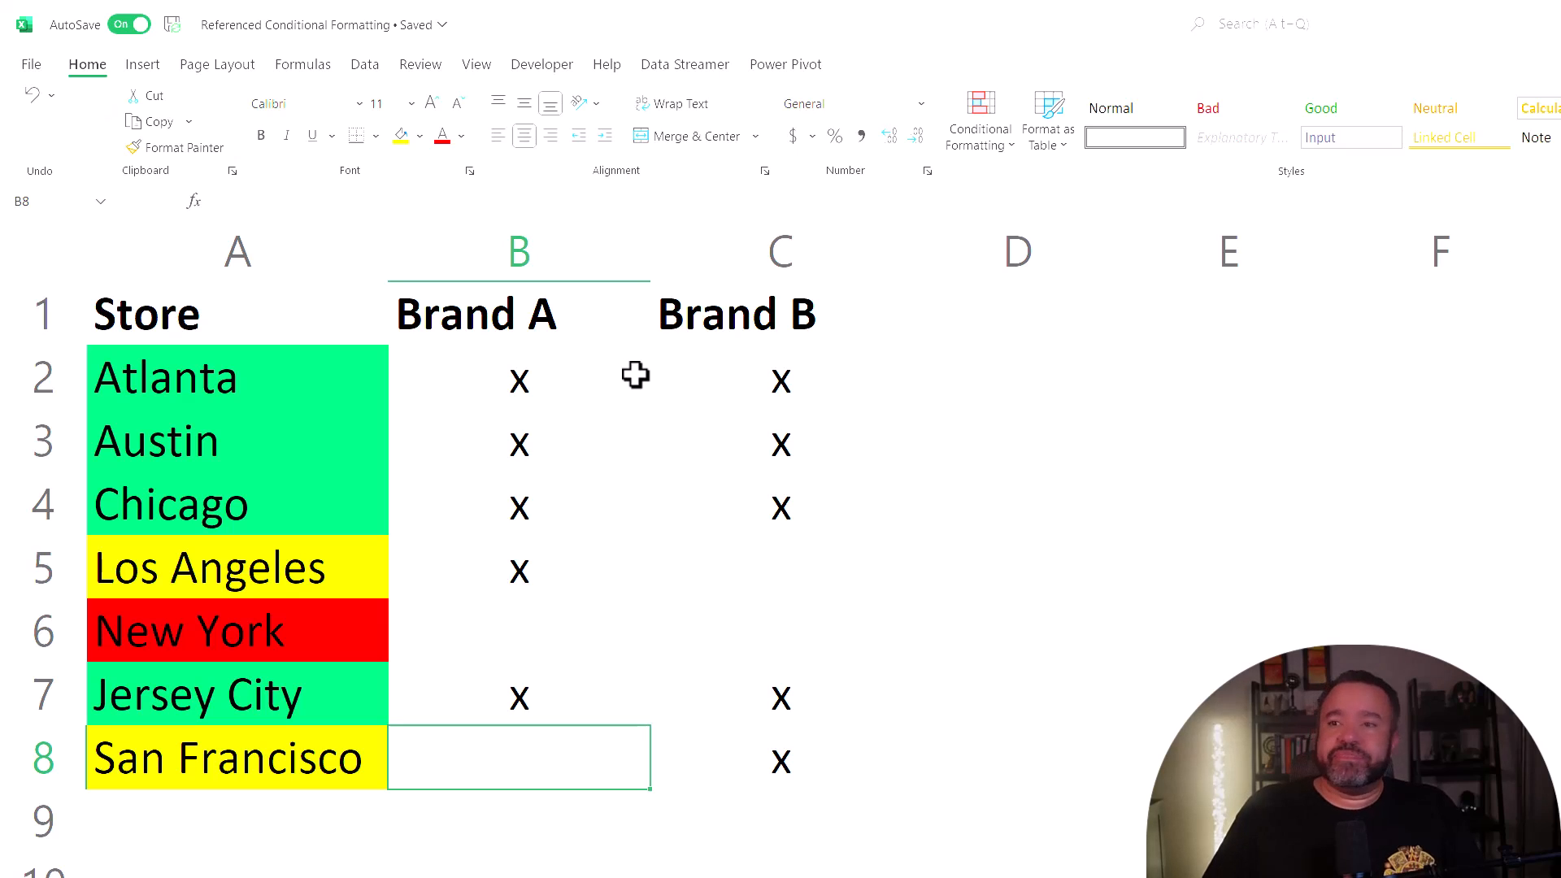